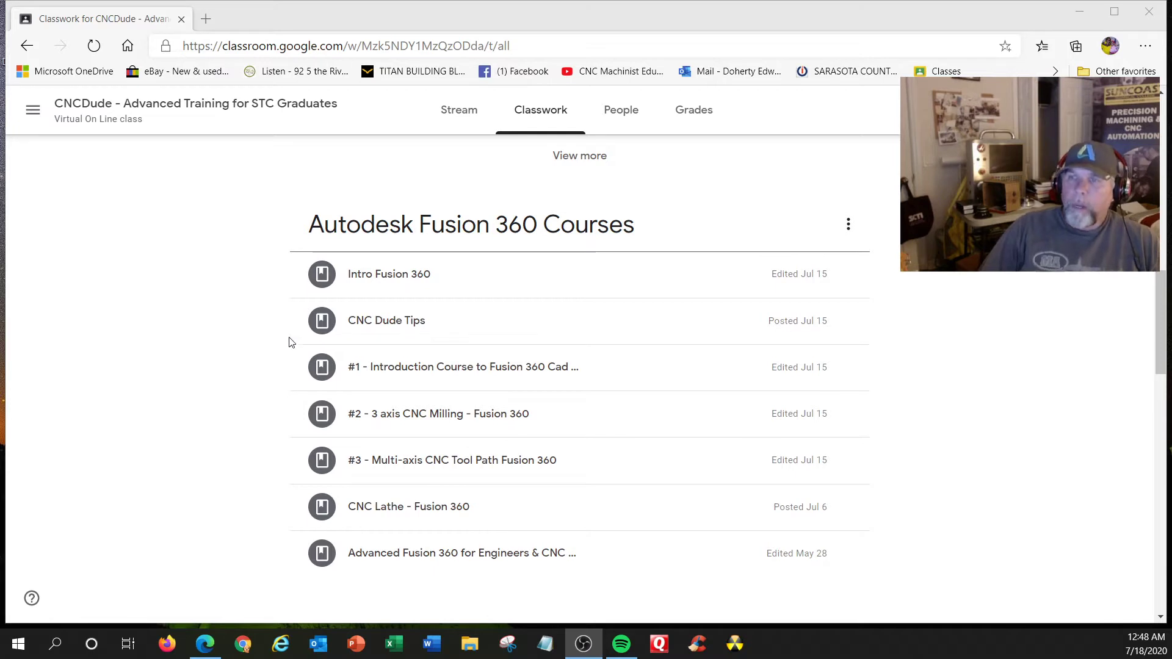
Step: Expand the Intro Fusion 360 material and view its Fusion edu License image
left_click(389, 274)
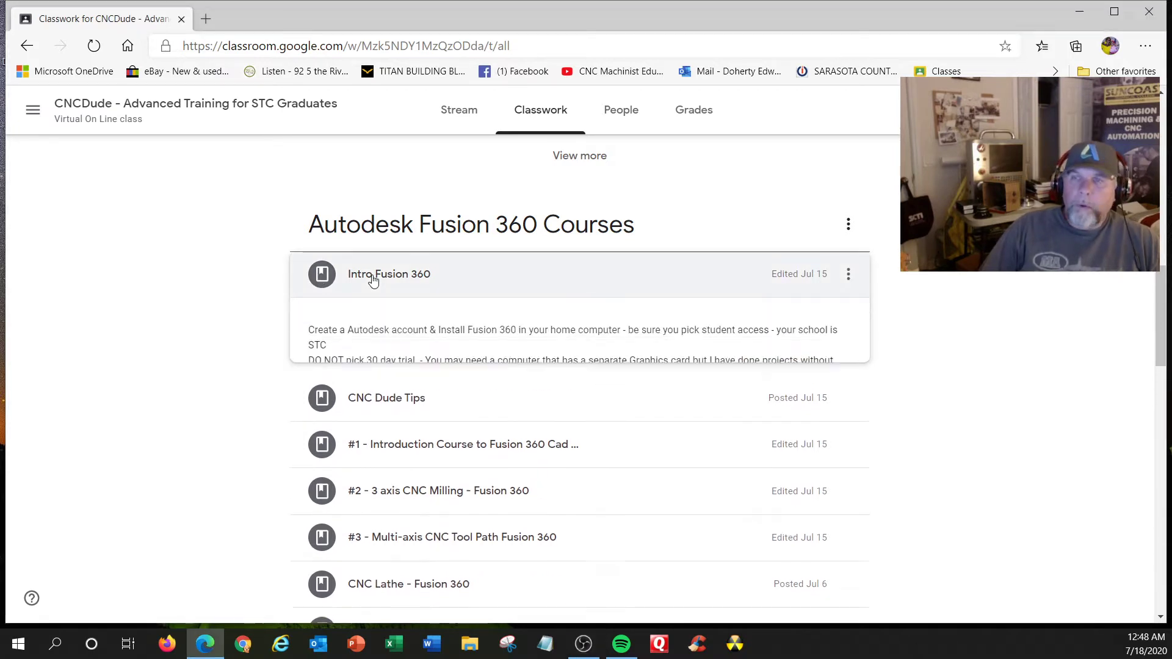
left_click(389, 274)
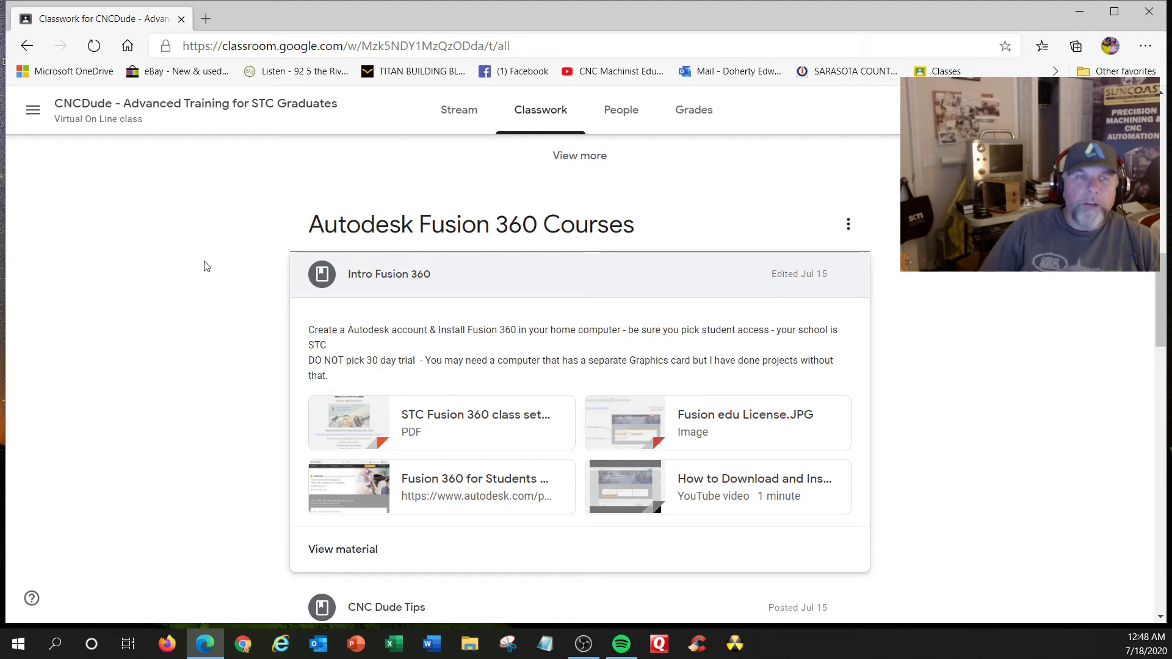
mouse_move(471, 408)
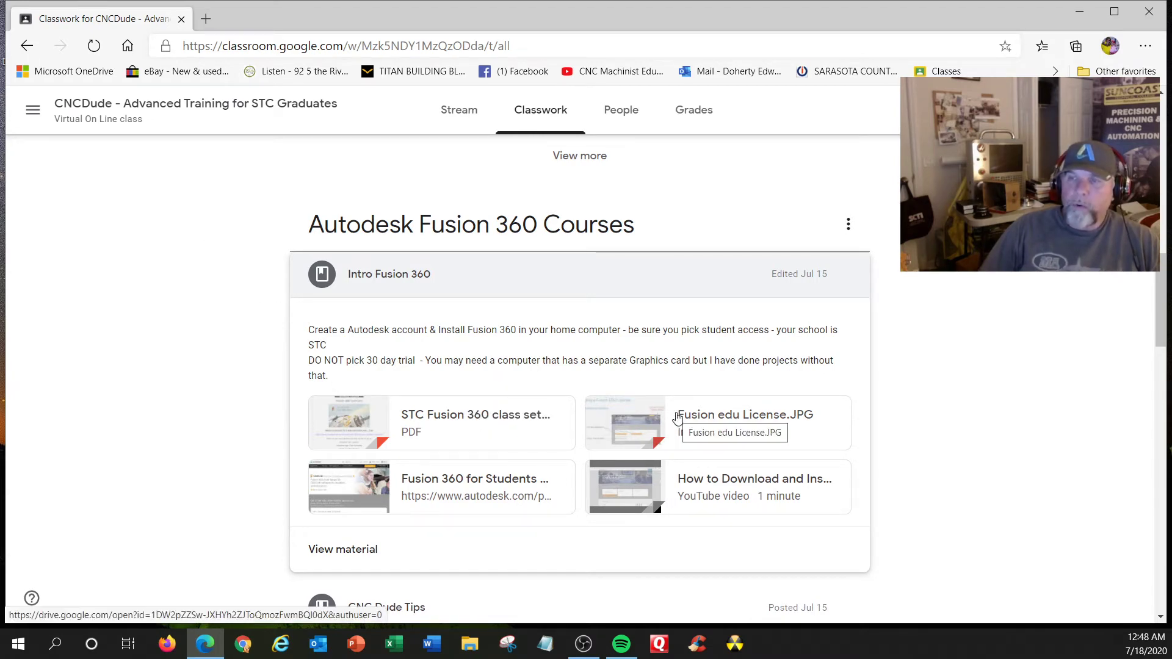
left_click(744, 414)
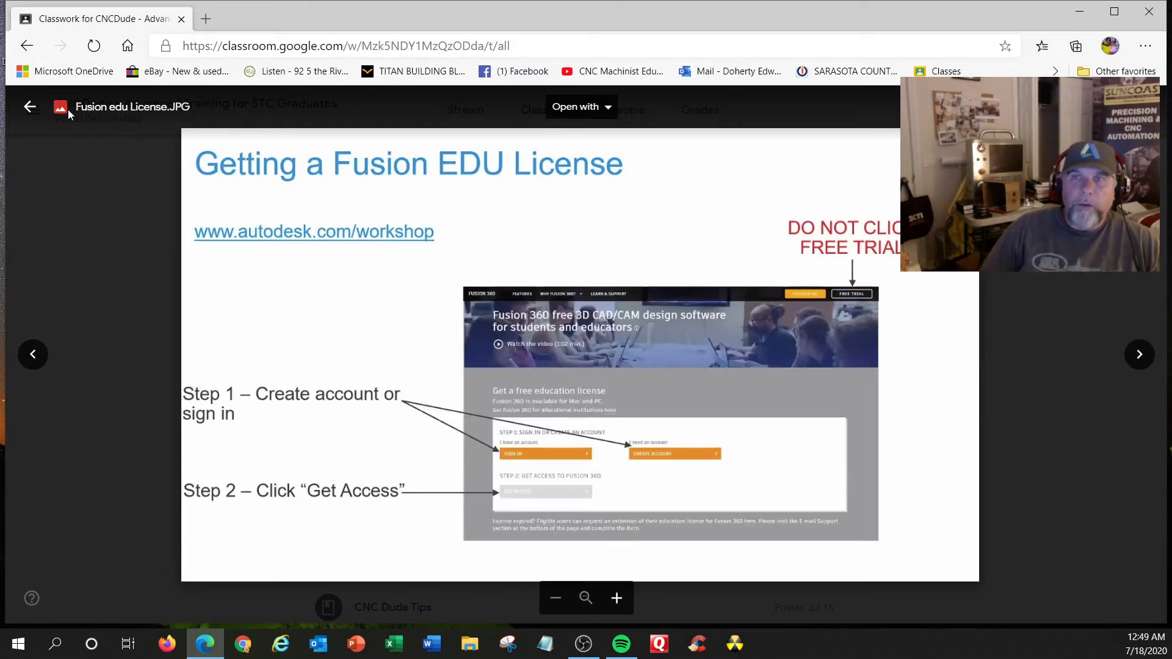
Step: Open the Fusion 360 student software page, then return to the Classroom tab
left_click(30, 106)
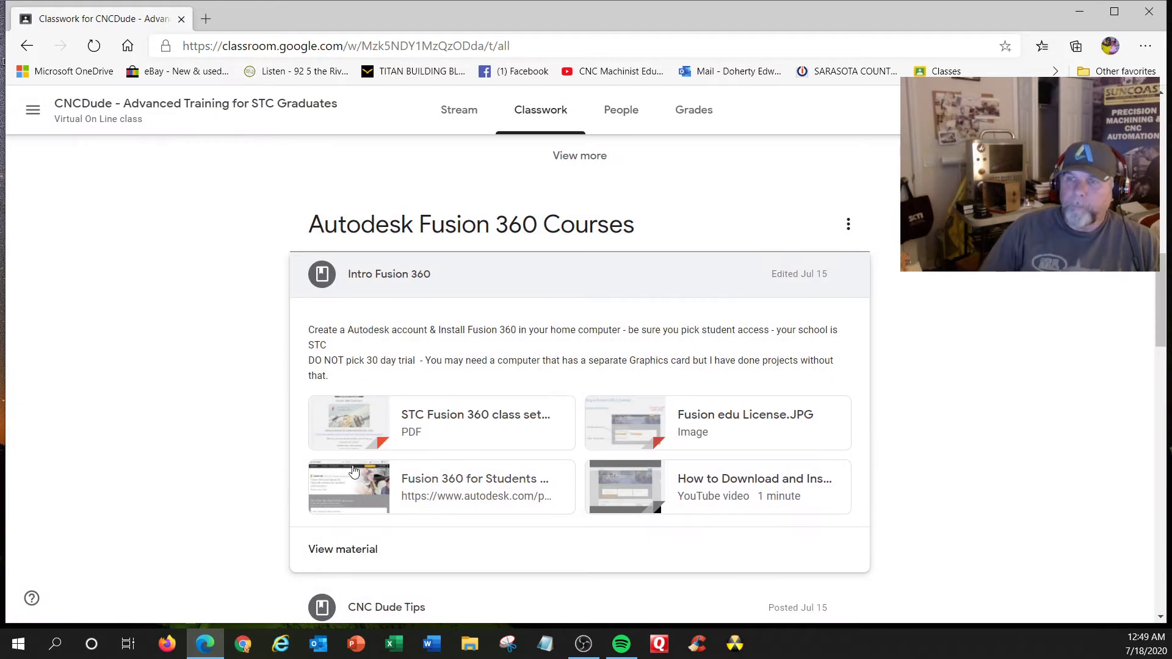
left_click(476, 487)
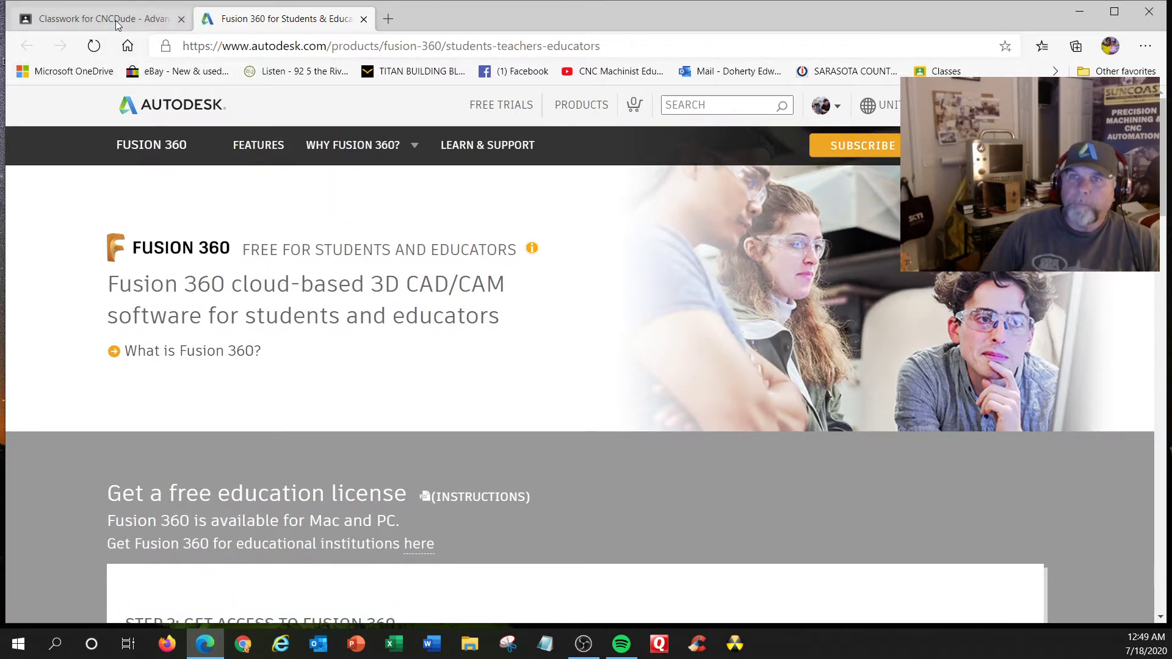
left_click(98, 19)
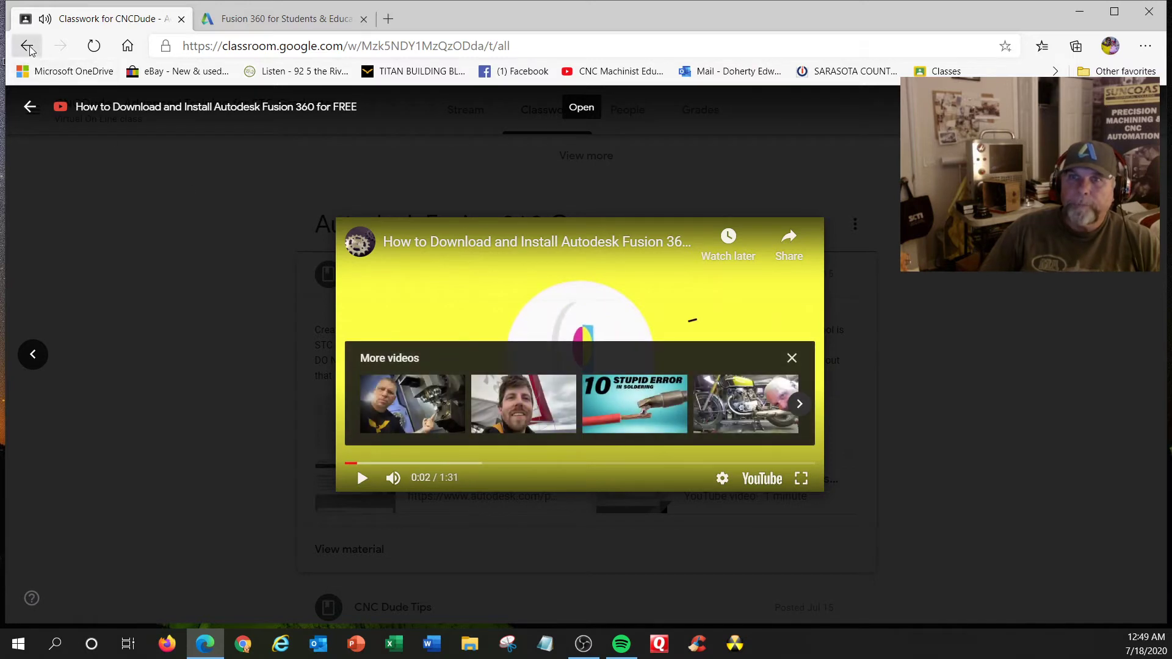
Step: Back on Classwork, peek at CNC Dude Tips and expand '#1 - Introduction Course to Fusion 360'
left_click(26, 45)
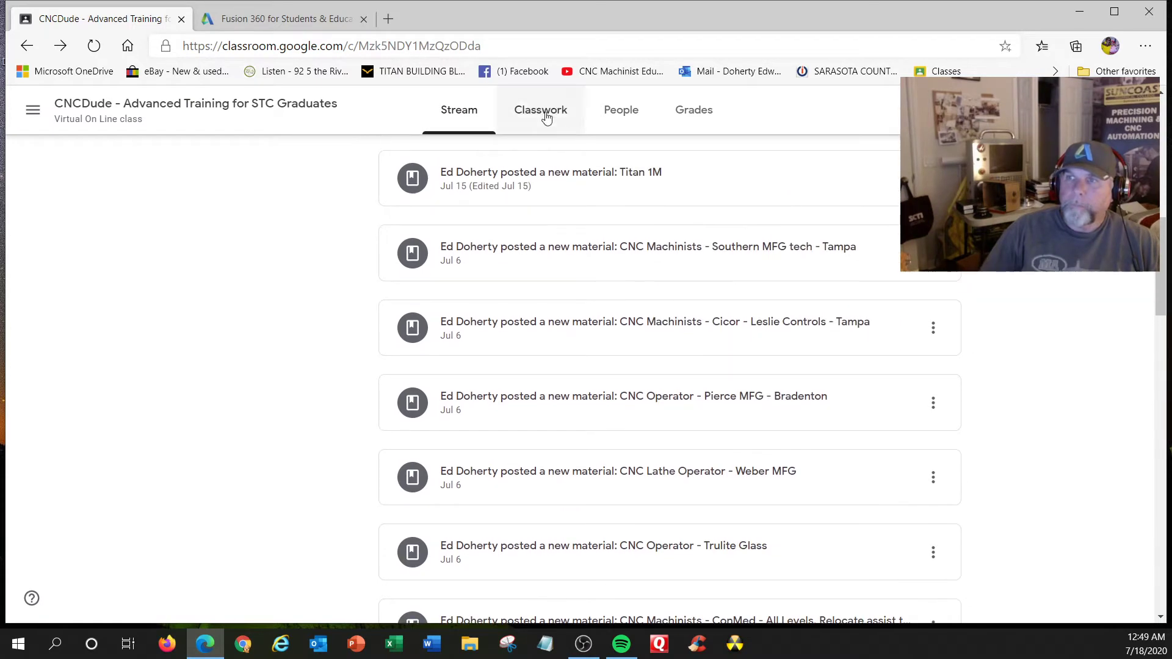
left_click(540, 110)
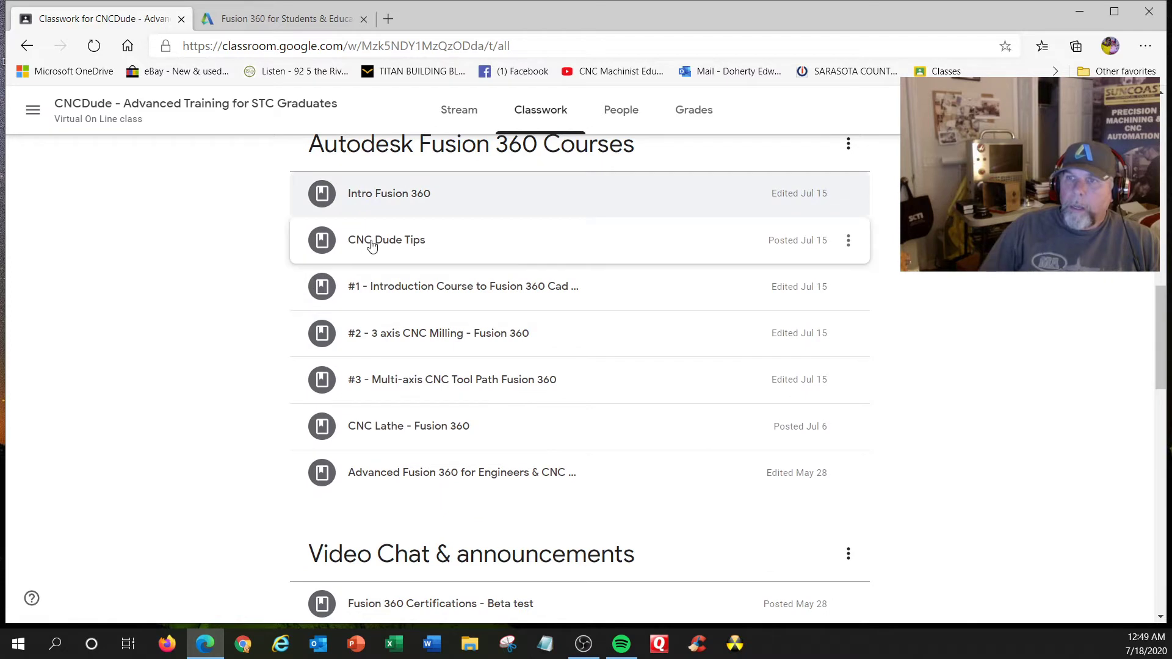
left_click(386, 240)
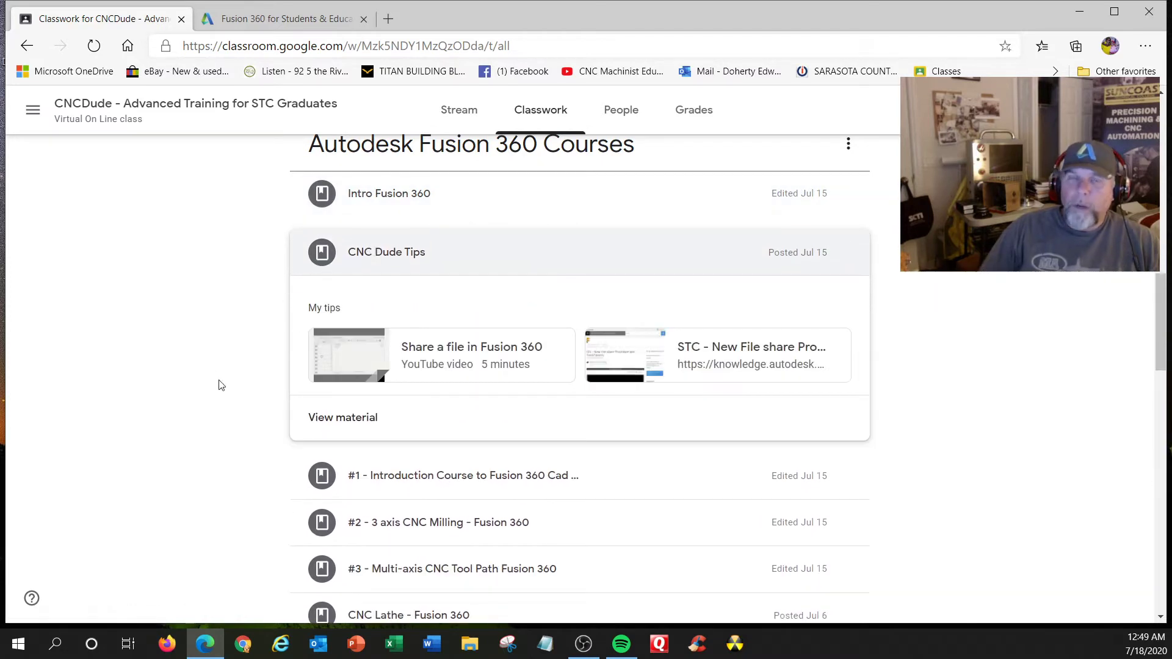
mouse_move(265, 346)
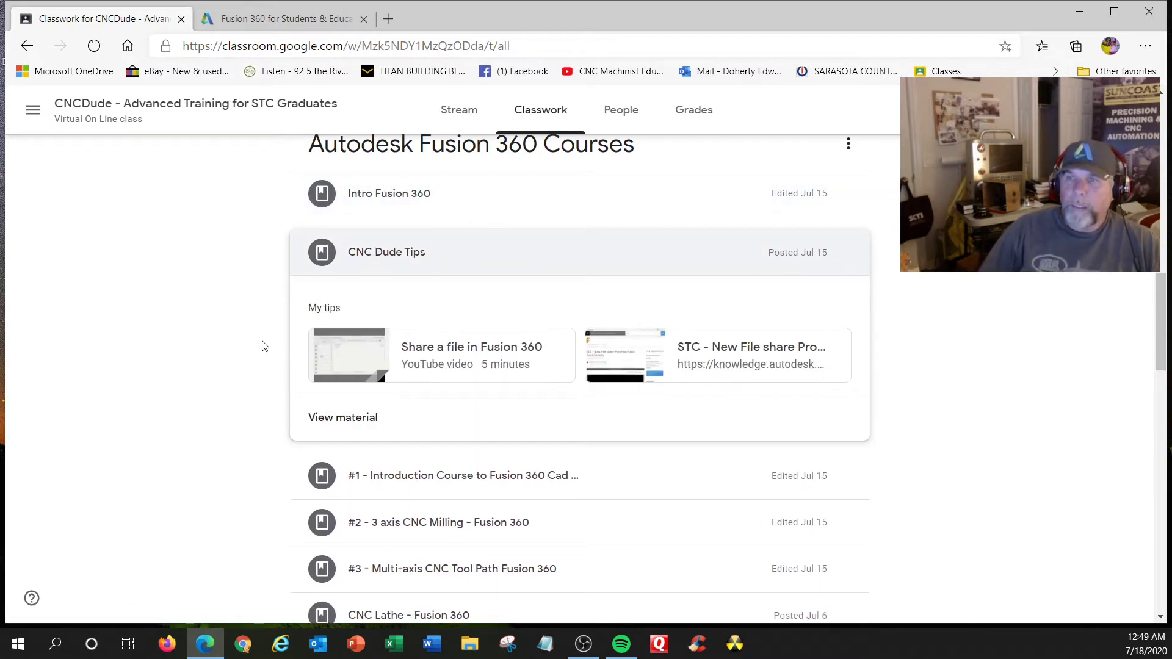
mouse_move(357, 478)
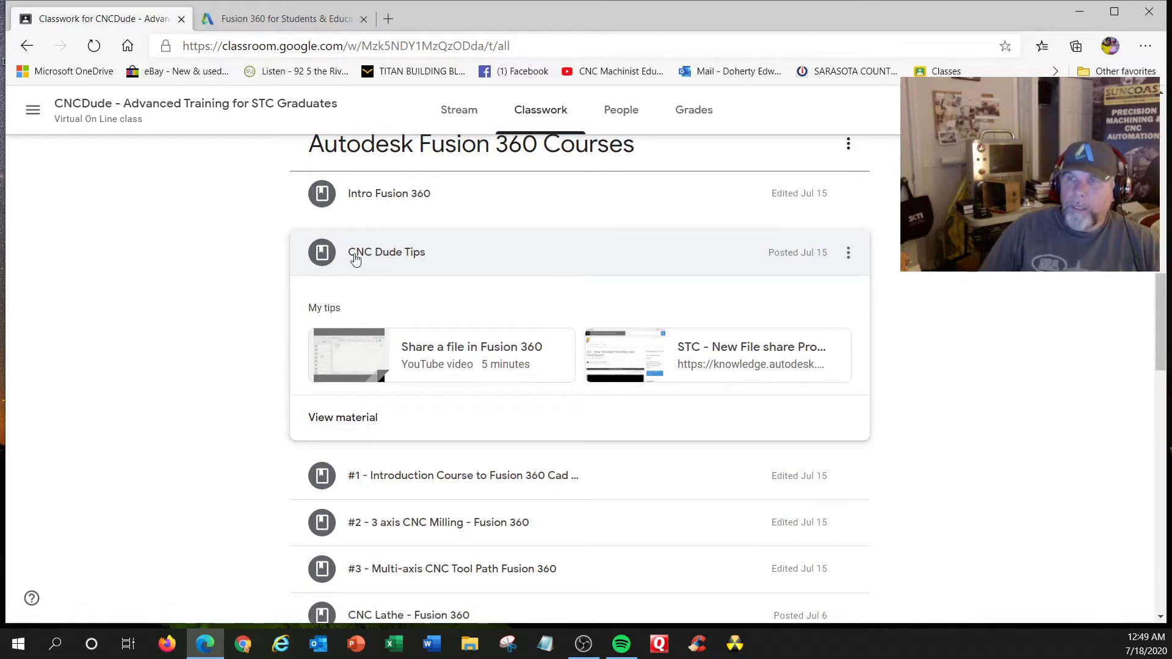
left_click(386, 252)
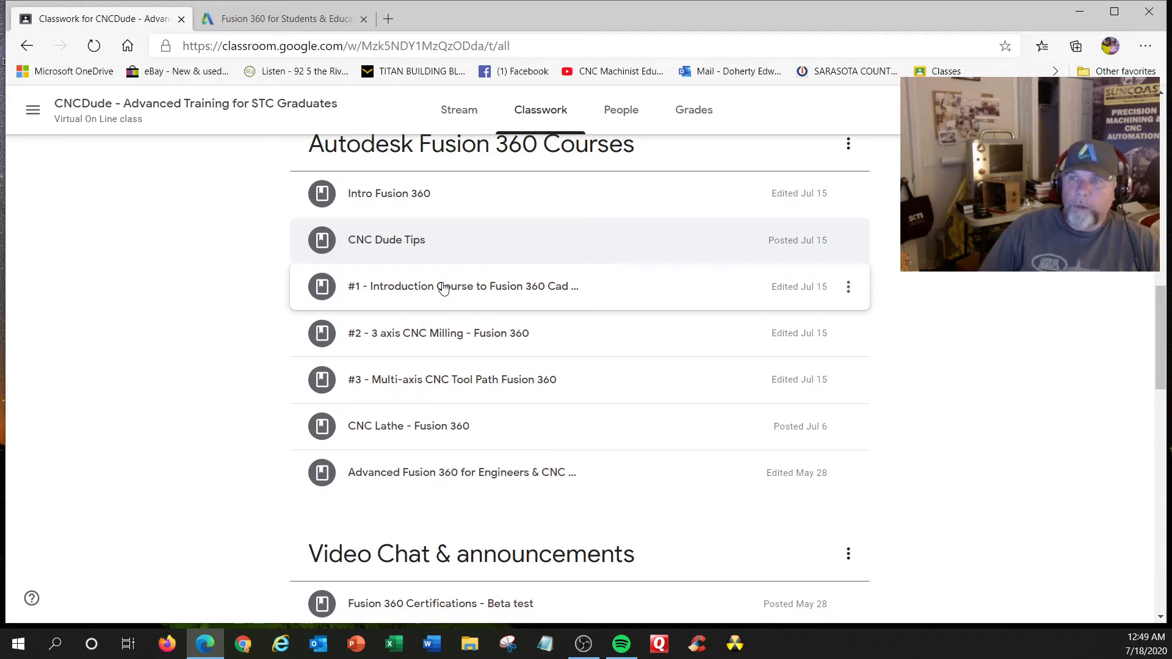
mouse_move(409, 296)
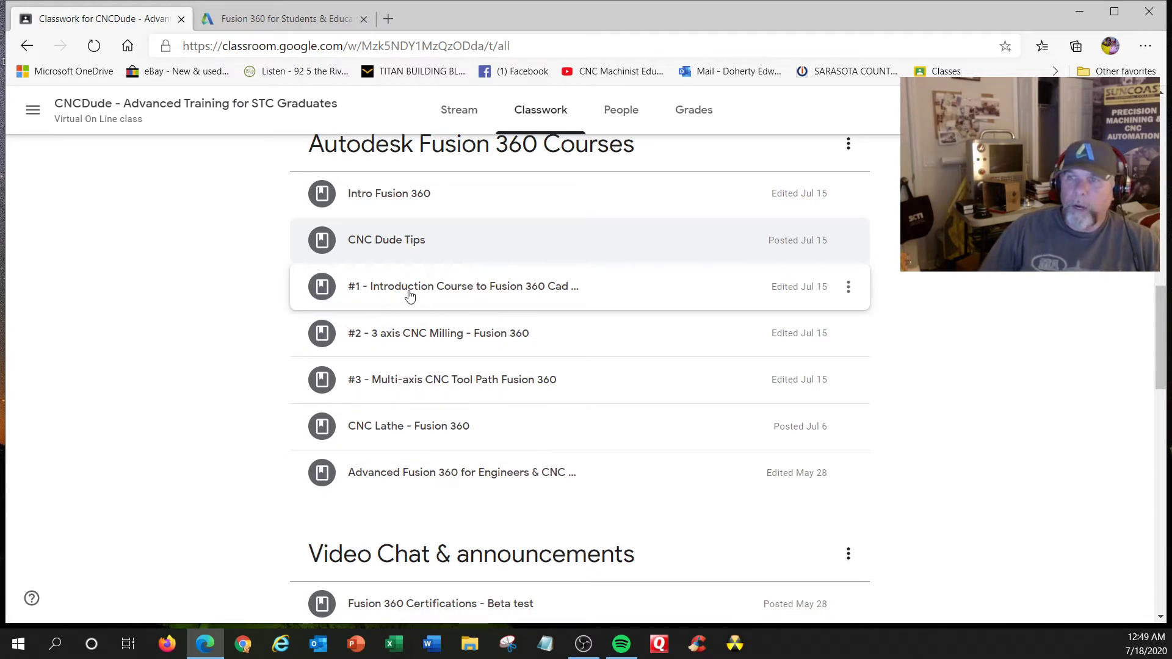
mouse_move(430, 295)
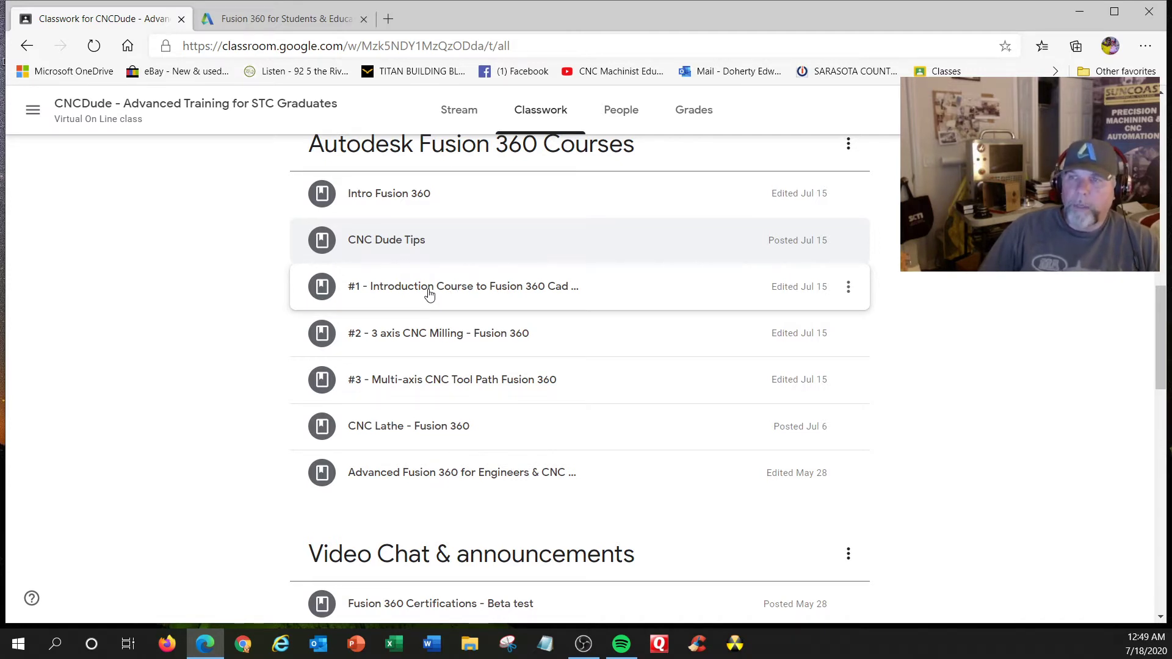
left_click(430, 286)
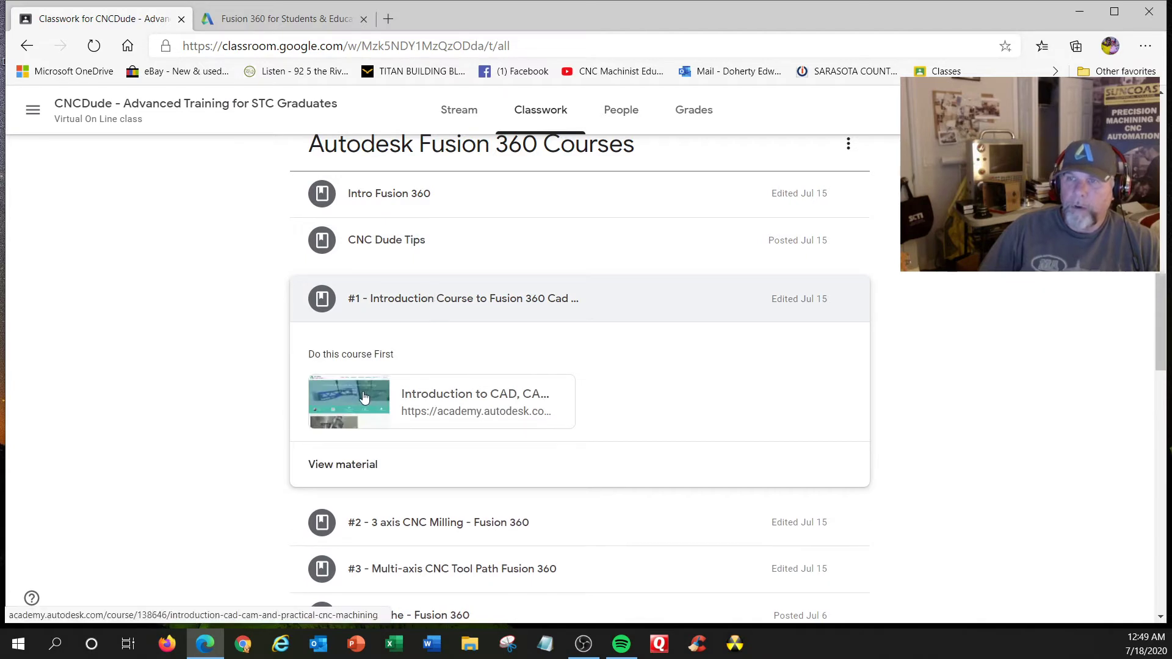
Step: Open the Introduction to CAD, CAM, and Practical CNC Machining course and expand Getting started
left_click(365, 398)
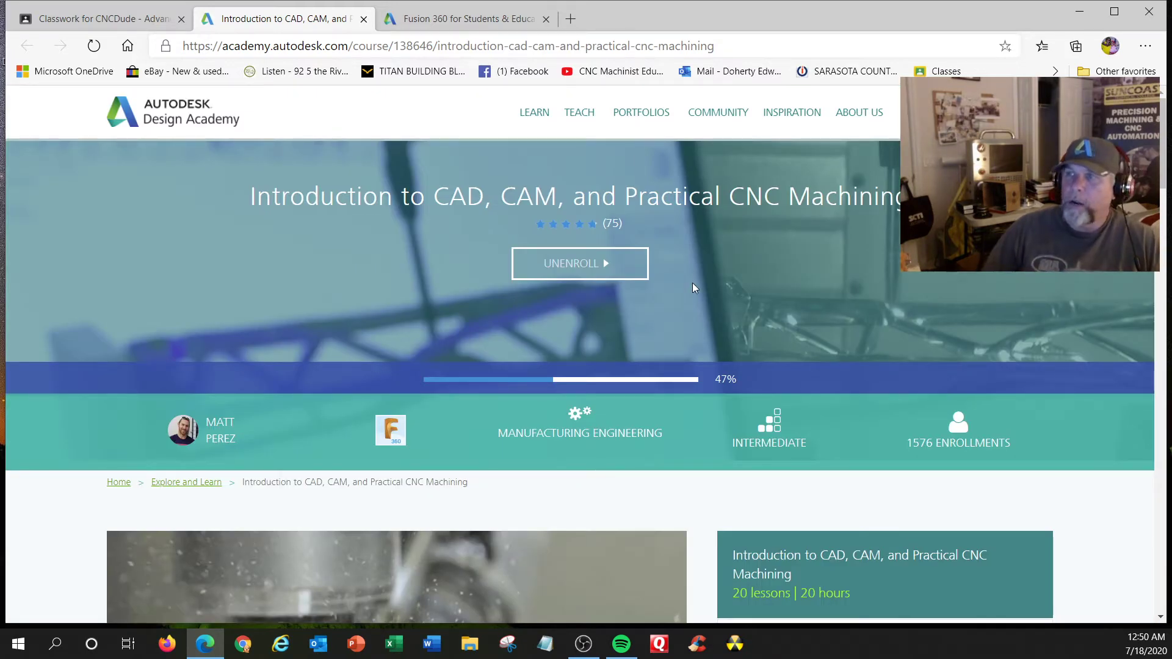
scroll("down", 3)
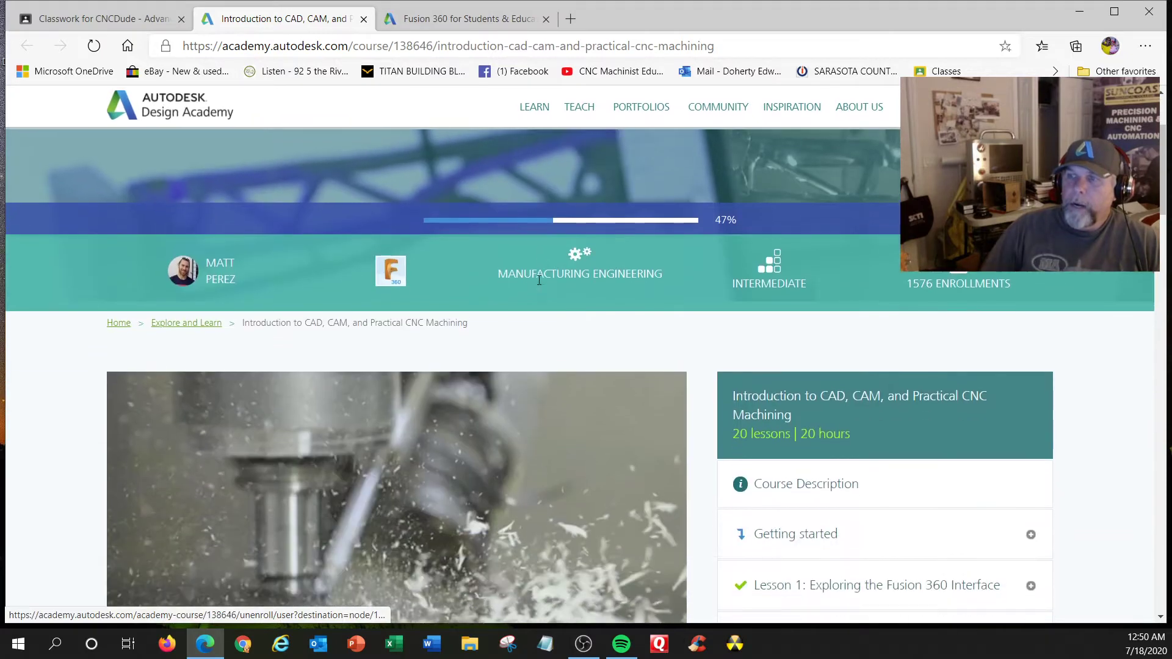
scroll("down", 3)
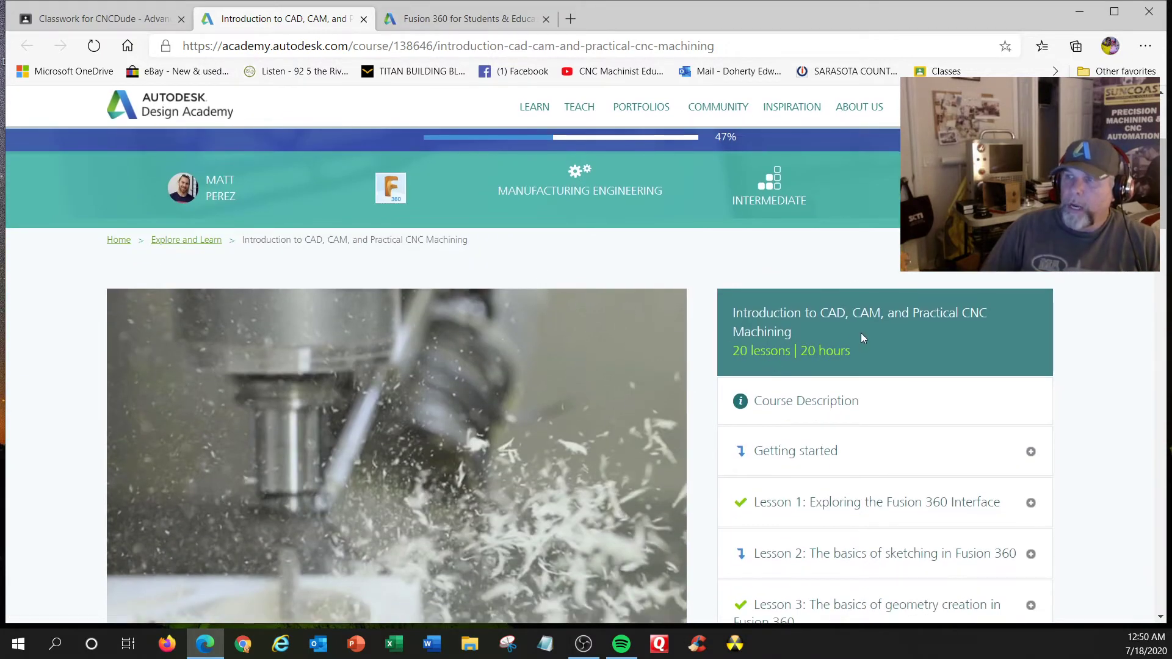
mouse_move(963, 334)
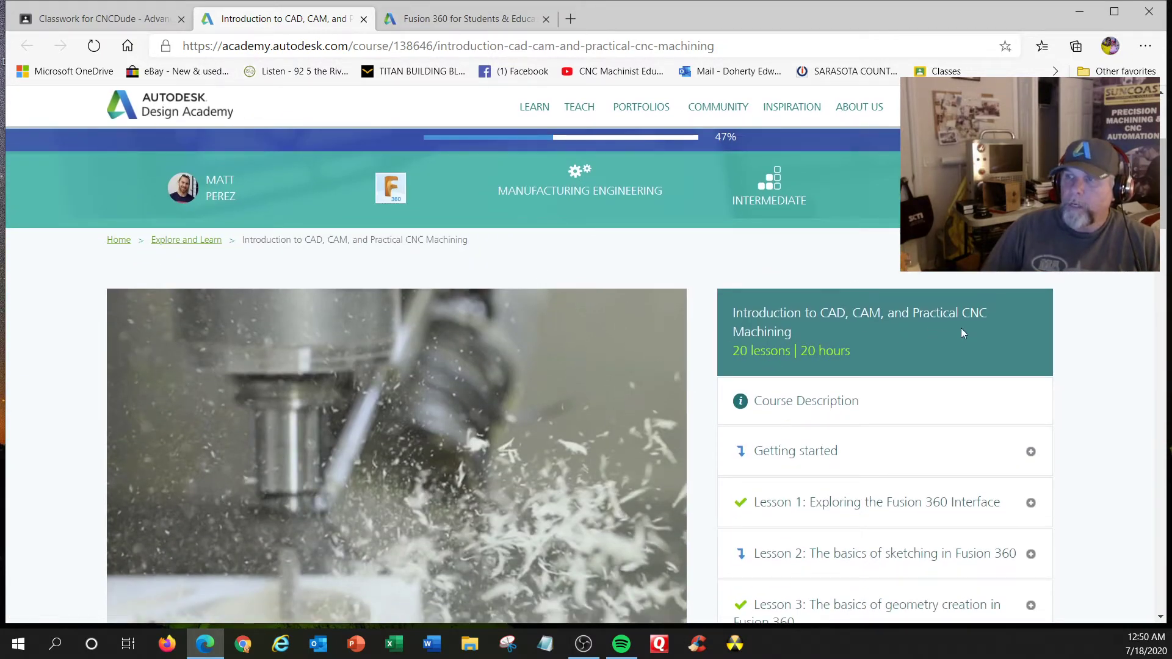
scroll("down", 3)
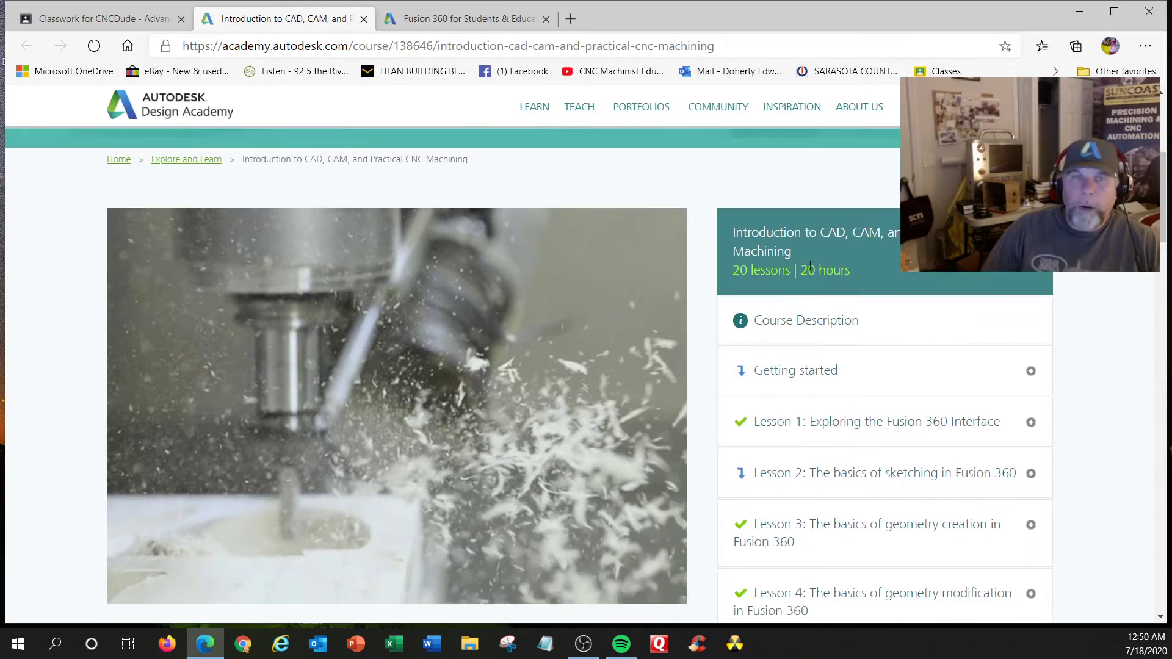
scroll("down", 3)
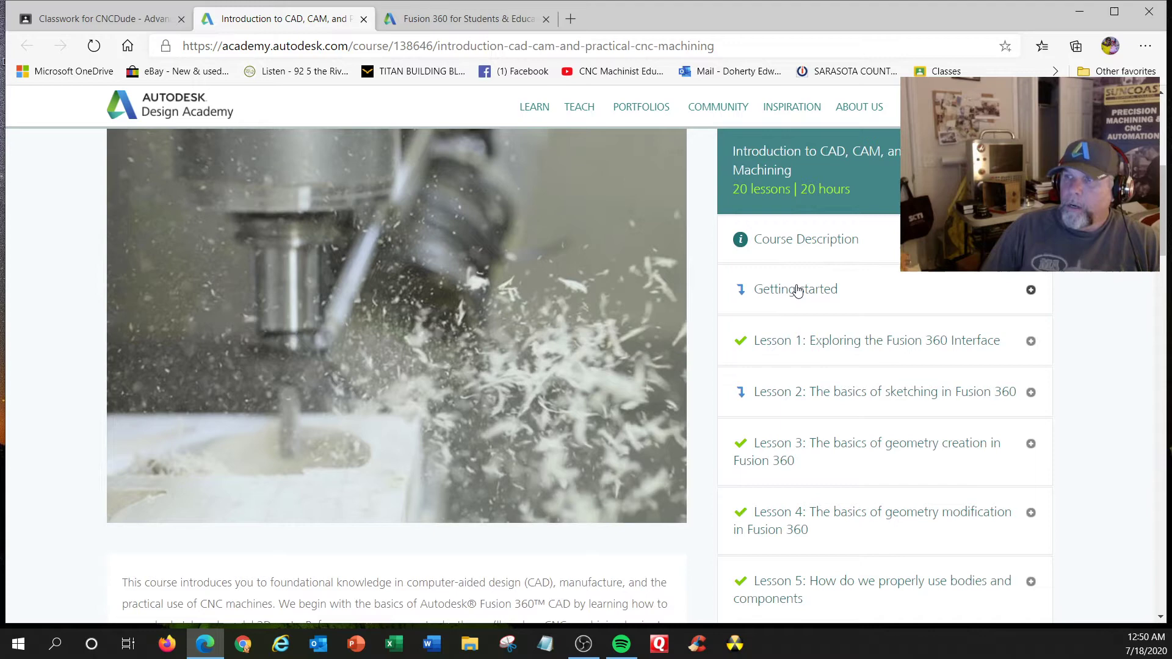
left_click(795, 289)
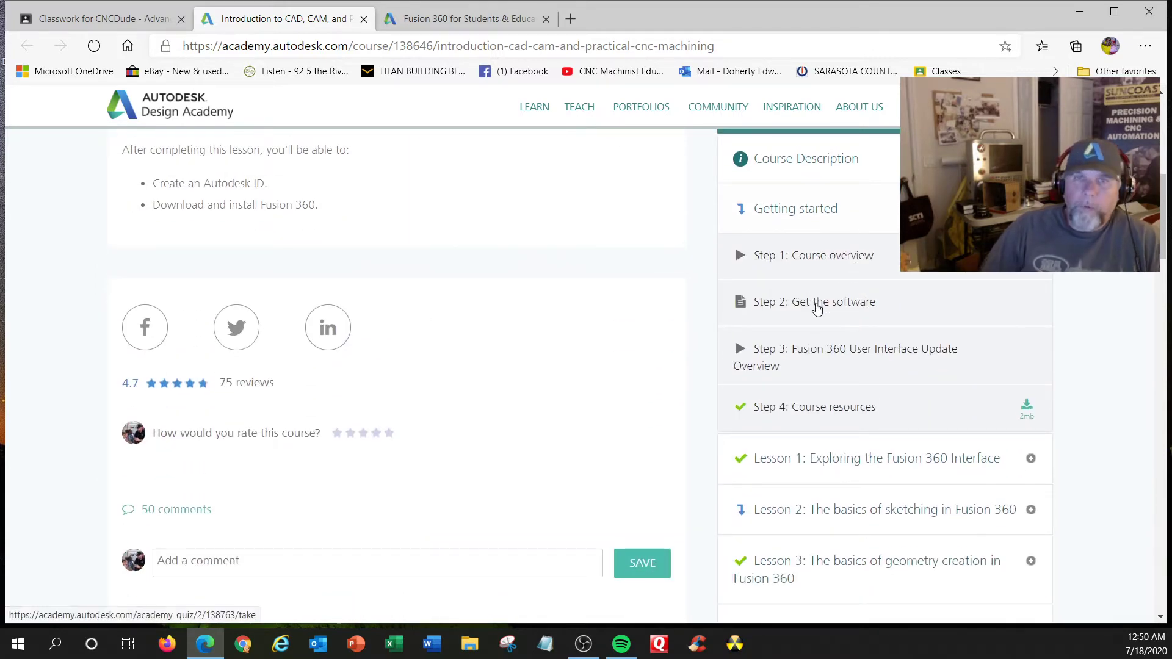
mouse_move(826, 362)
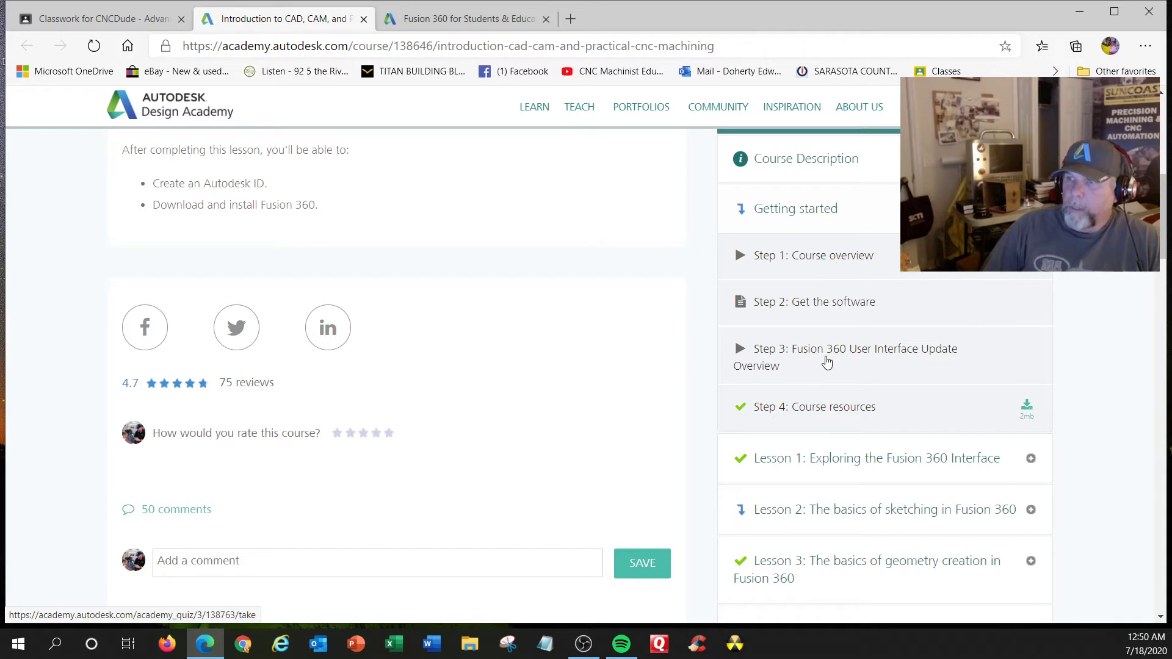
mouse_move(940, 320)
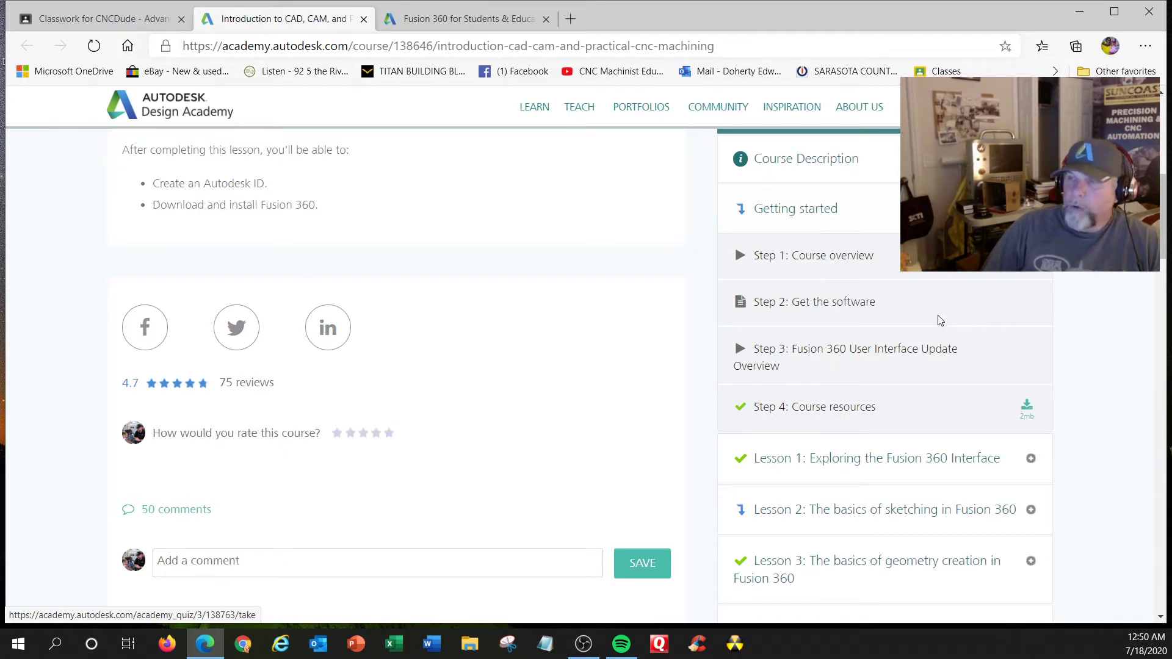
Step: Download the Step 4: Course resources zip
scroll("down", 3)
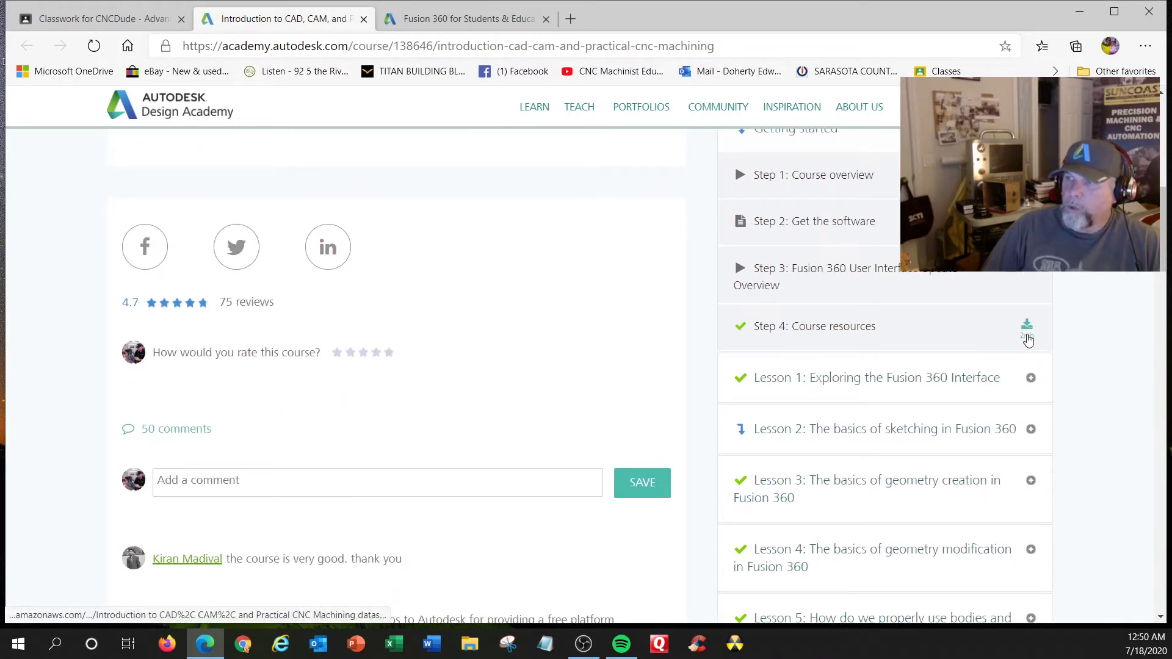
left_click(1025, 325)
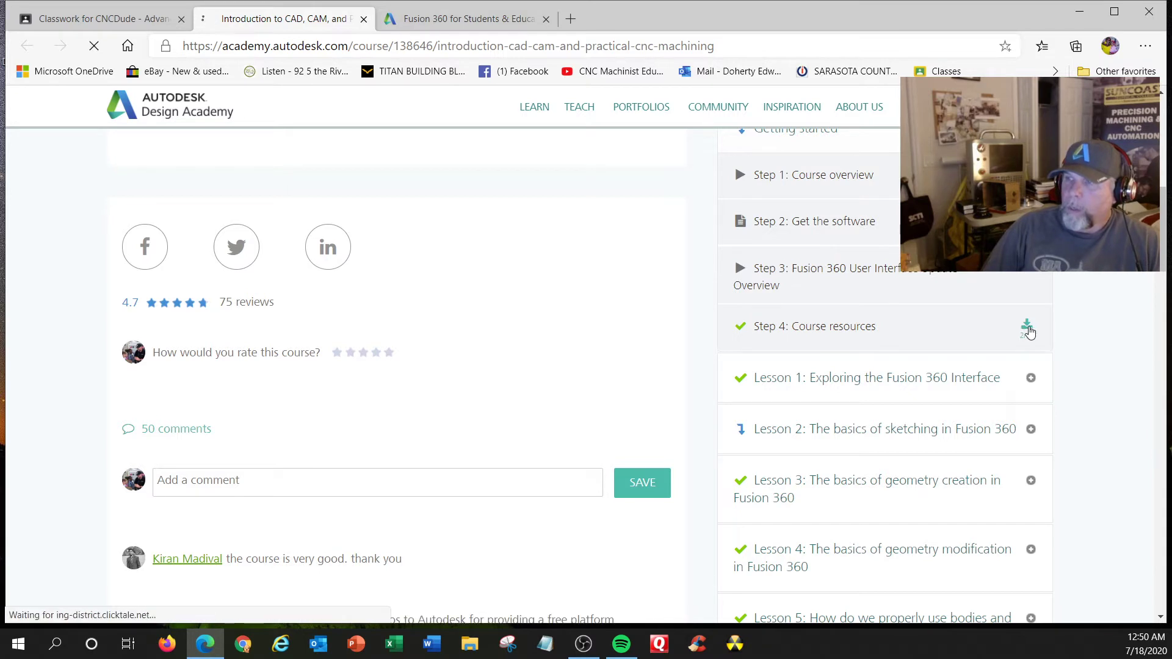
left_click(1026, 326)
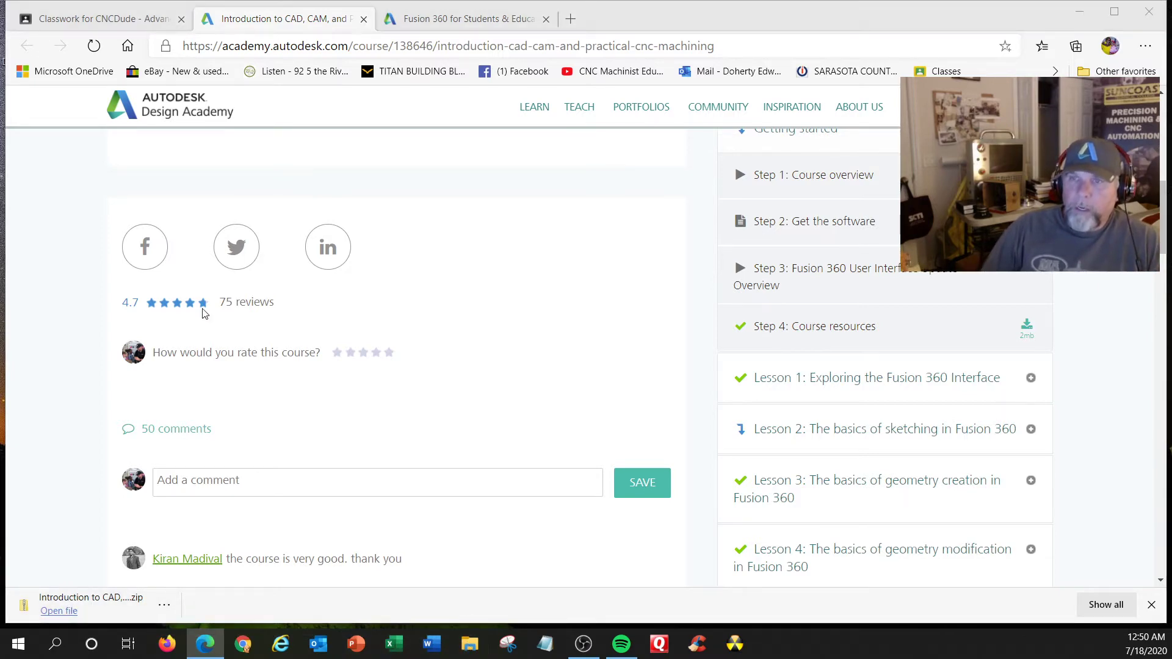
Step: Navigate File Explorer to Public > Edge Download, where the datasets zip is
left_click(470, 643)
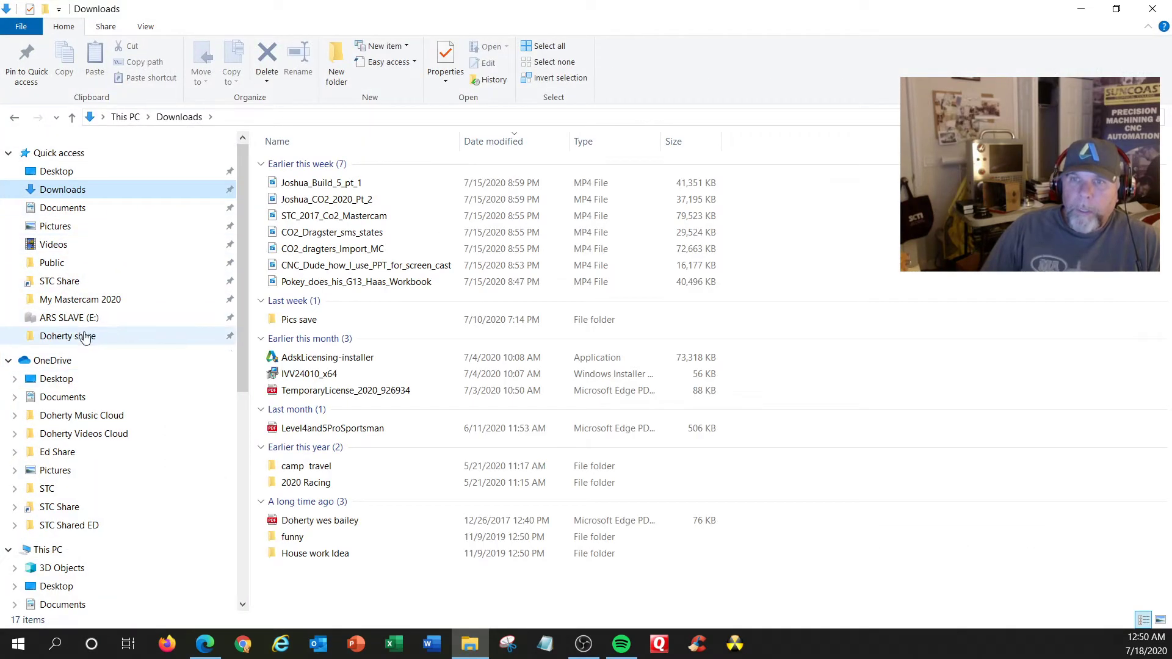
mouse_move(64, 254)
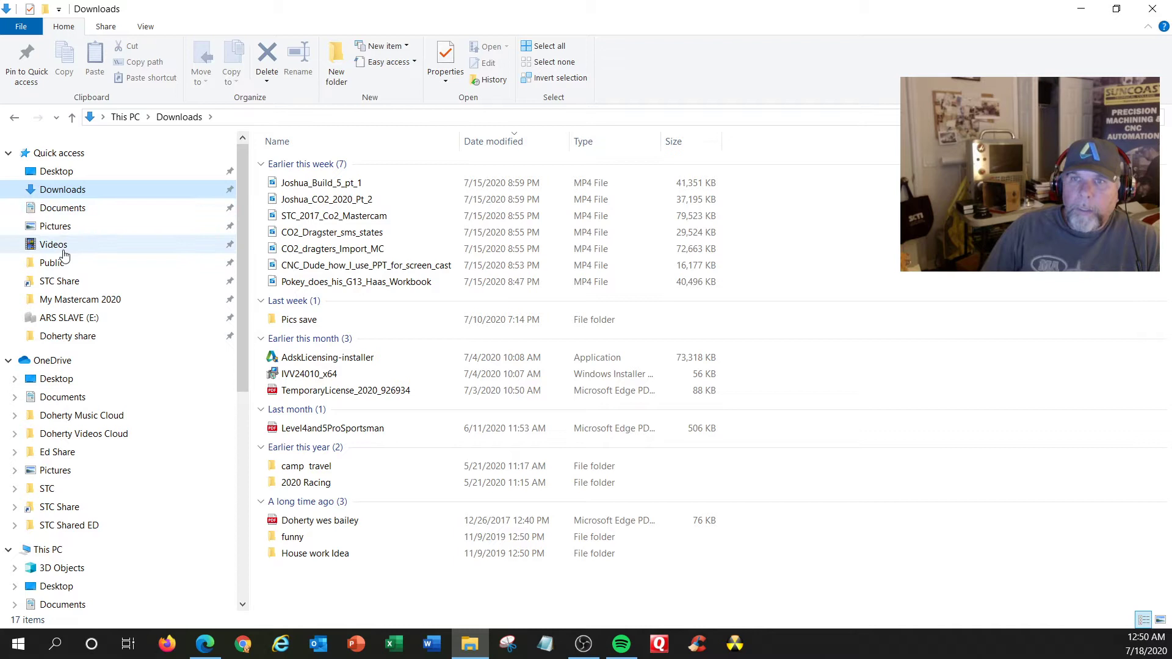
left_click(51, 263)
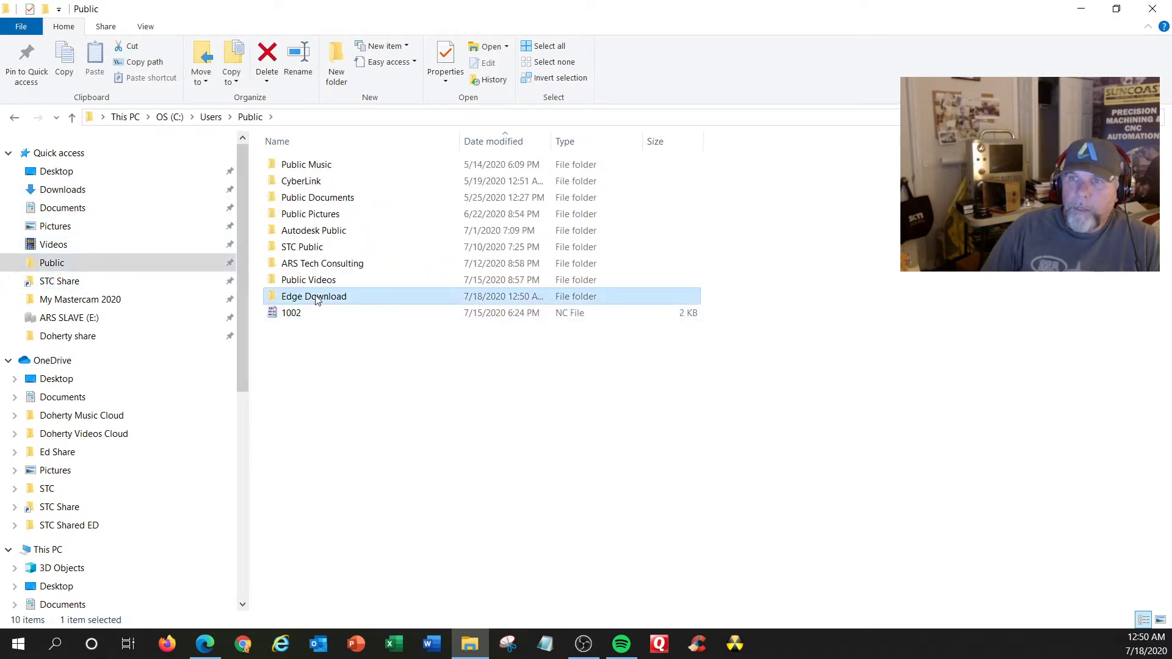
double_click(315, 296)
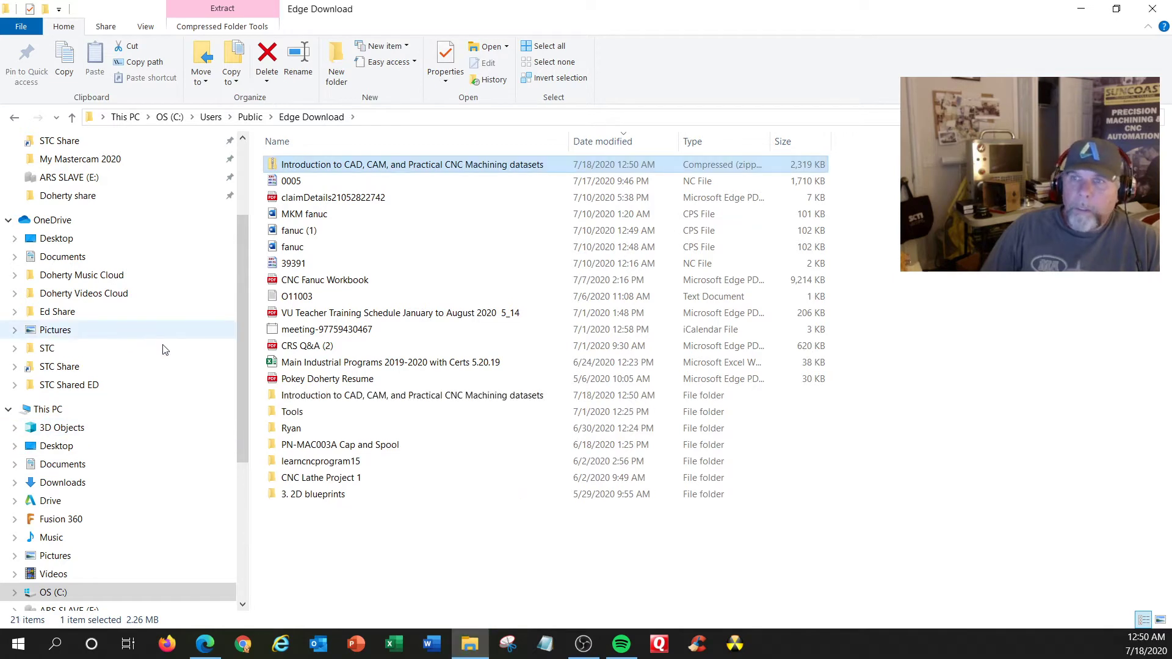
mouse_move(311, 456)
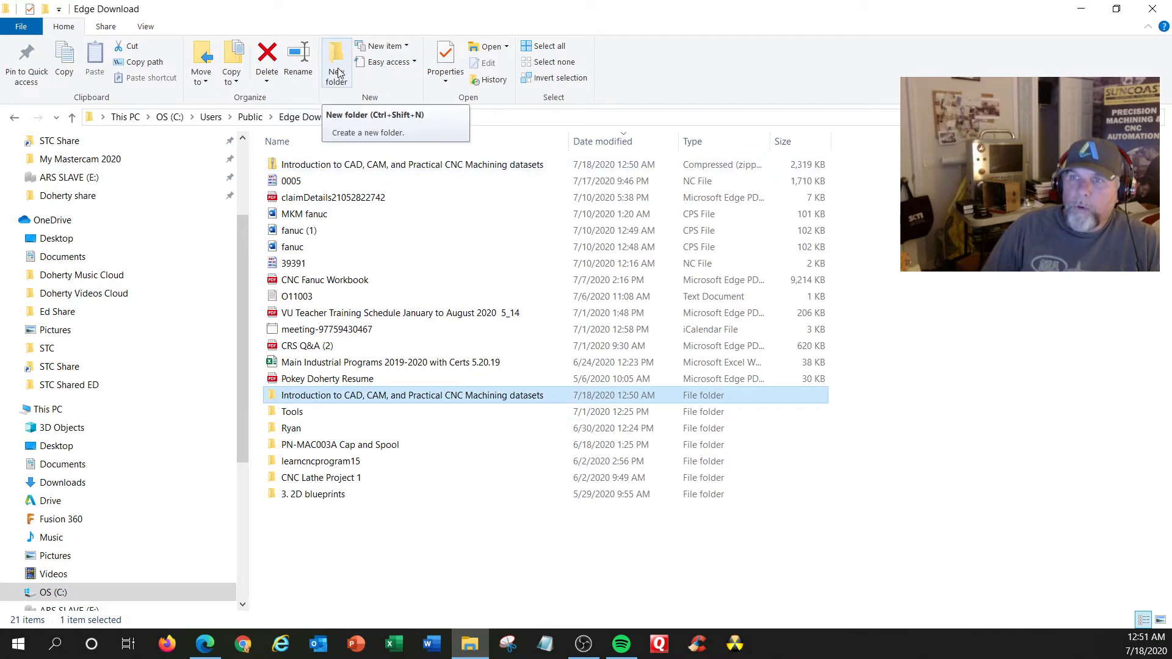
Step: Copy the datasets folder and create a new folder in Public > Autodesk Public > Autodesk EFD teacher Training
right_click(406, 395)
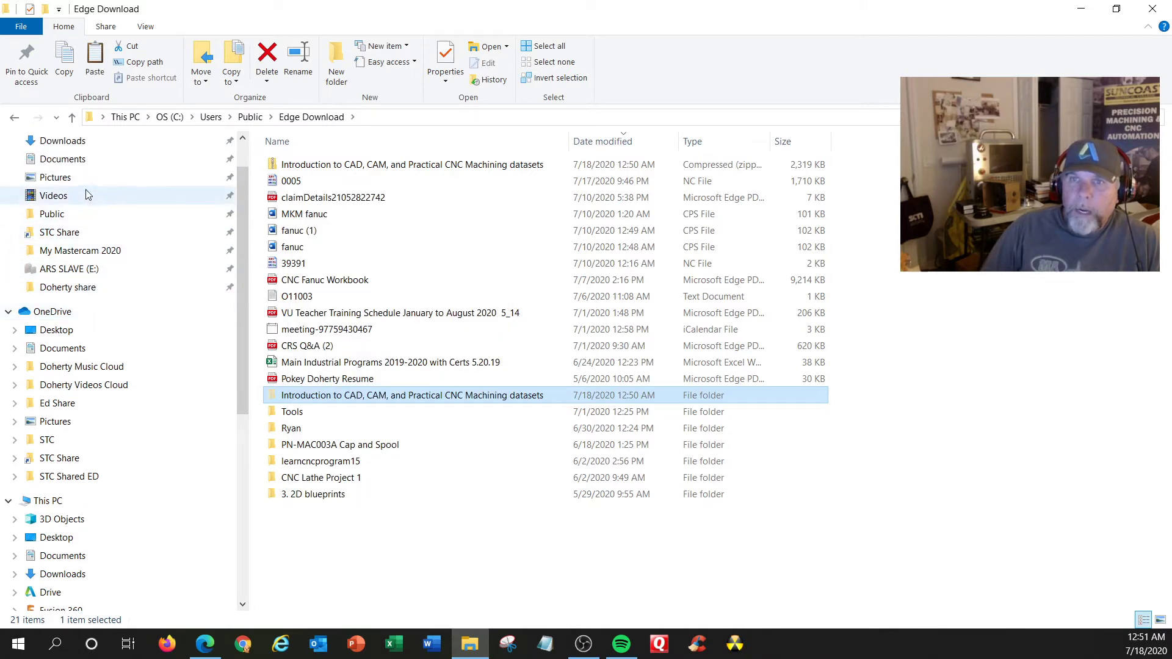
left_click(52, 214)
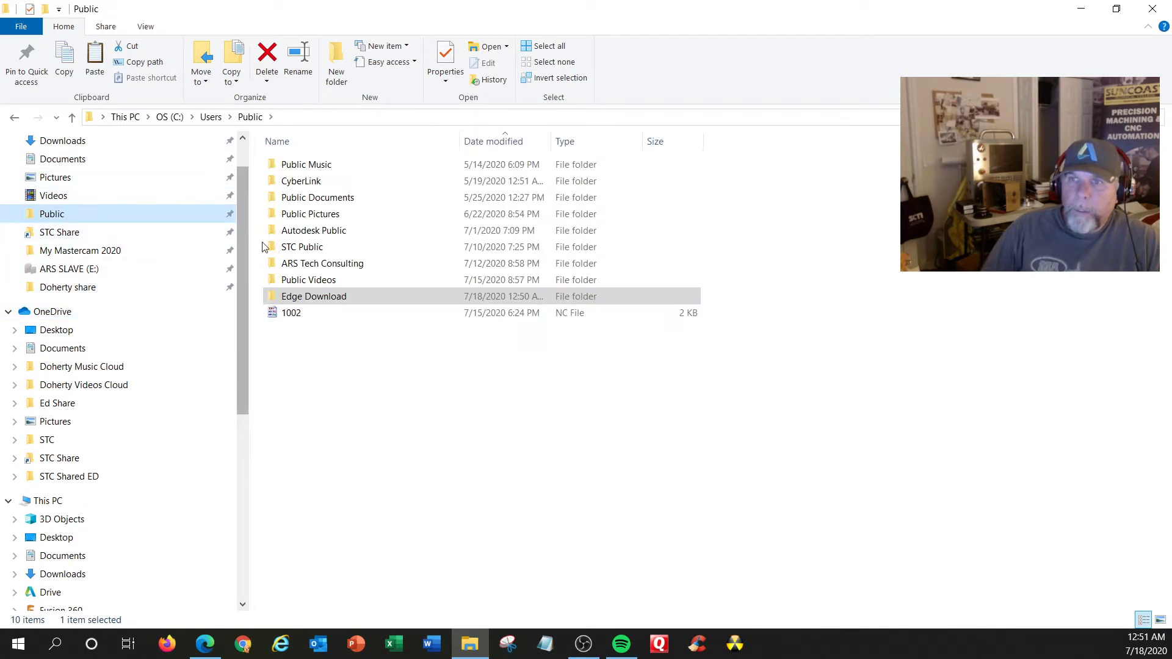
mouse_move(315, 256)
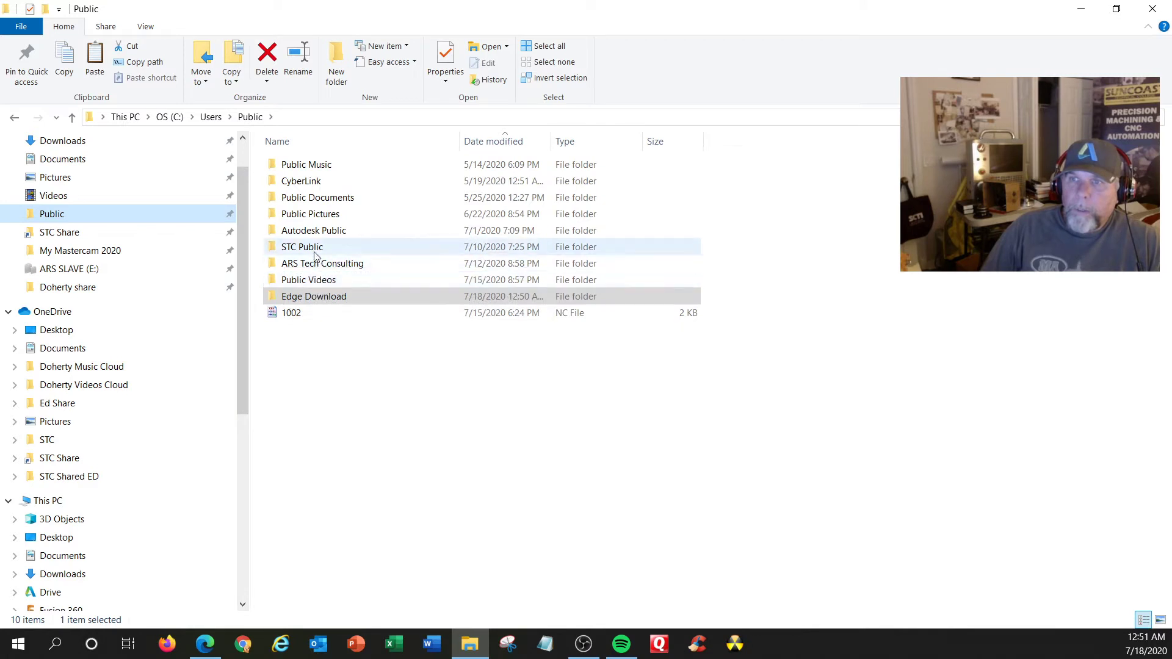
double_click(314, 230)
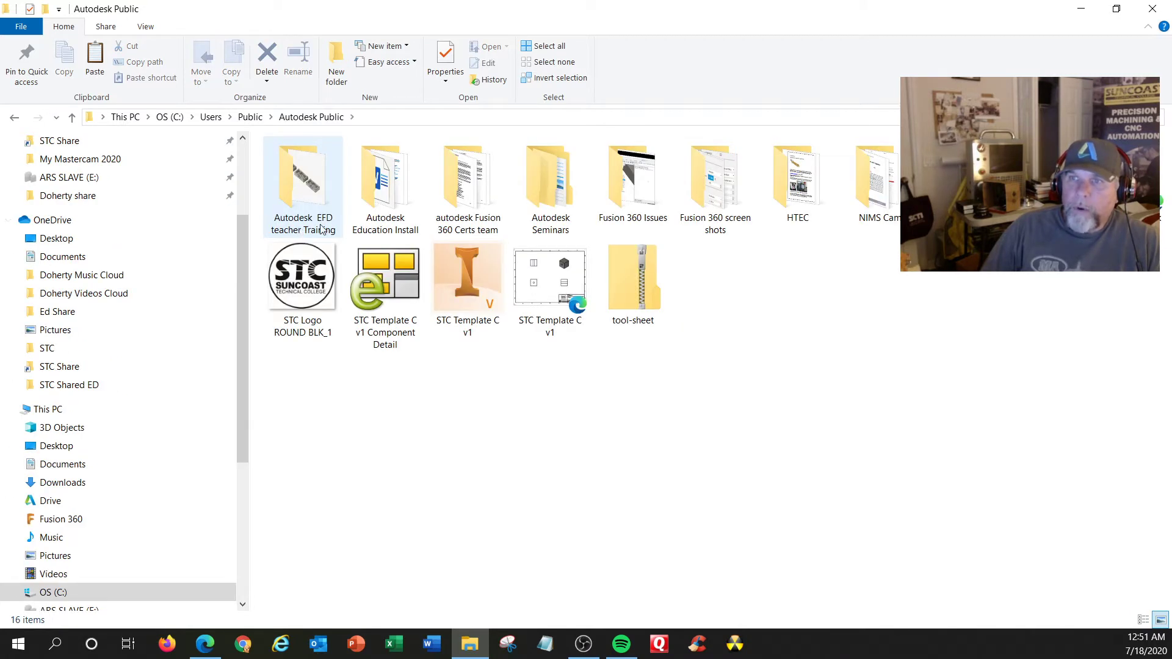
mouse_move(311, 206)
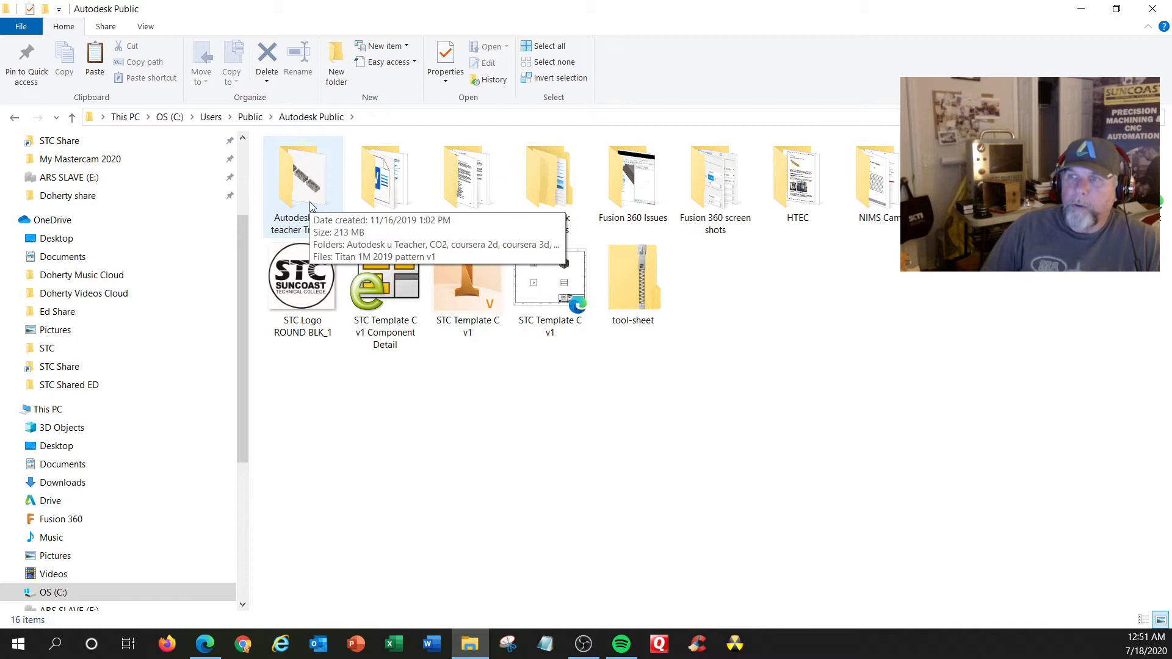
double_click(301, 177)
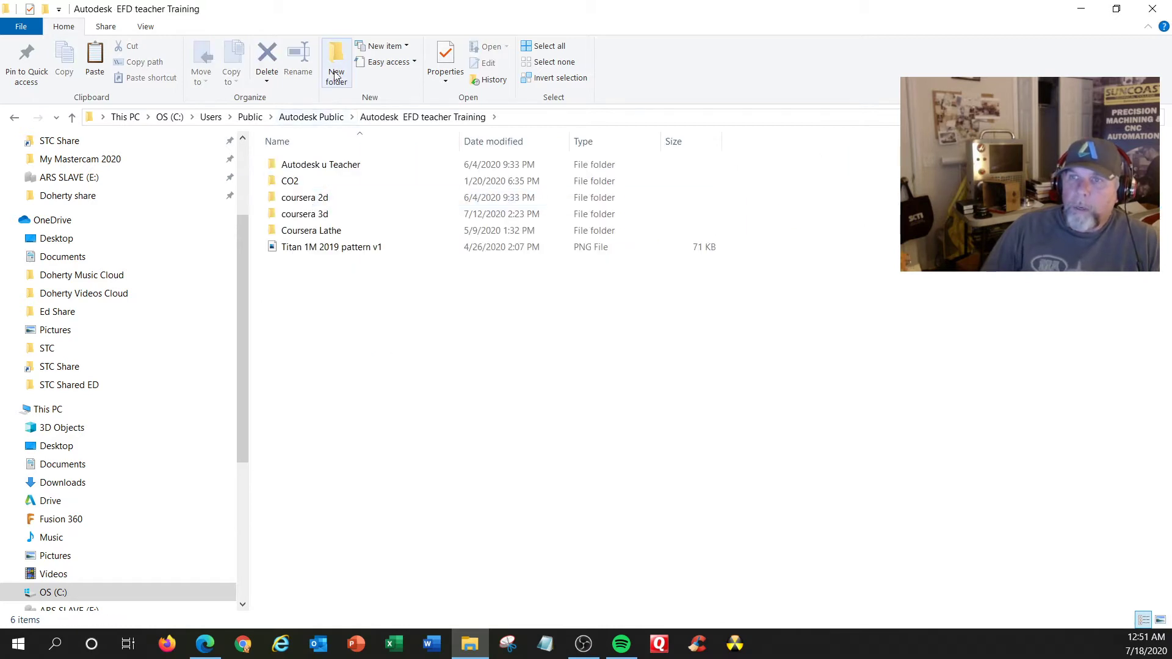
left_click(336, 58)
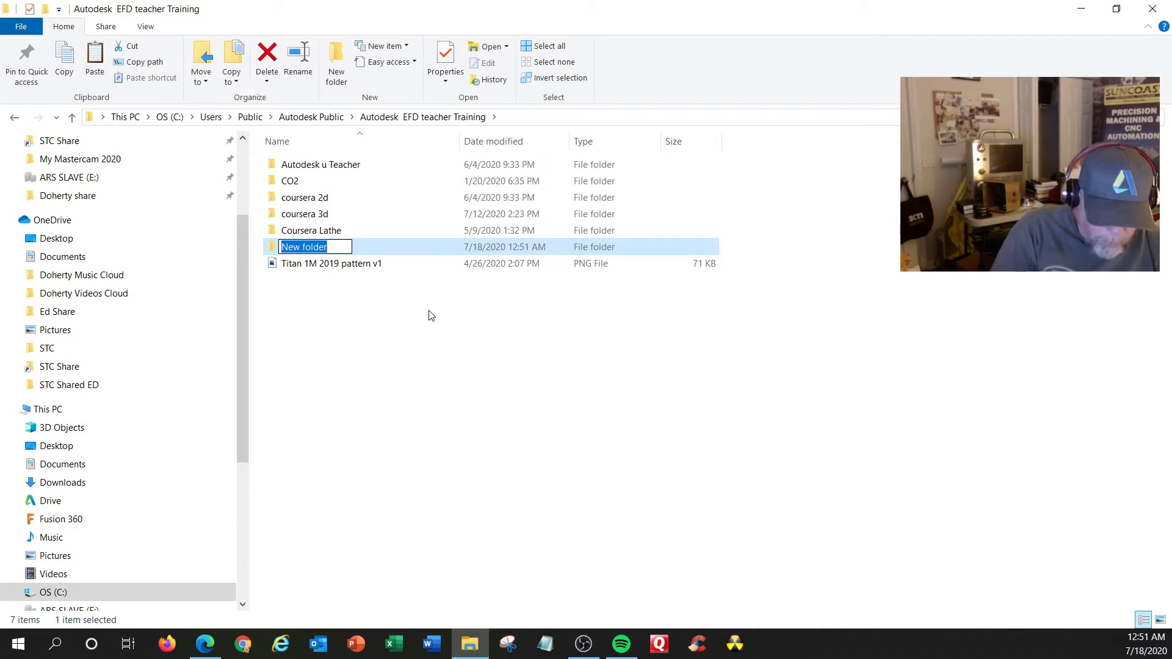
Step: Name the new folder #1 and paste the course datasets folder into it
type("#1")
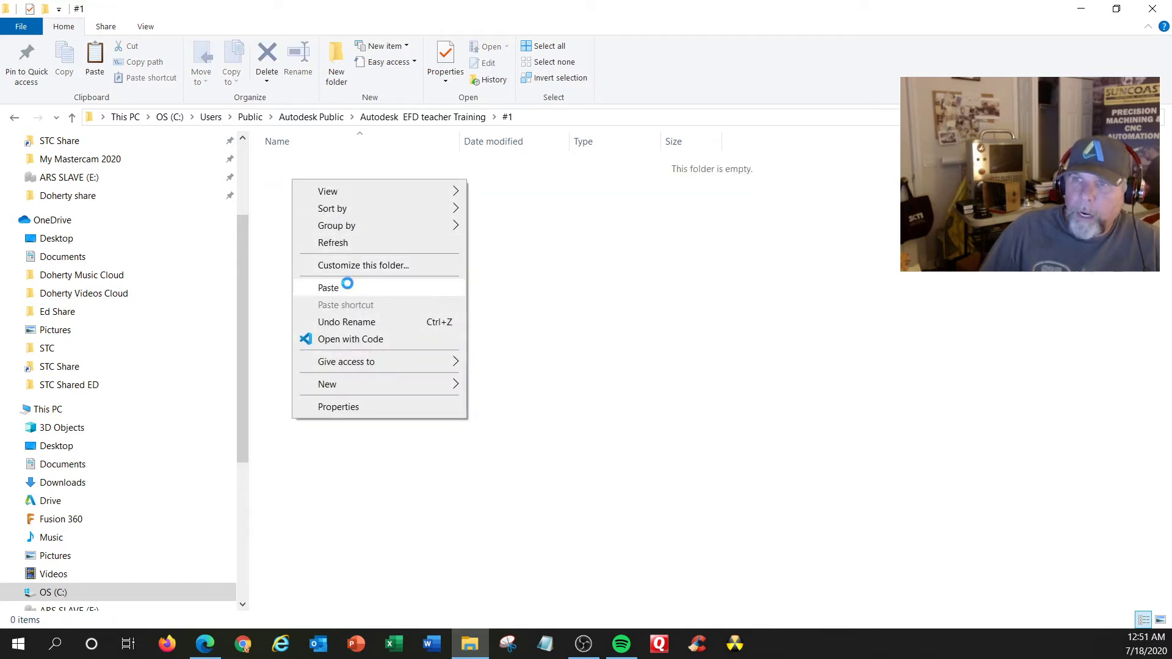
left_click(328, 287)
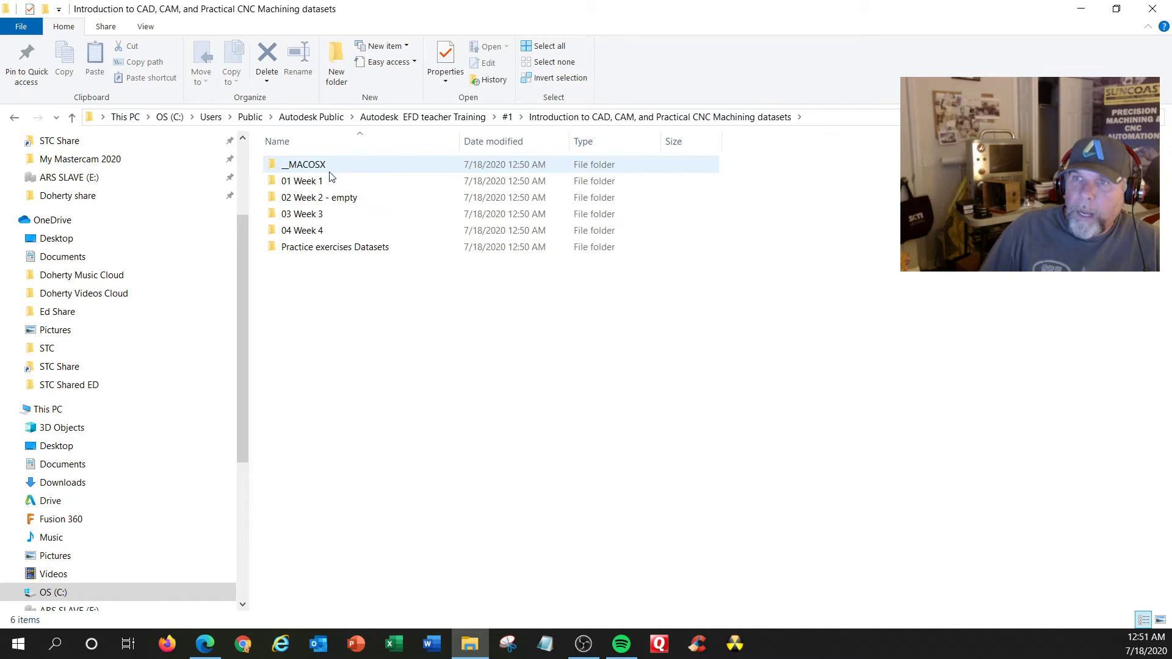
mouse_move(318, 214)
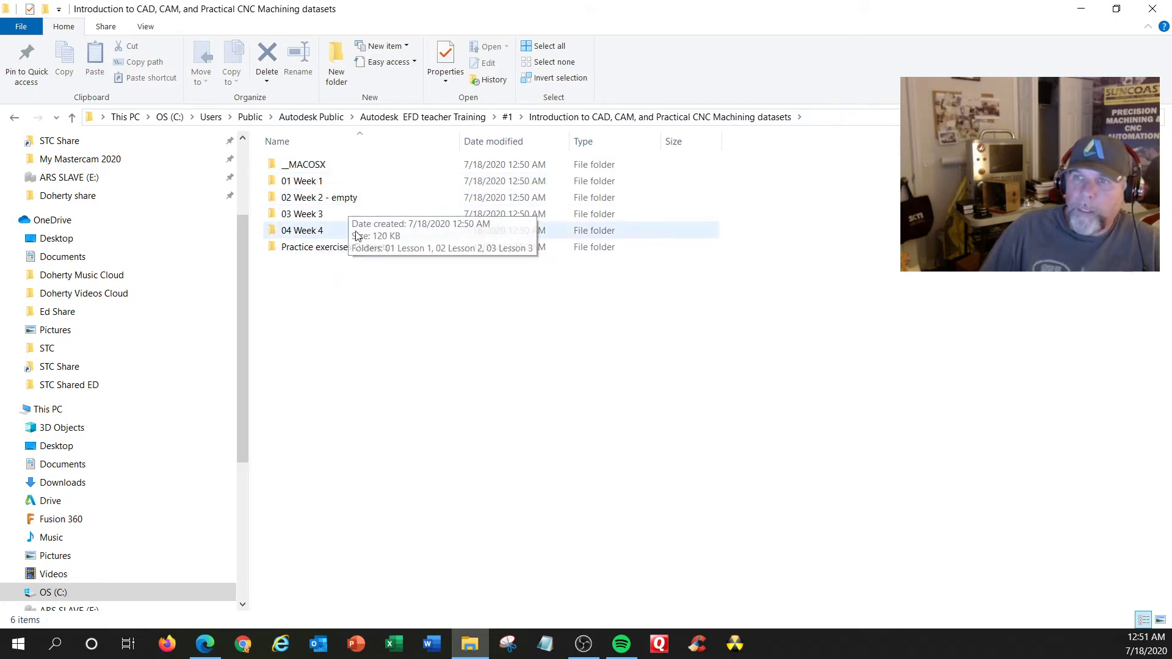
mouse_move(1046, 41)
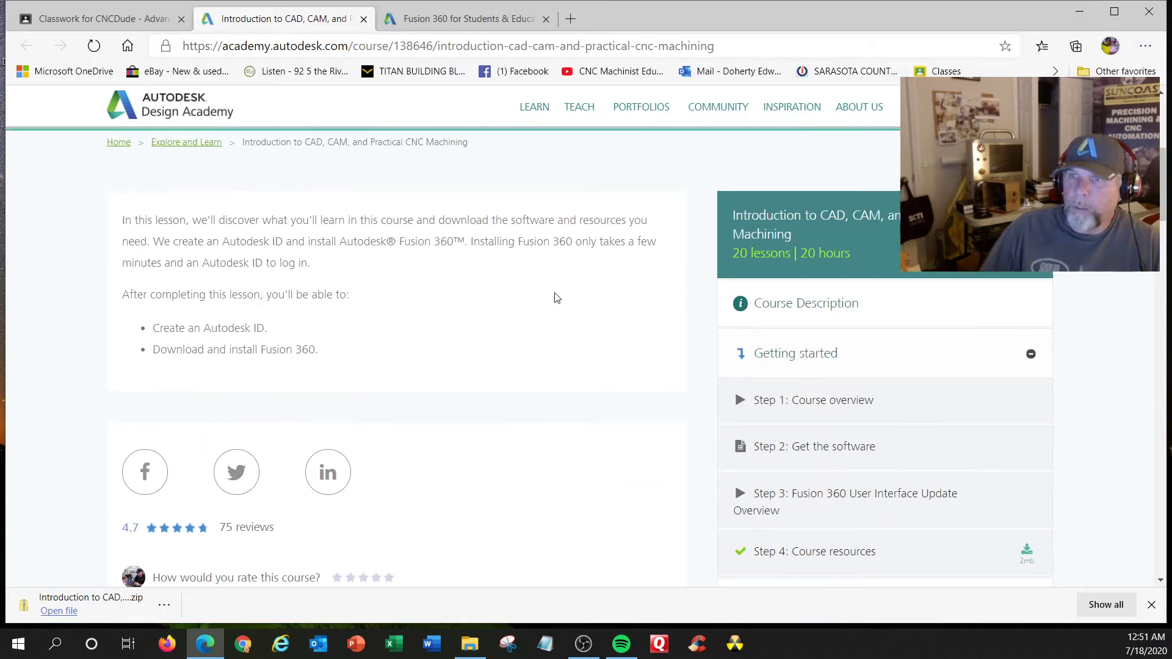
Step: Scroll the course page down to Lesson 1: Exploring the Fusion 360 Interface
scroll("down", 3)
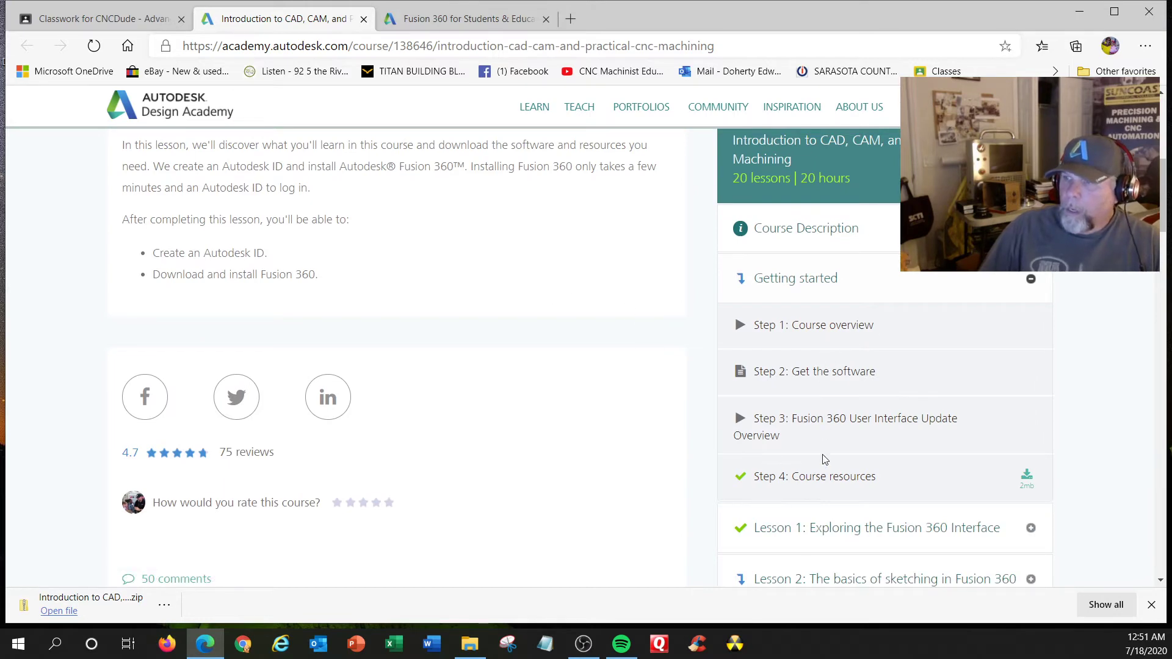
scroll("down", 3)
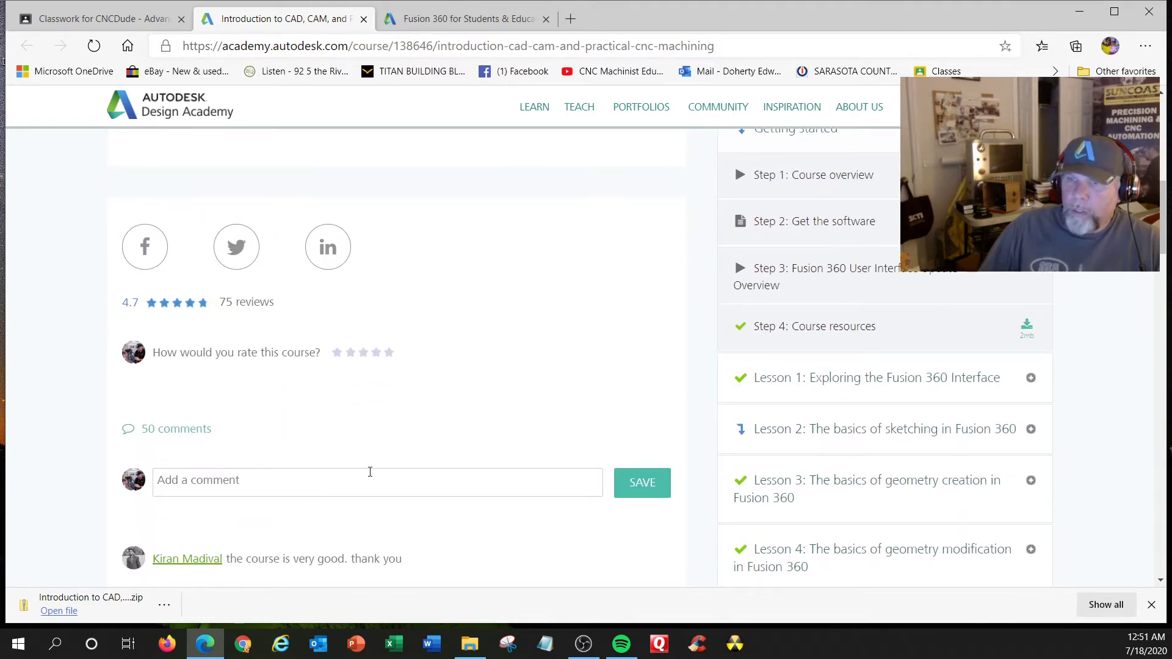
scroll("down", 3)
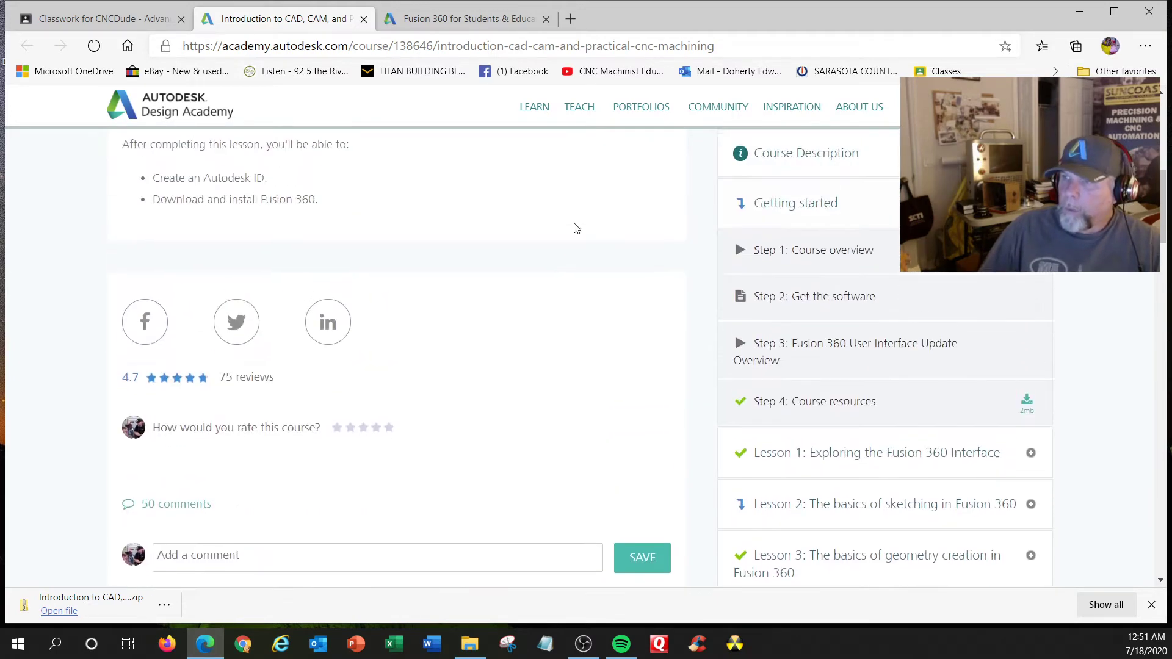
mouse_move(722, 387)
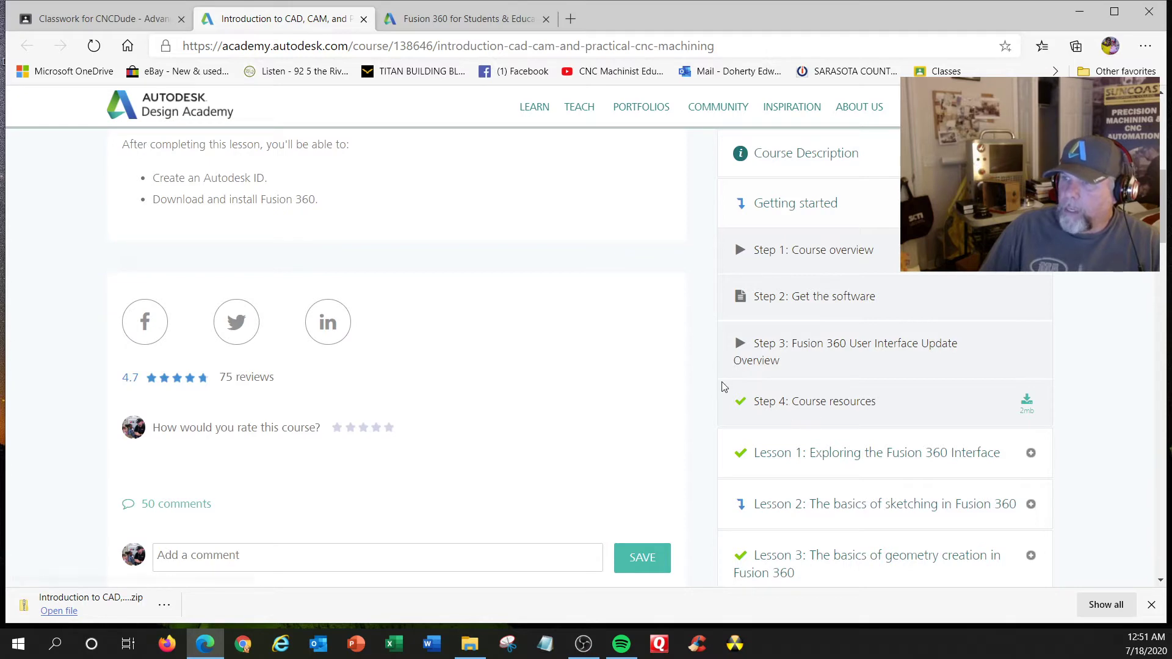
scroll("down", 3)
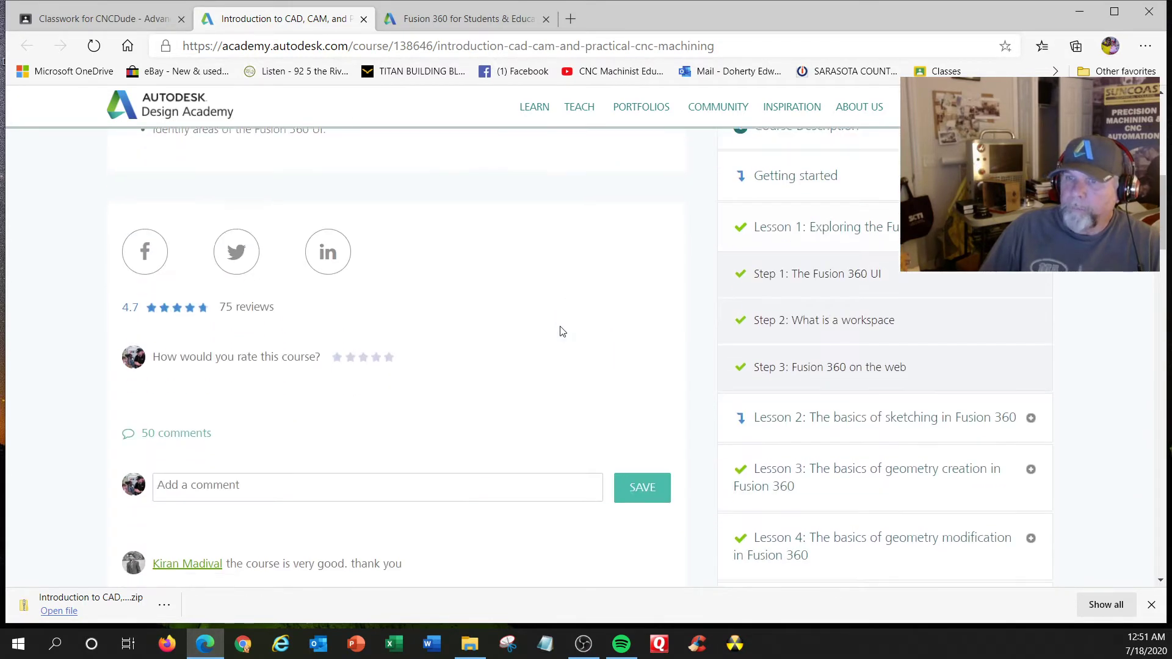
mouse_move(789, 278)
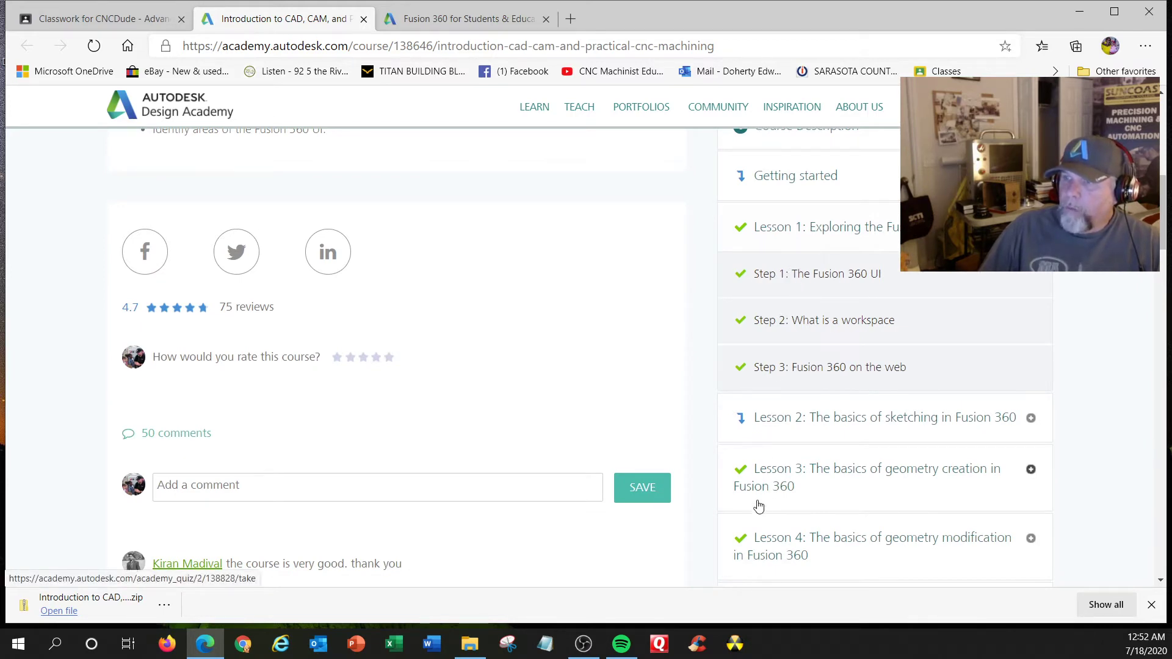
scroll("down", 3)
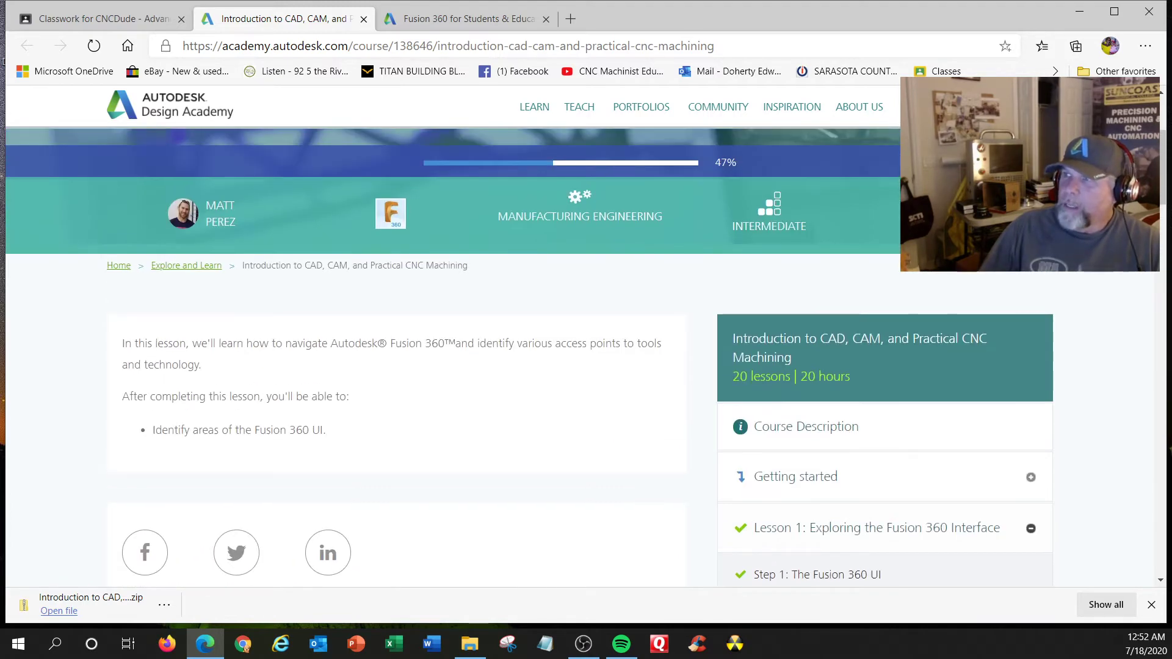
scroll("down", 3)
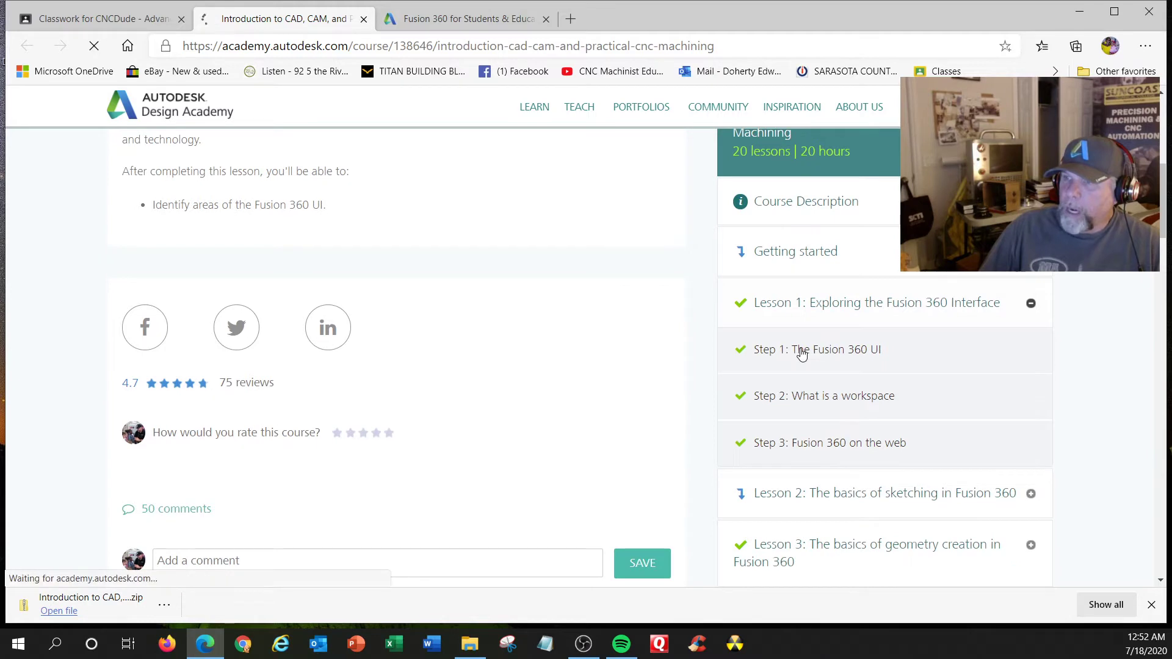
Step: Open Step 1: The Fusion 360 UI, play its video and scroll the handout
left_click(818, 350)
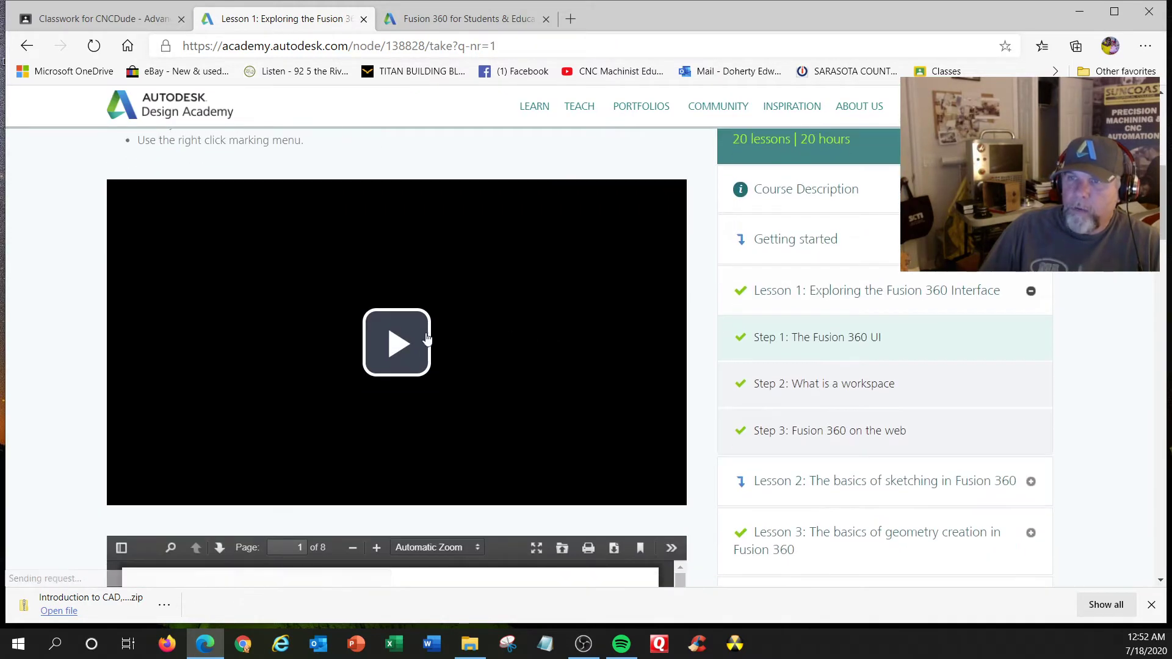
mouse_move(398, 347)
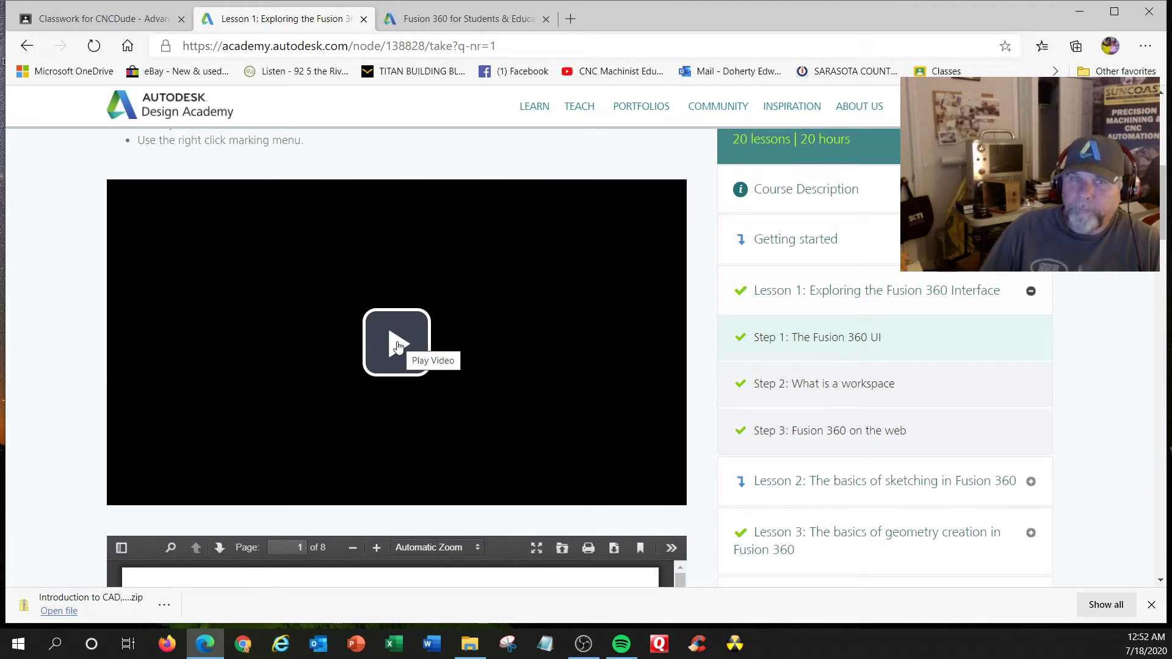
left_click(396, 343)
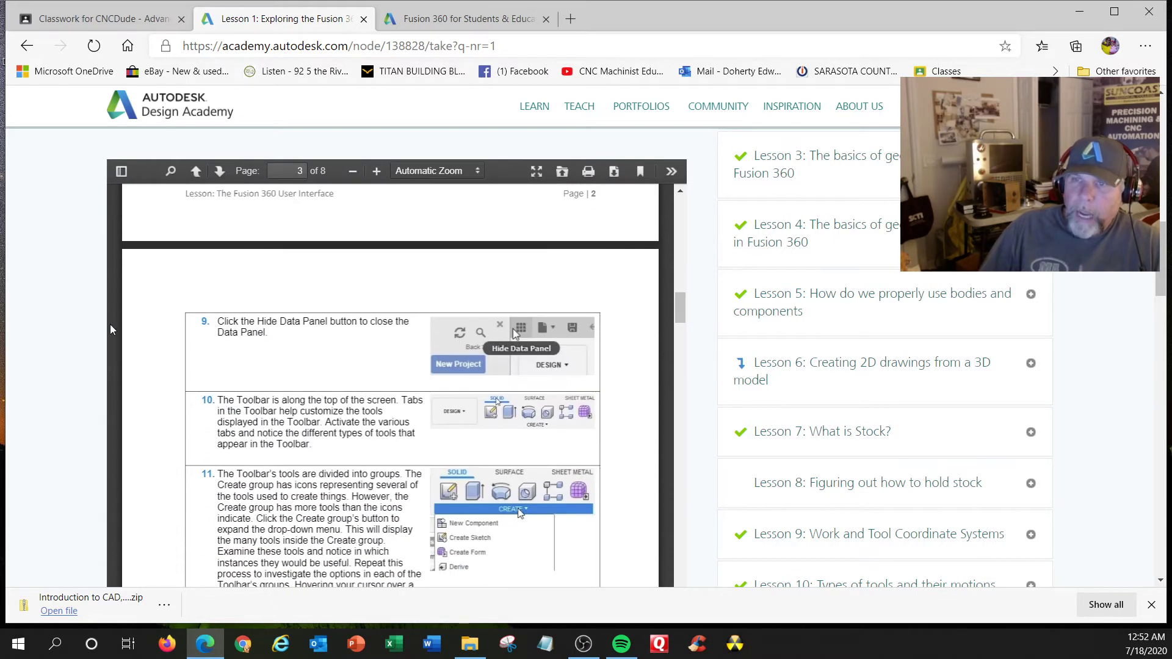
scroll("down", 3)
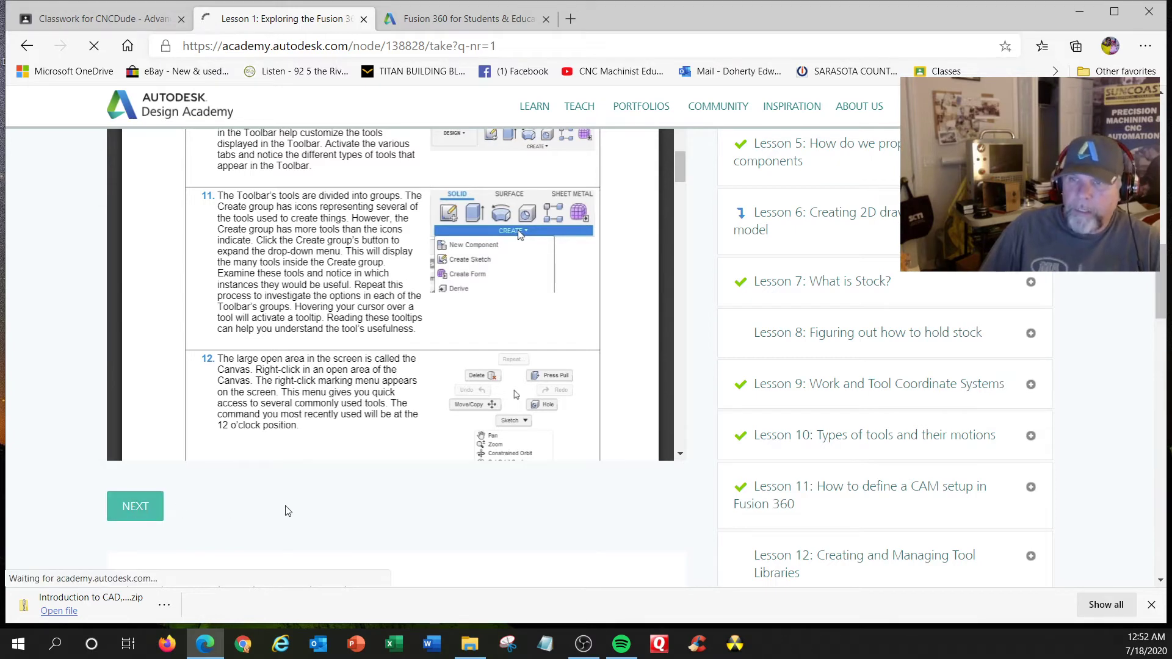
Step: Advance to What is a workspace and expand Lesson 2 in the outline
left_click(135, 506)
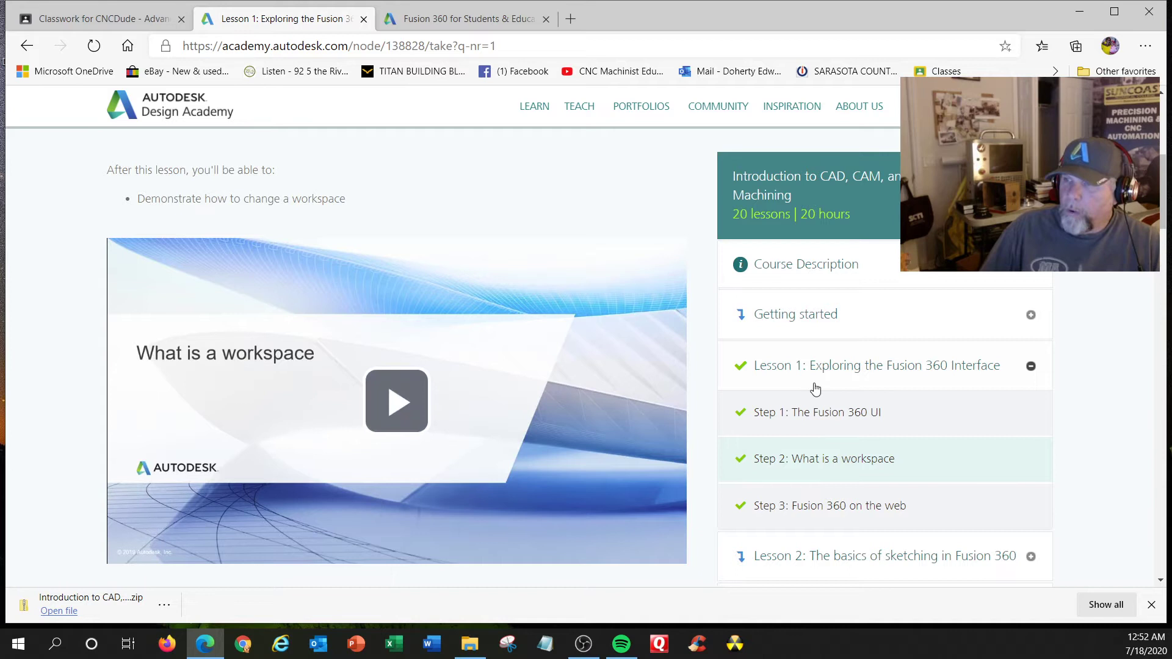
scroll("down", 3)
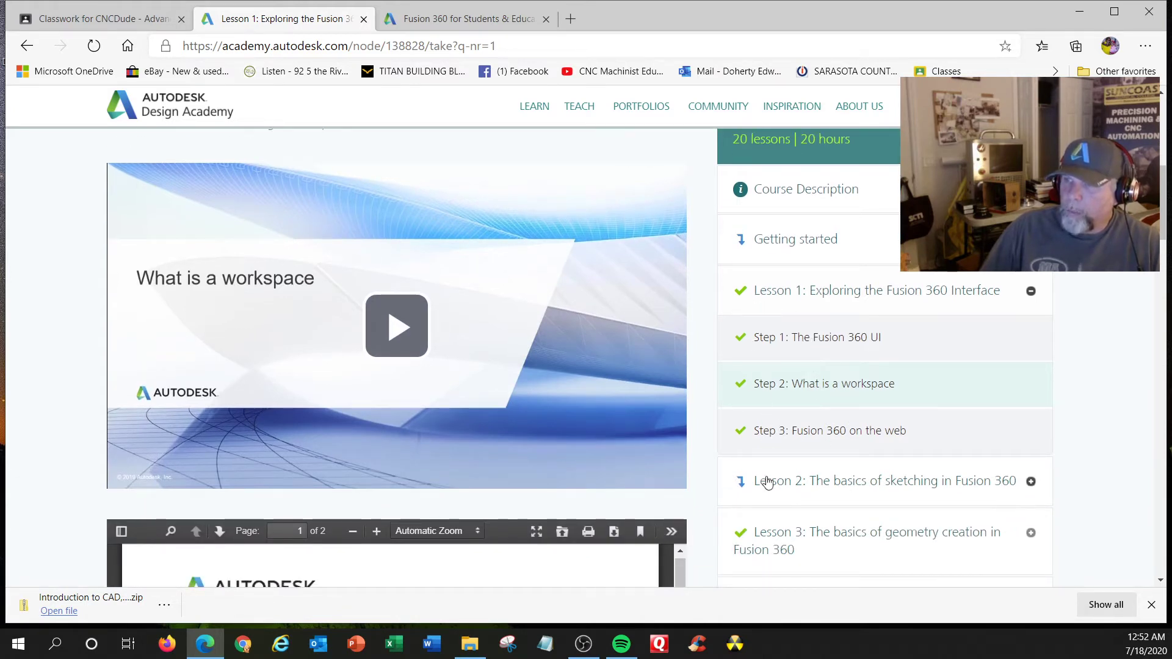
left_click(884, 481)
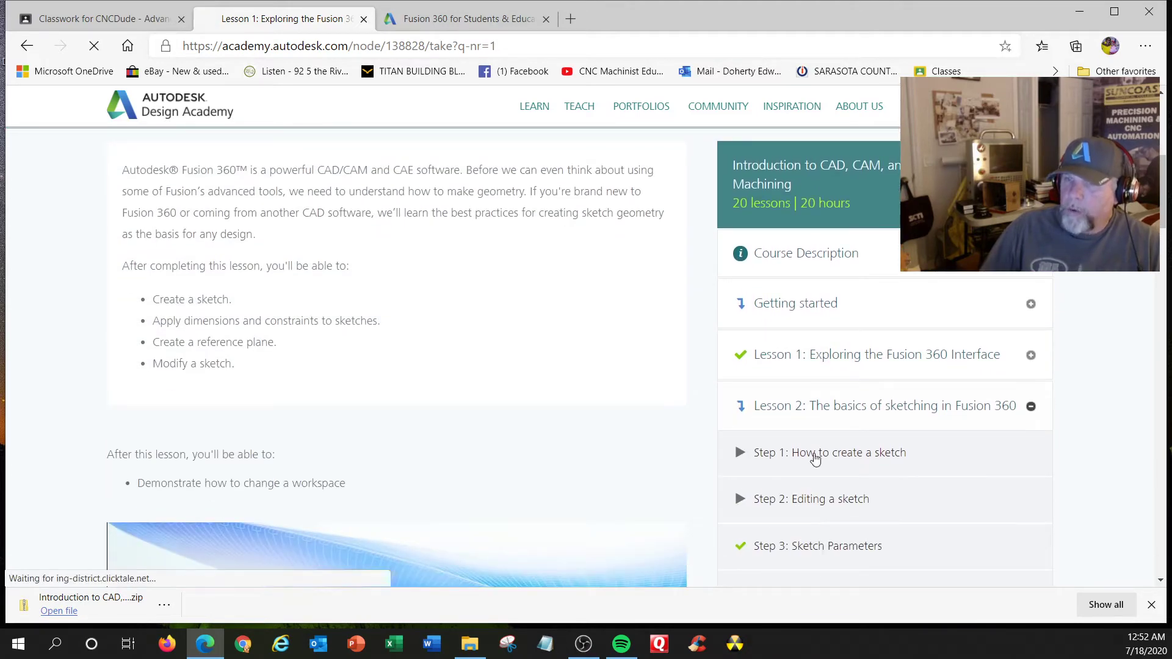
Step: Open Lesson 2's sketch visibility step and play its video
left_click(830, 453)
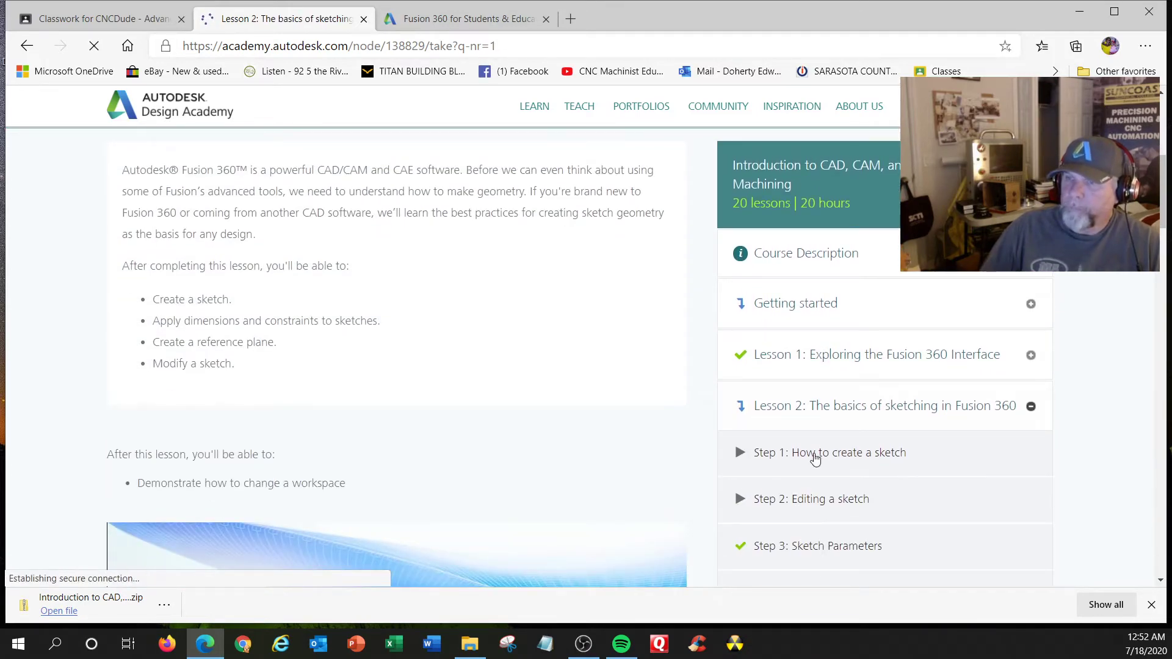
scroll("down", 3)
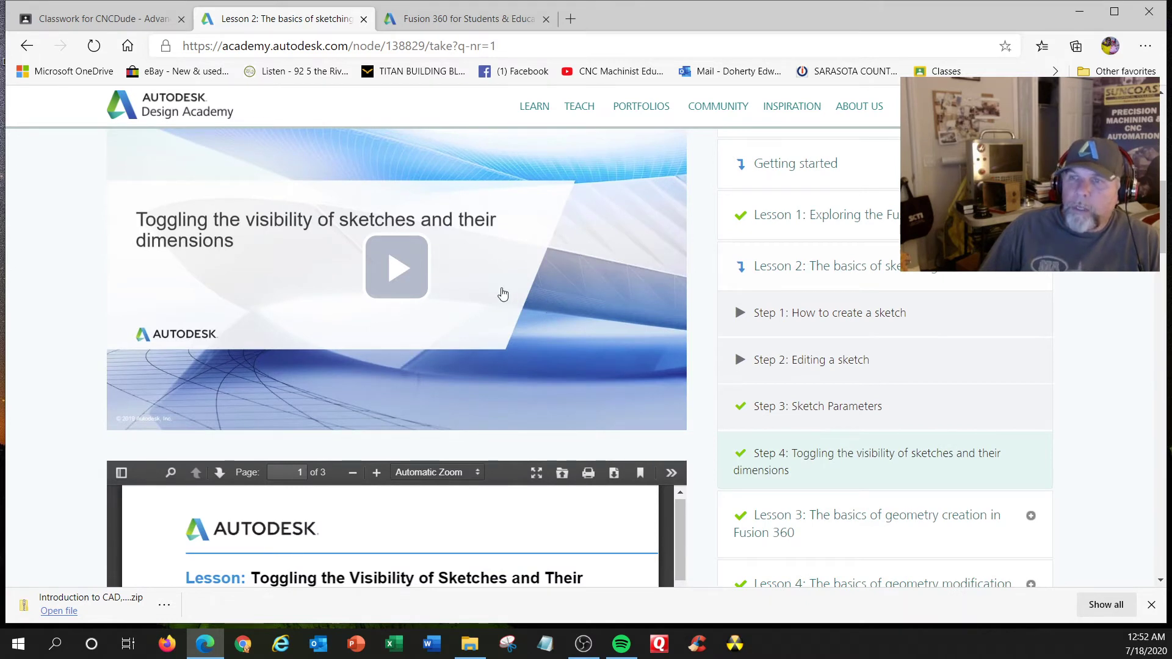
left_click(396, 268)
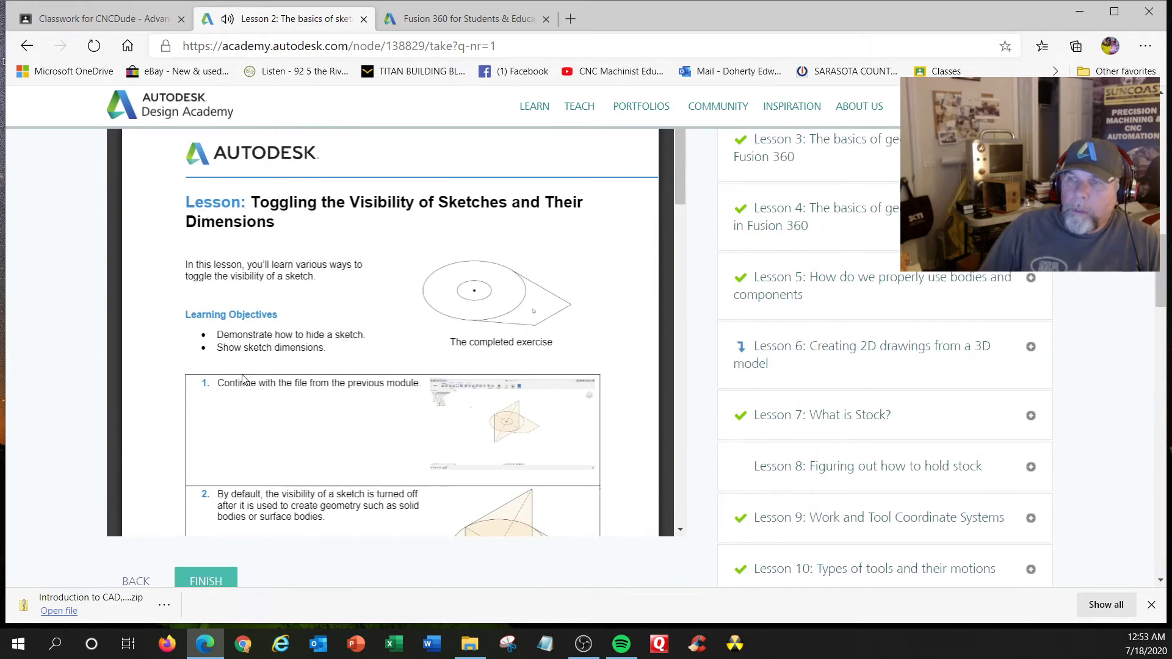
Step: Read through the Toggling Visibility handout and mark the step finished
scroll("down", 3)
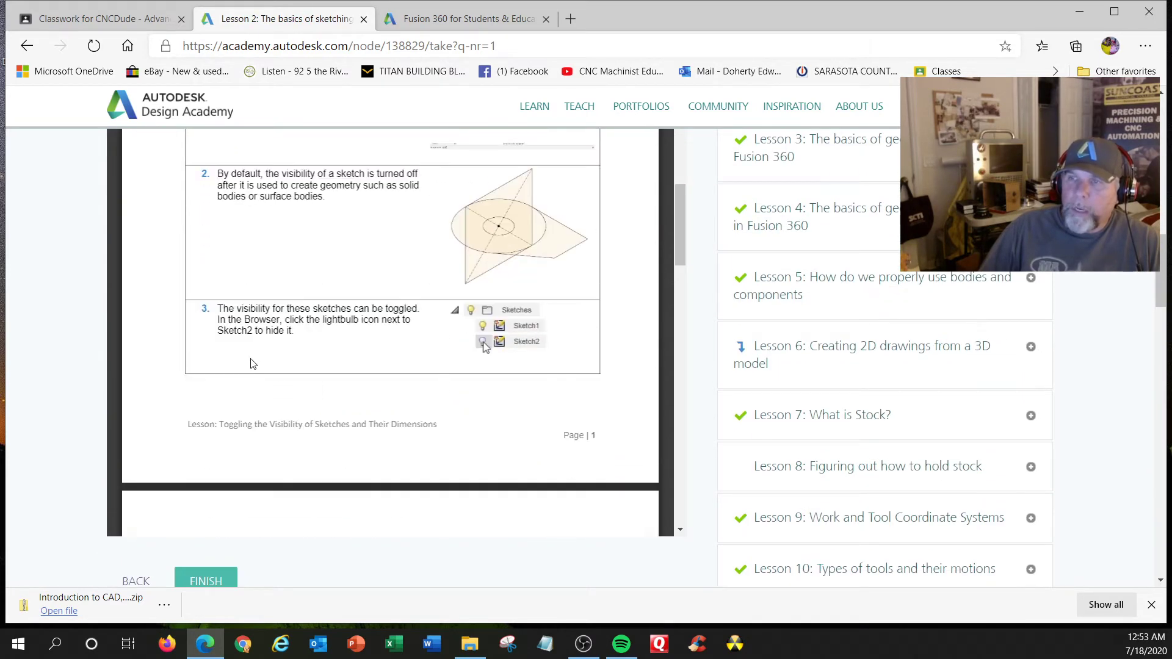
scroll("down", 3)
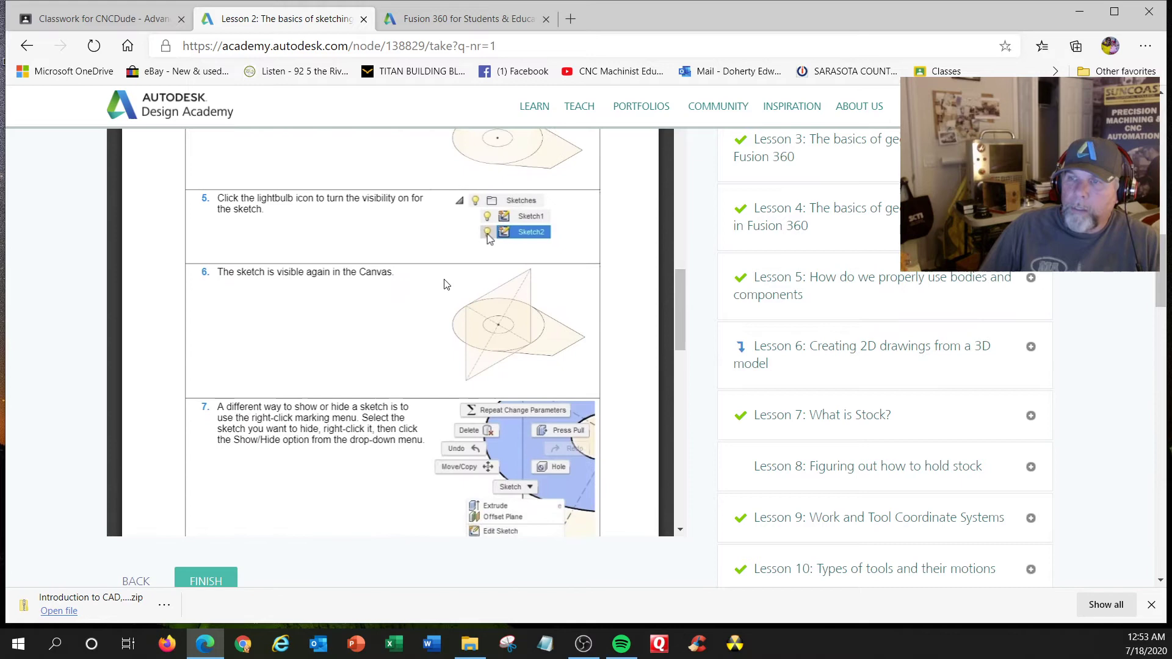
scroll("down", 3)
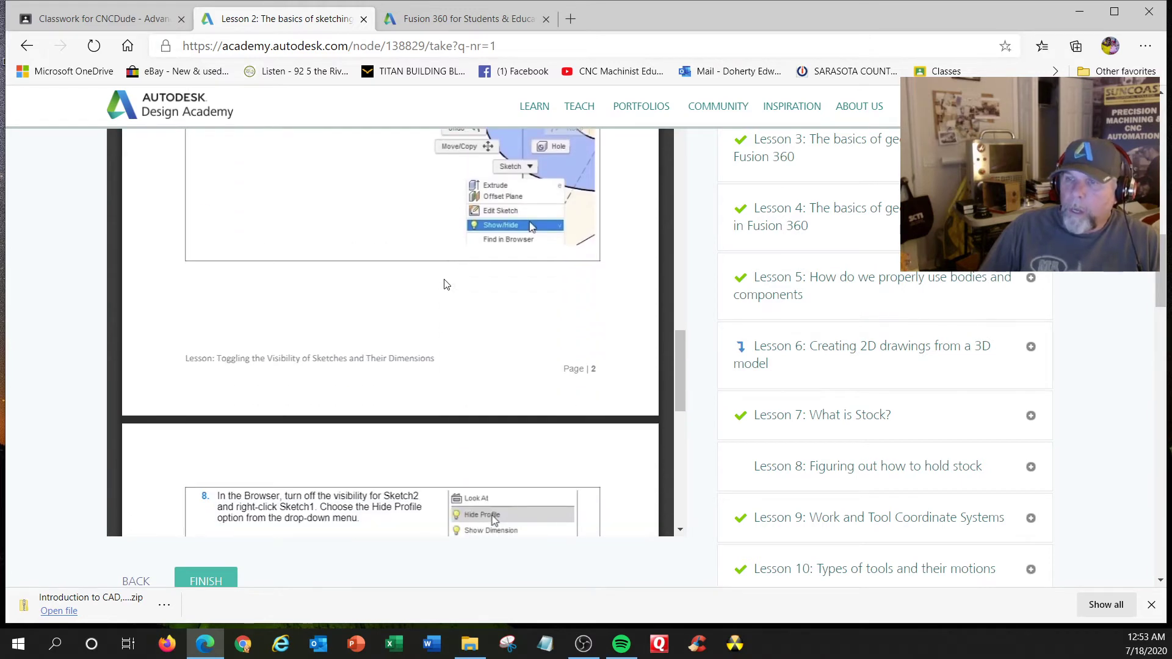
scroll("down", 3)
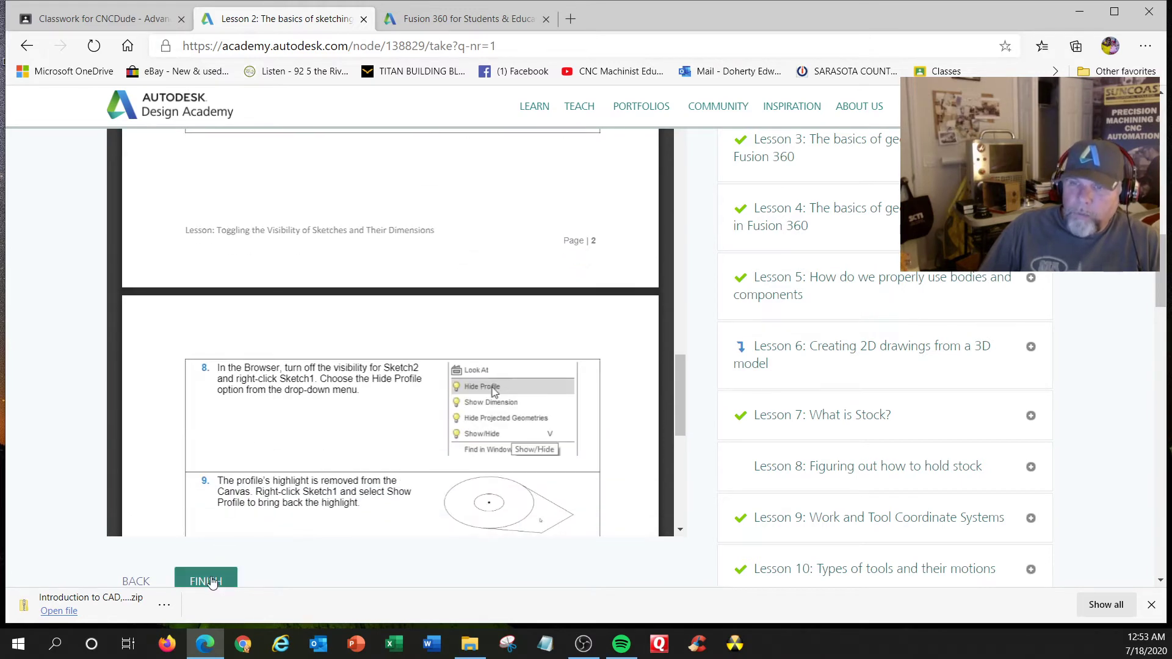
left_click(205, 582)
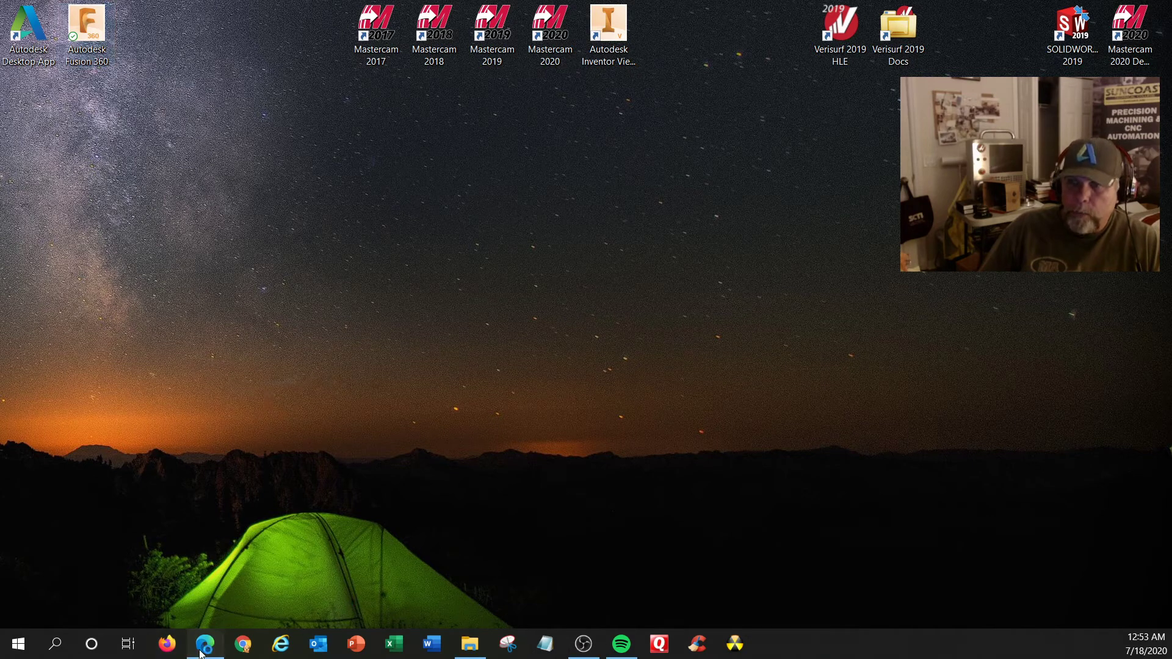
Step: Bring the course page back and expand Lesson 3 to list its three geometry-creation steps
left_click(202, 644)
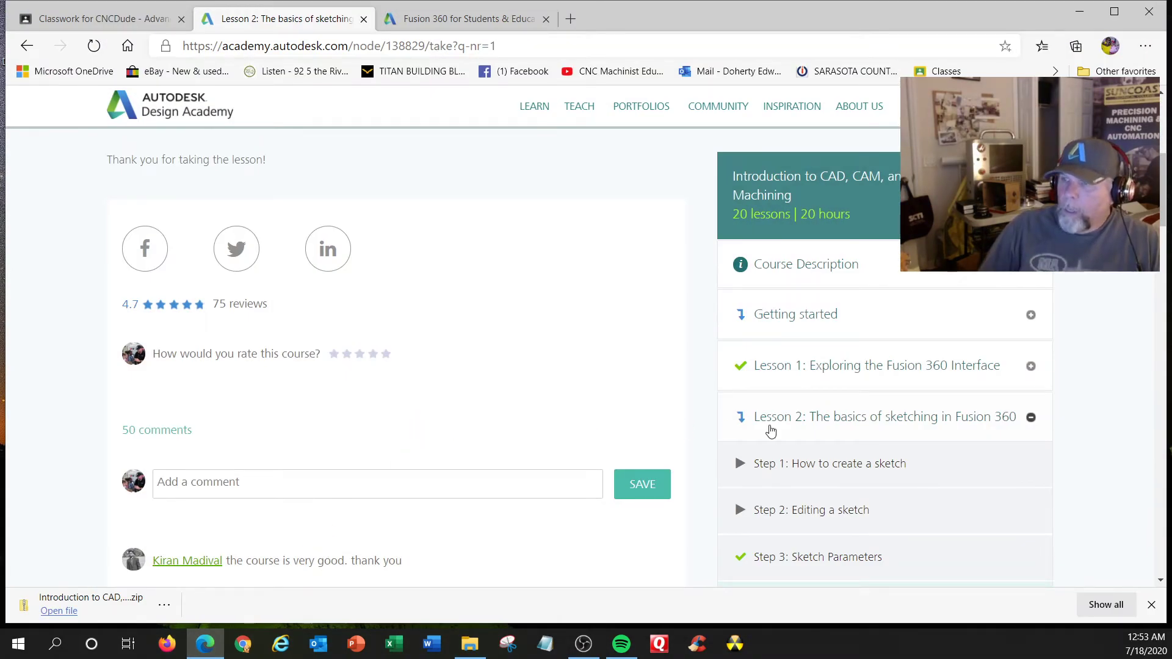
scroll("down", 3)
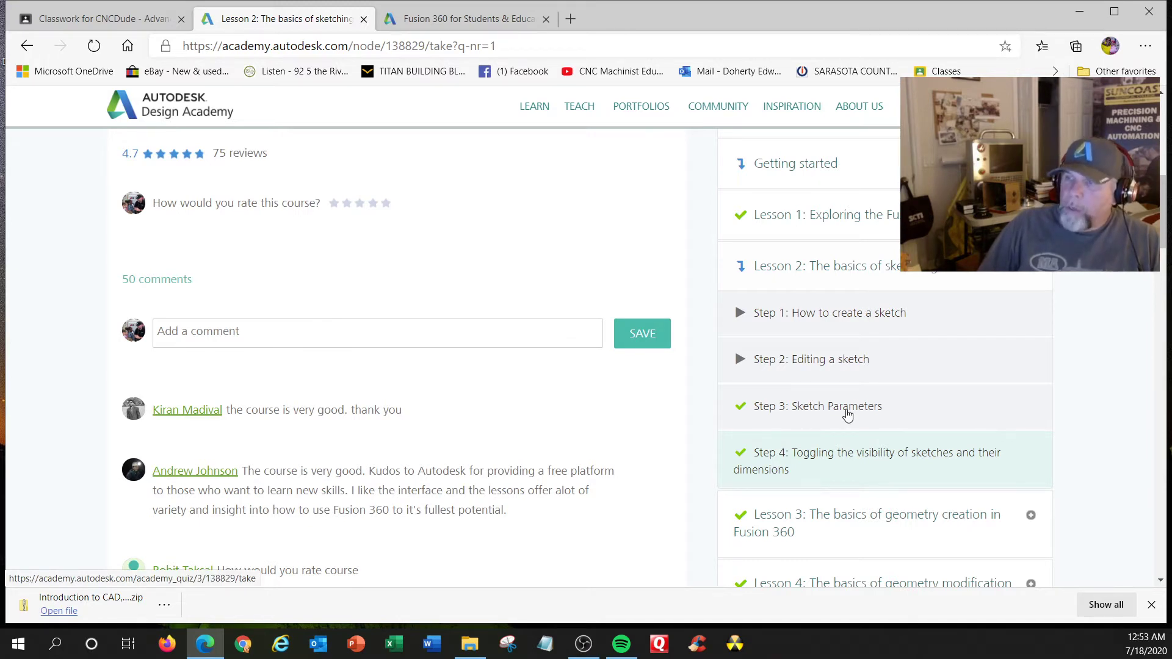
mouse_move(828, 448)
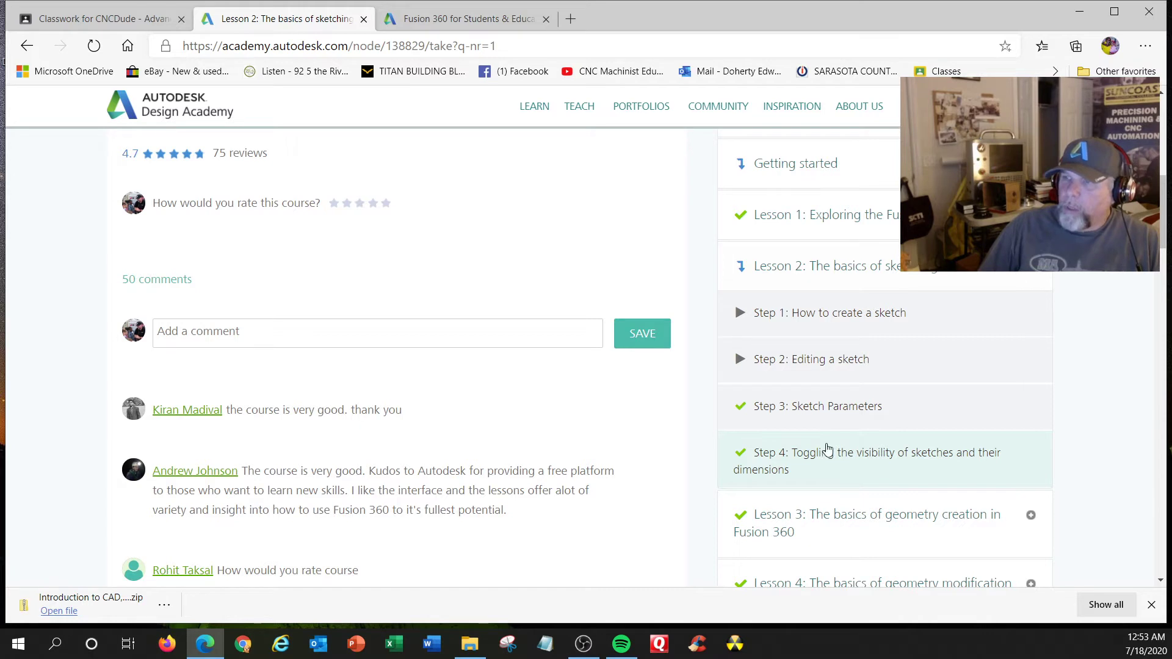
left_click(822, 265)
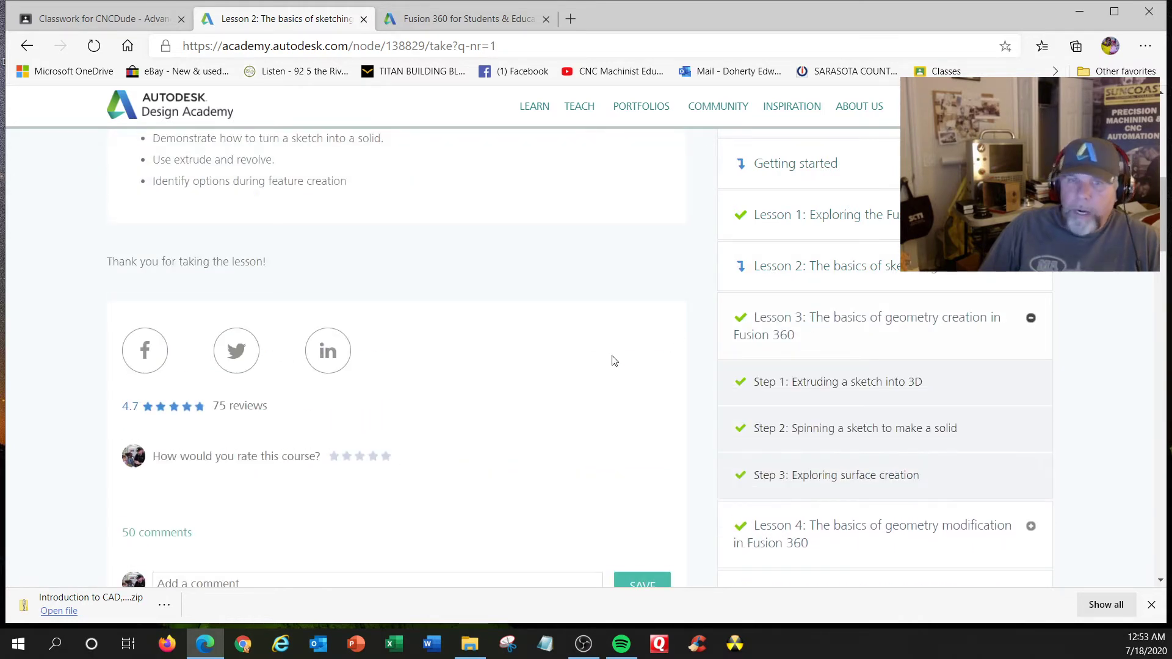
mouse_move(818, 395)
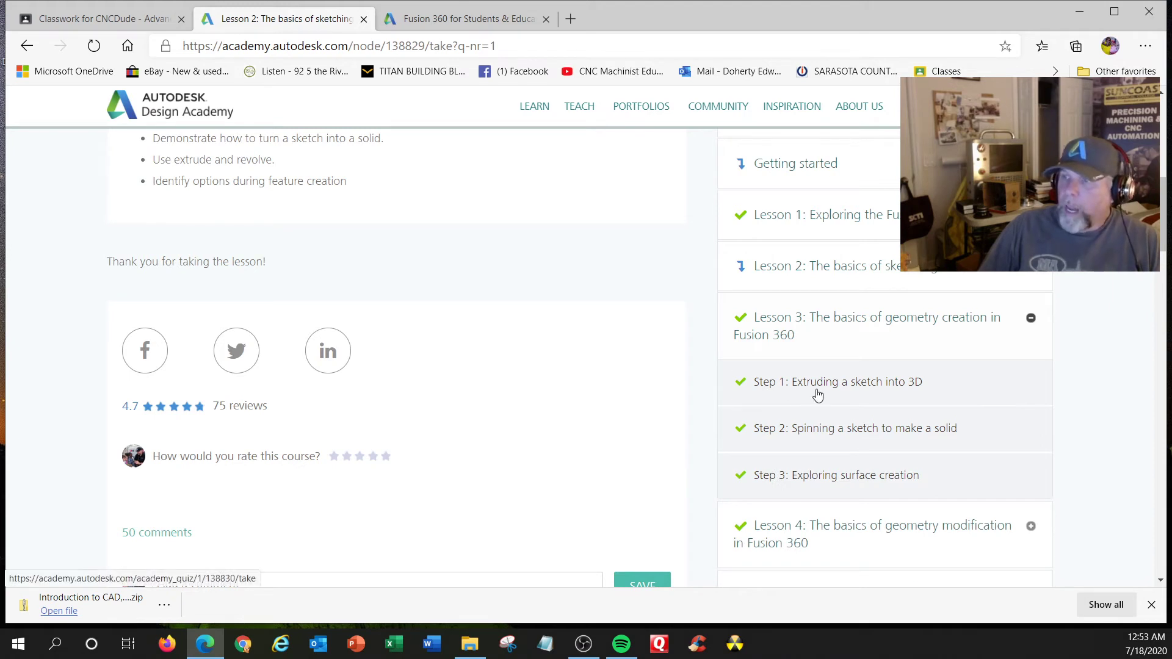
mouse_move(822, 389)
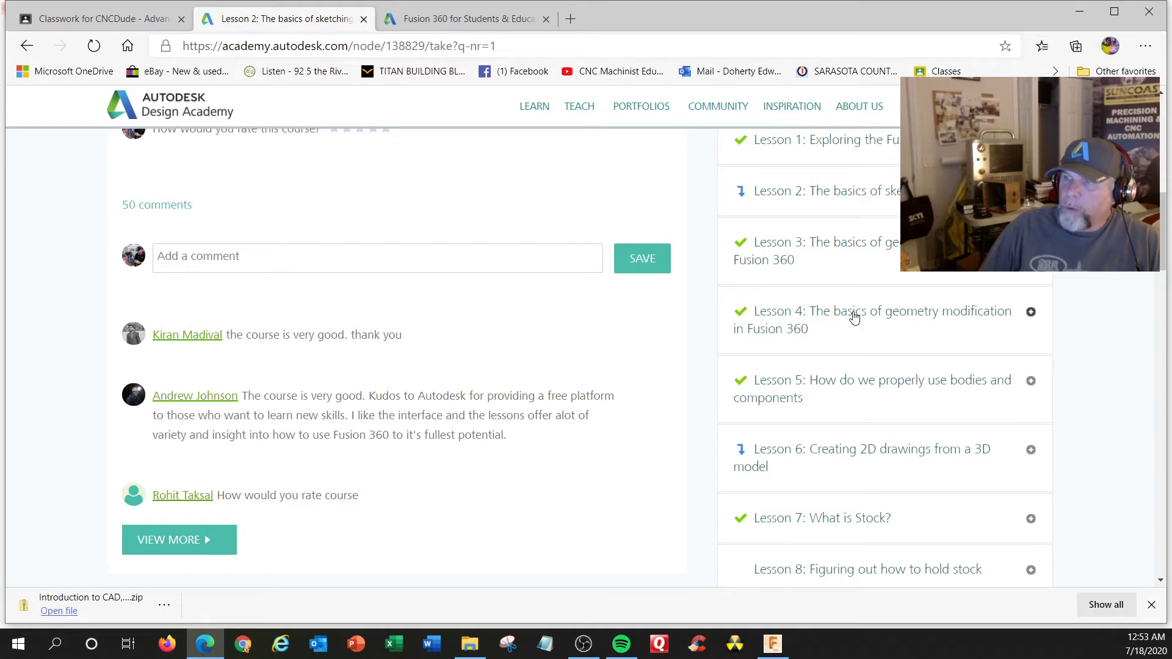
Step: Open Lesson 4's Step 1, Understanding modification and direct editing tools, and read its handout
left_click(1031, 311)
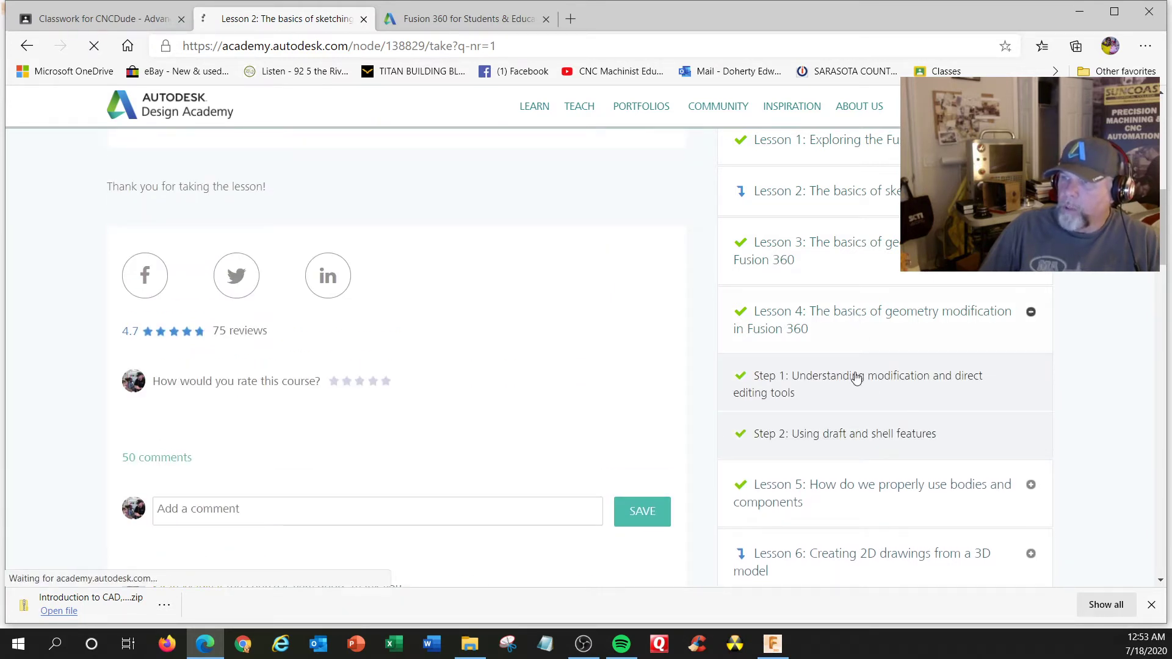
left_click(866, 375)
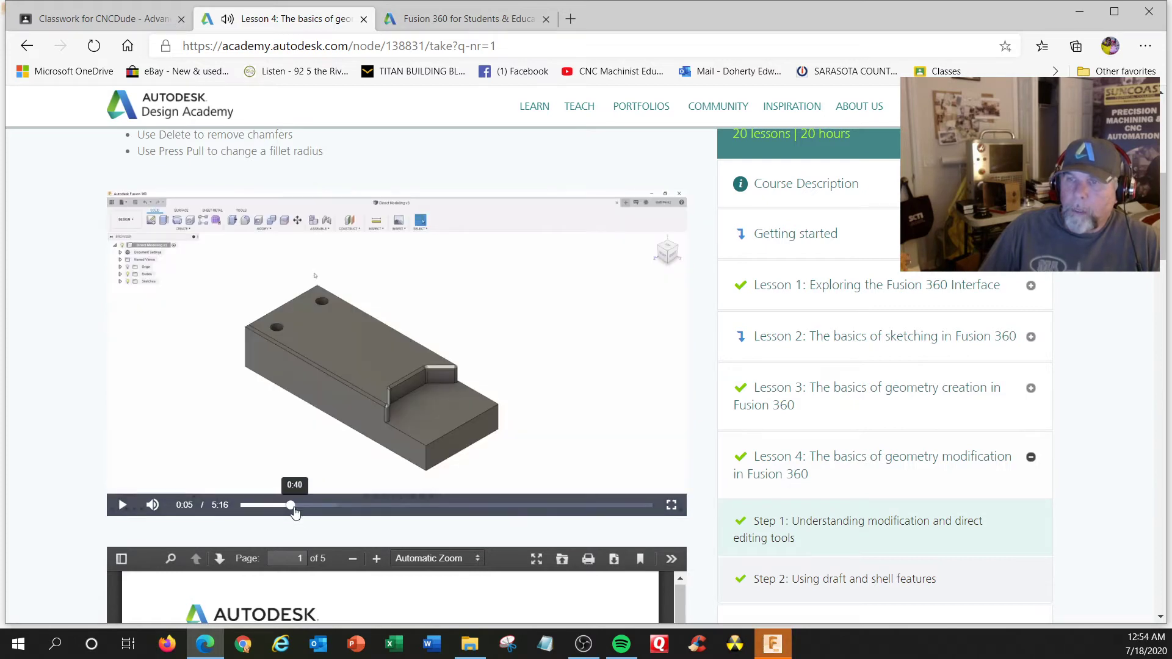
scroll("down", 3)
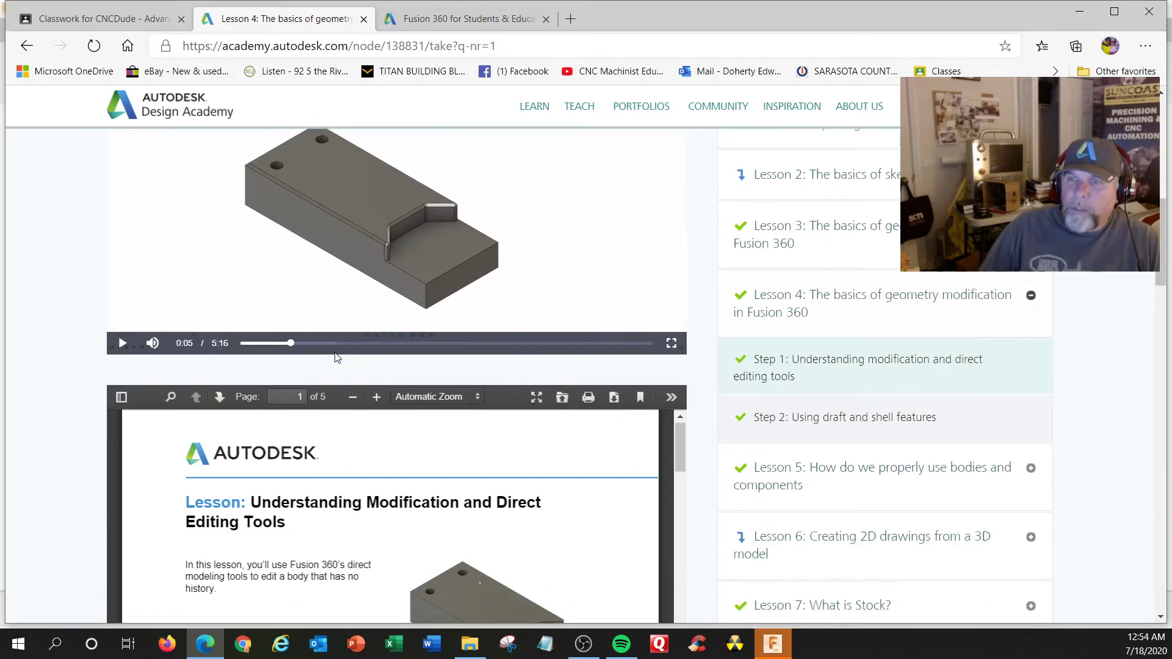
scroll("down", 3)
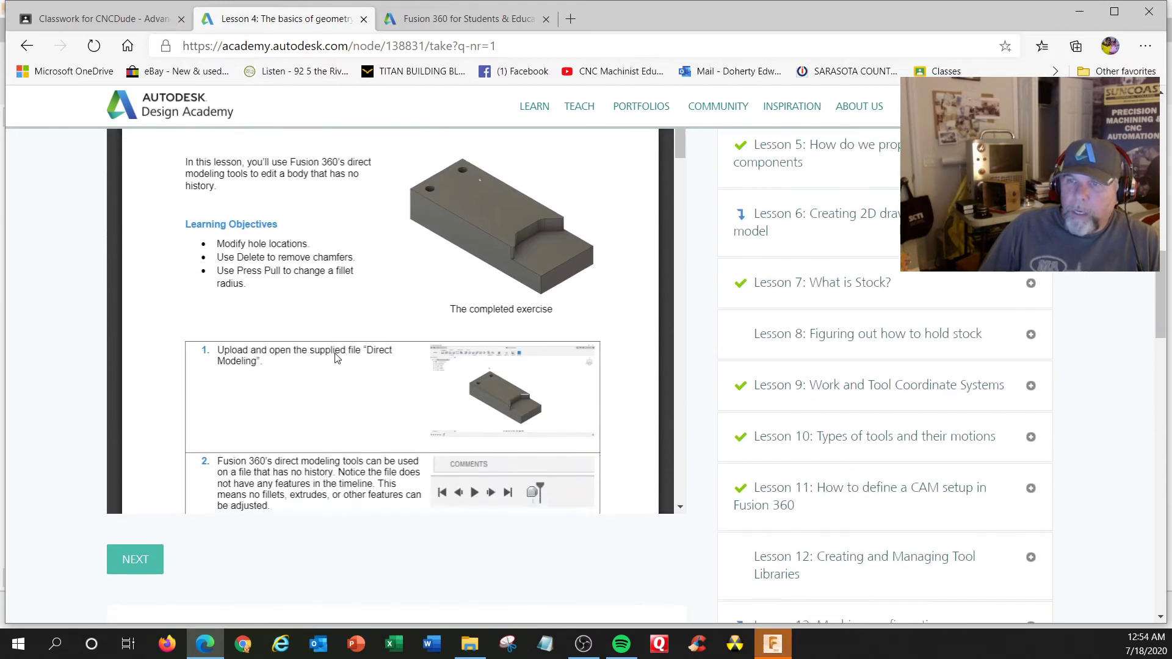
left_click(773, 644)
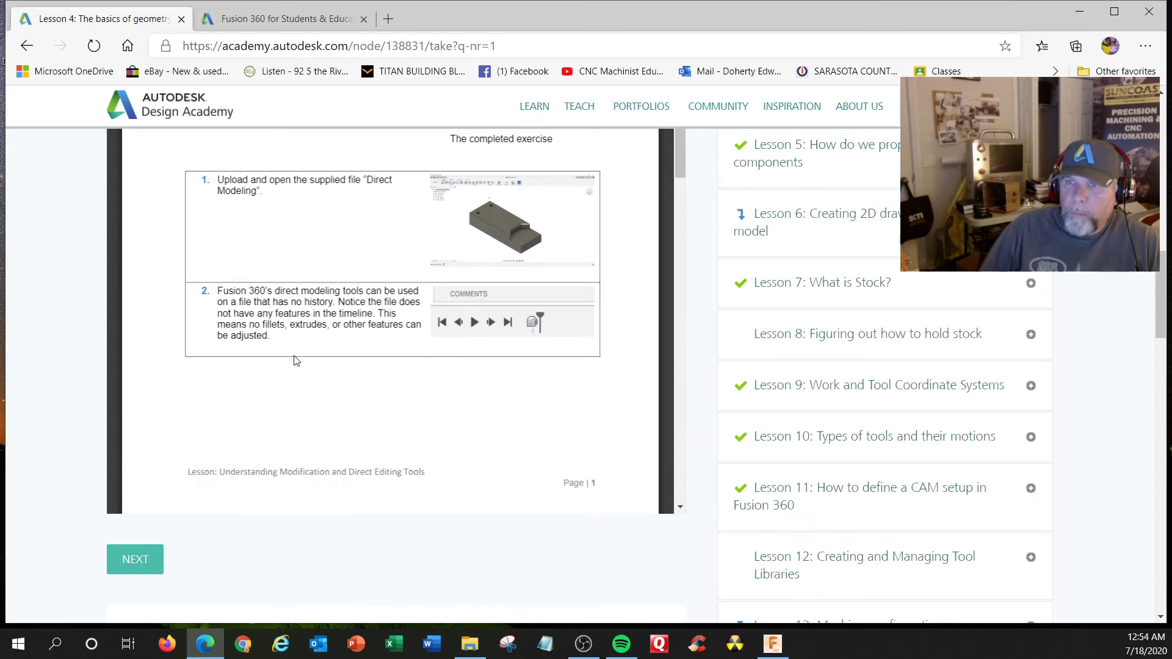
scroll("down", 3)
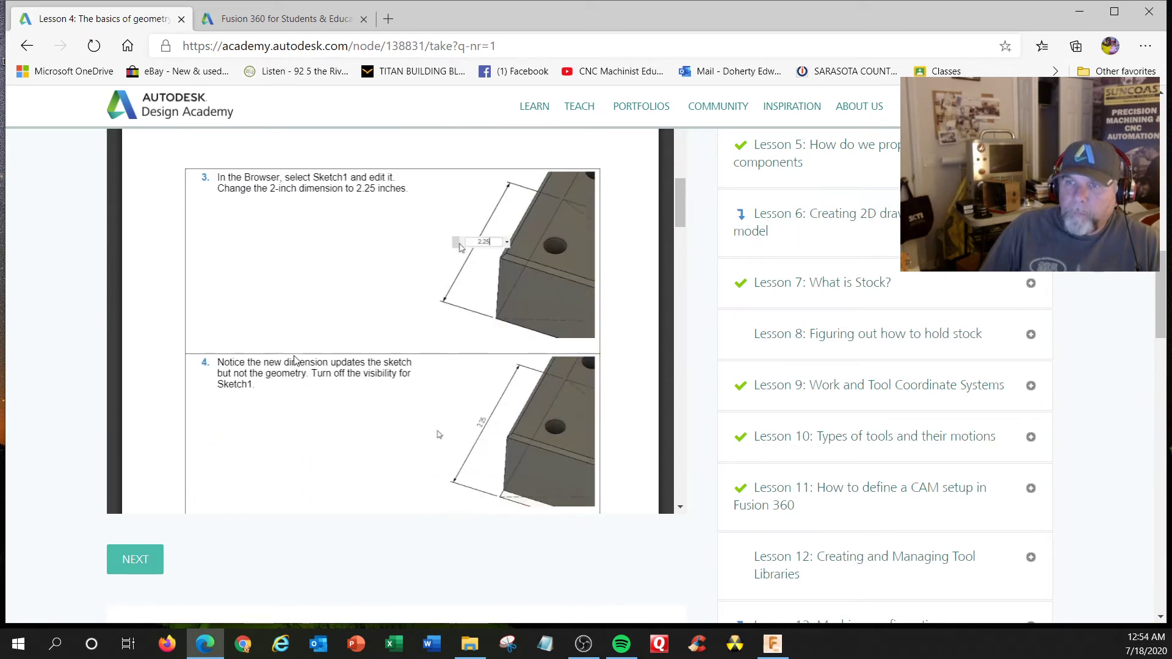
scroll("down", 3)
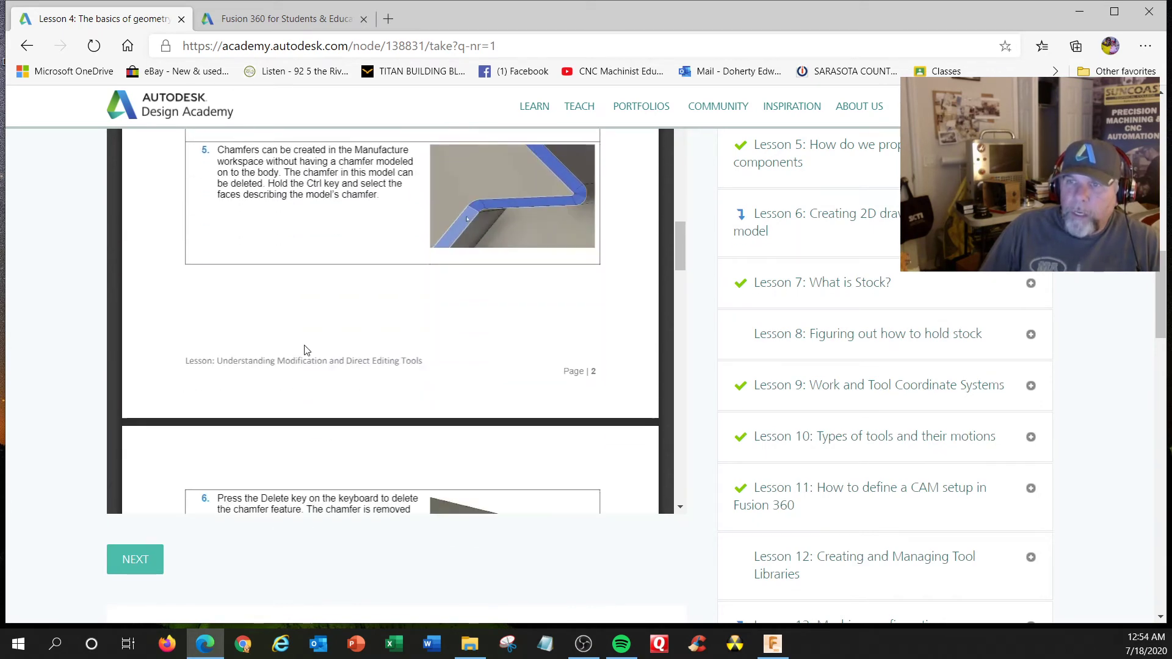
scroll("down", 3)
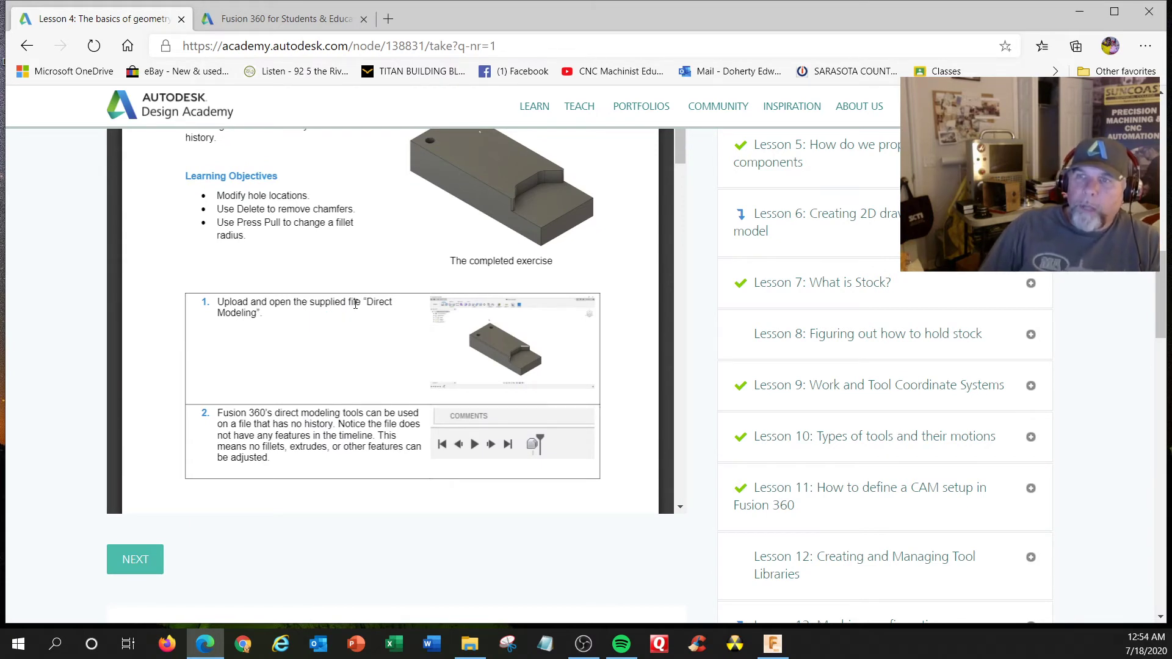
mouse_move(706, 610)
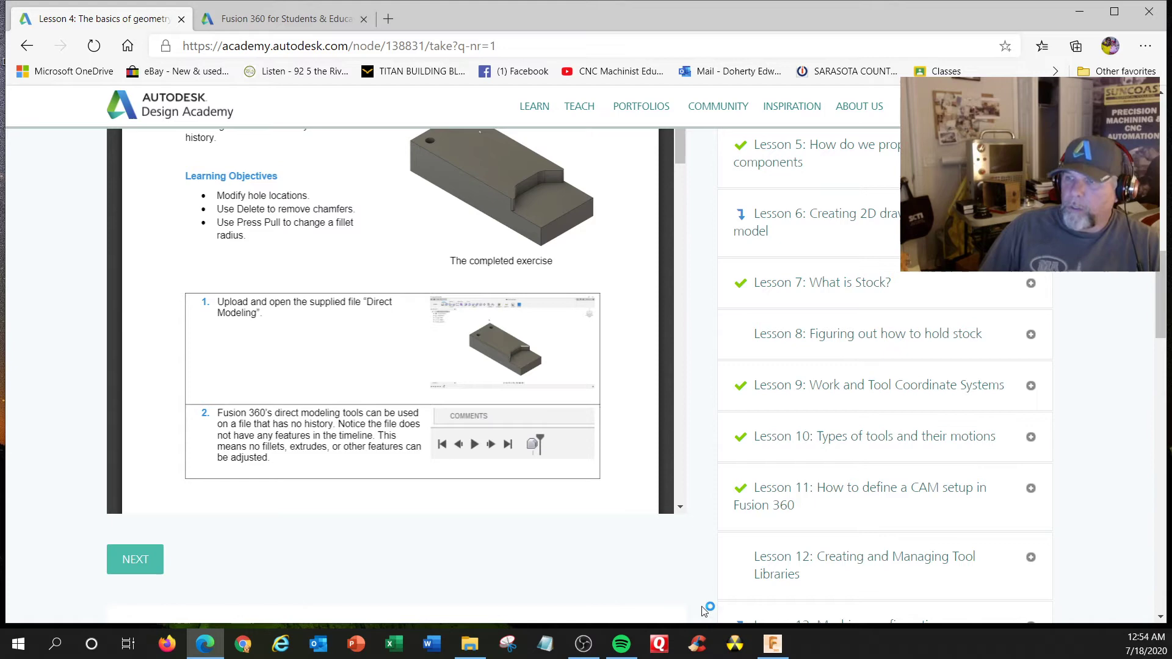
Step: In Fusion 360, open a design from the computer and browse into the 03 Lesson 3 folder
left_click(773, 644)
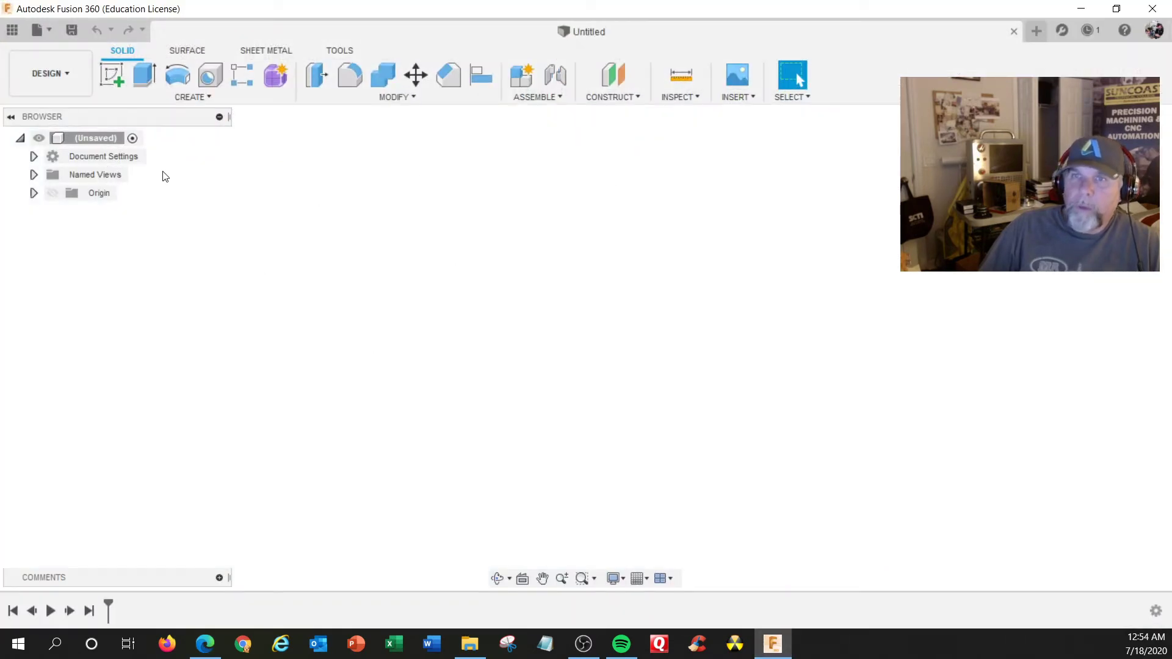
left_click(54, 29)
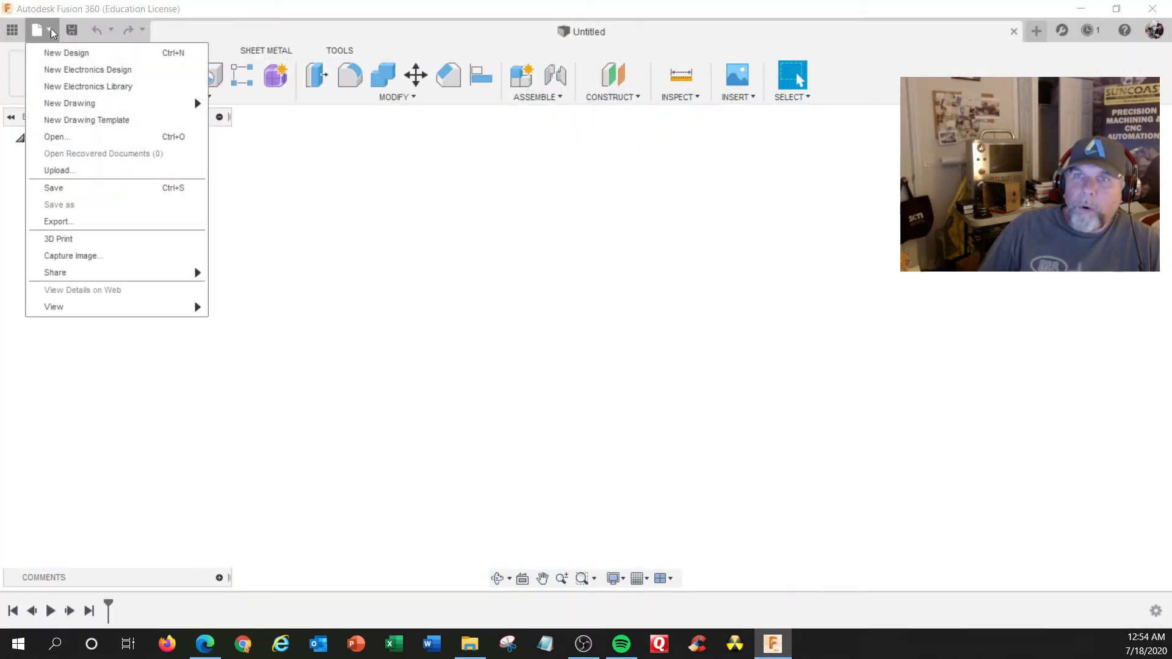
mouse_move(74, 140)
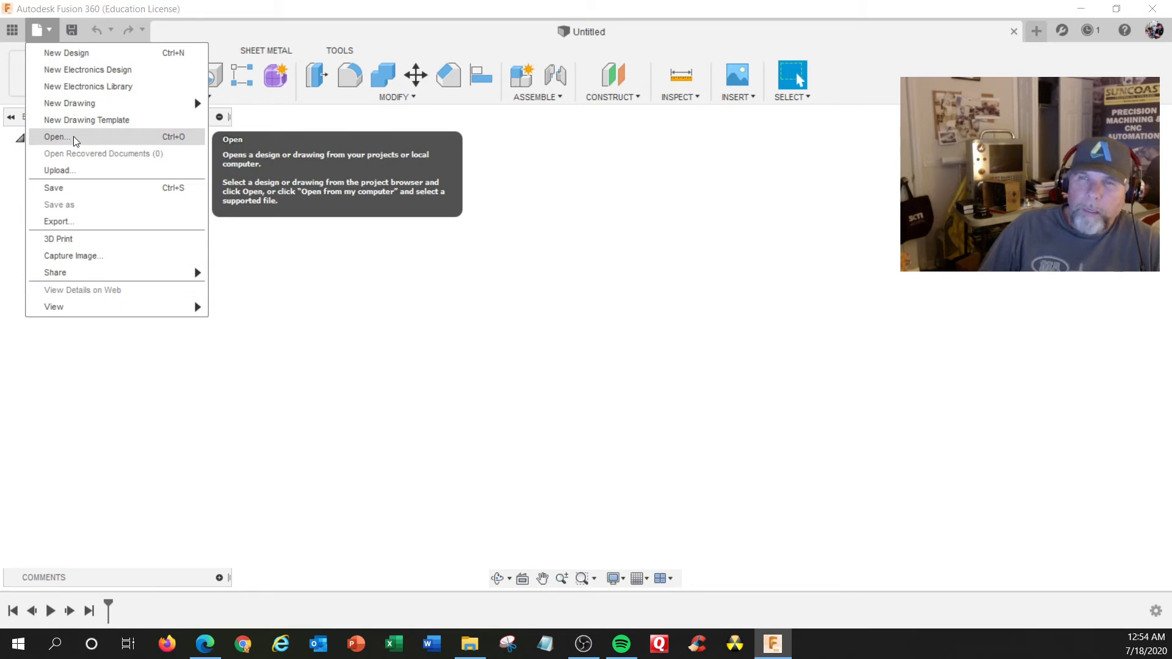
left_click(57, 137)
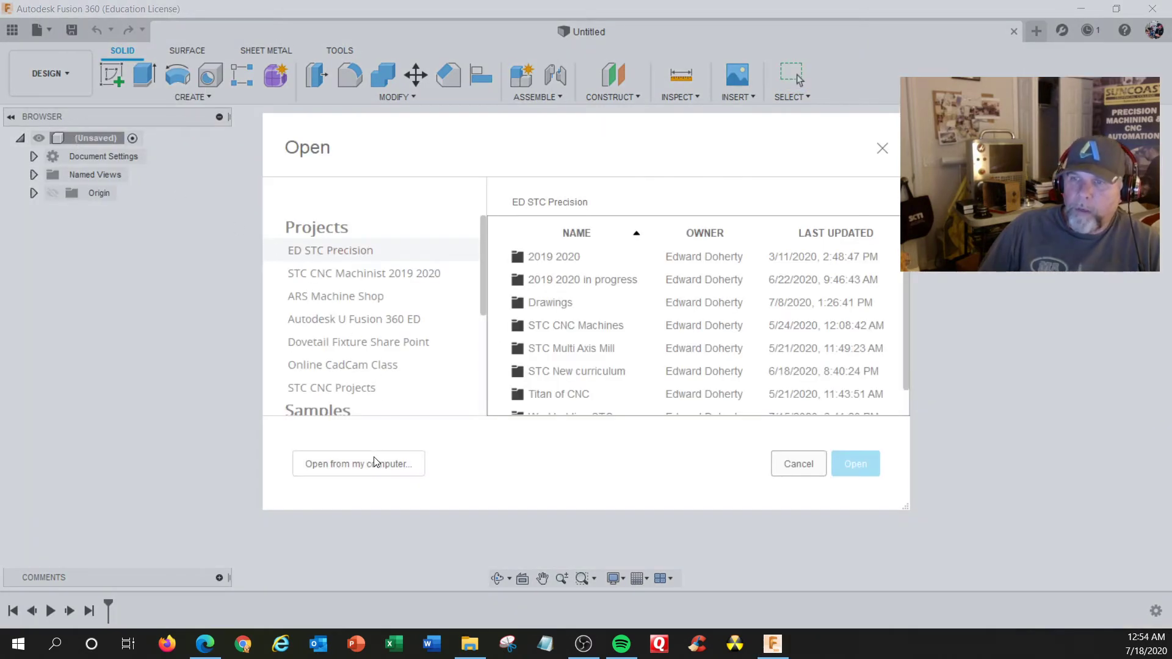
left_click(358, 464)
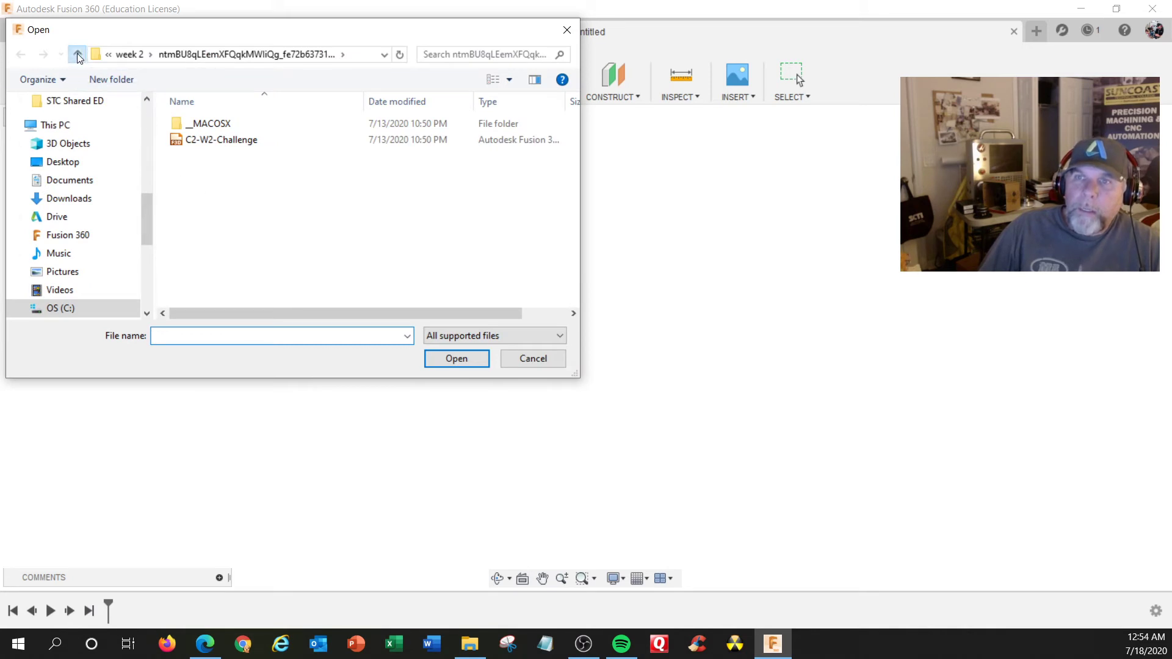
left_click(78, 54)
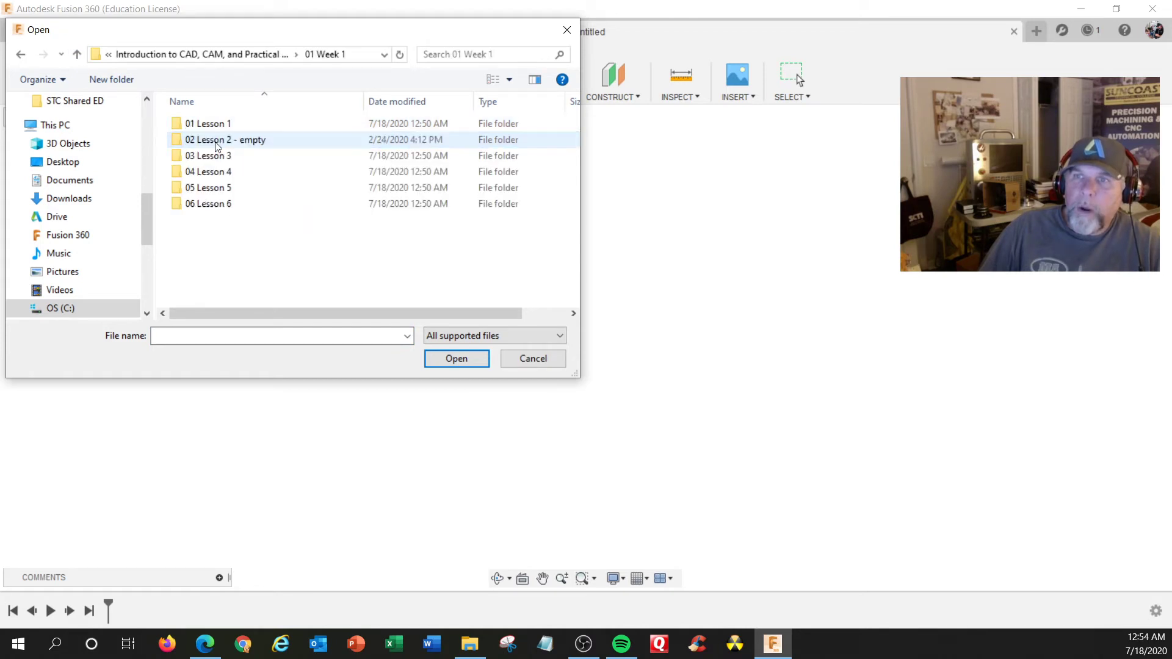
left_click(209, 123)
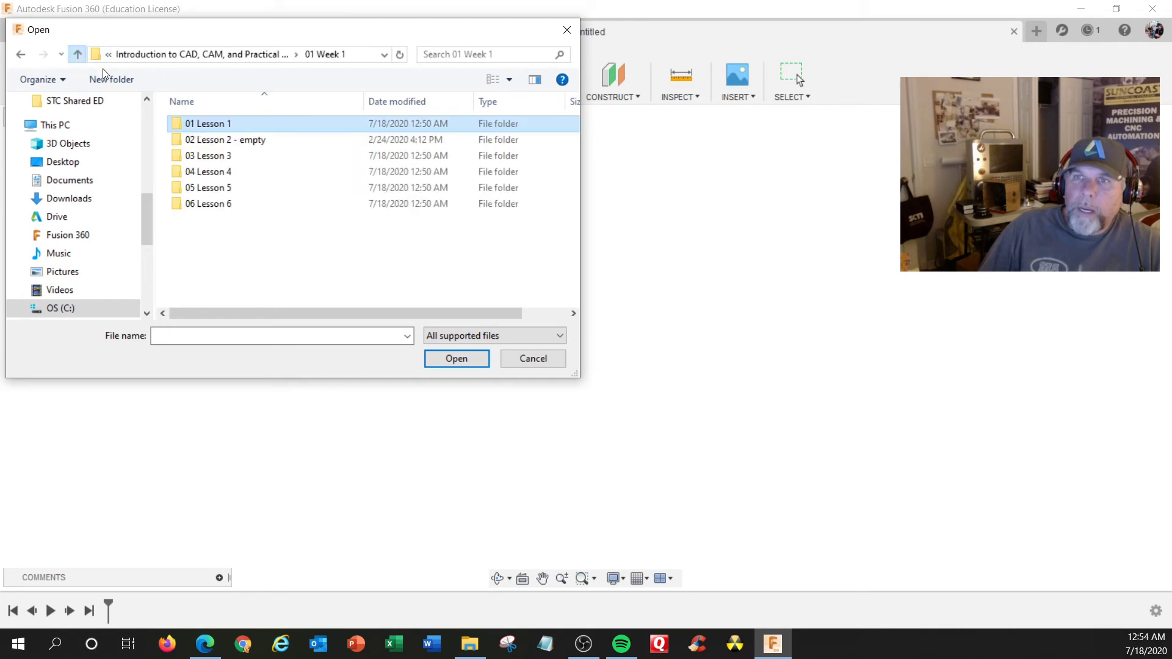
double_click(209, 155)
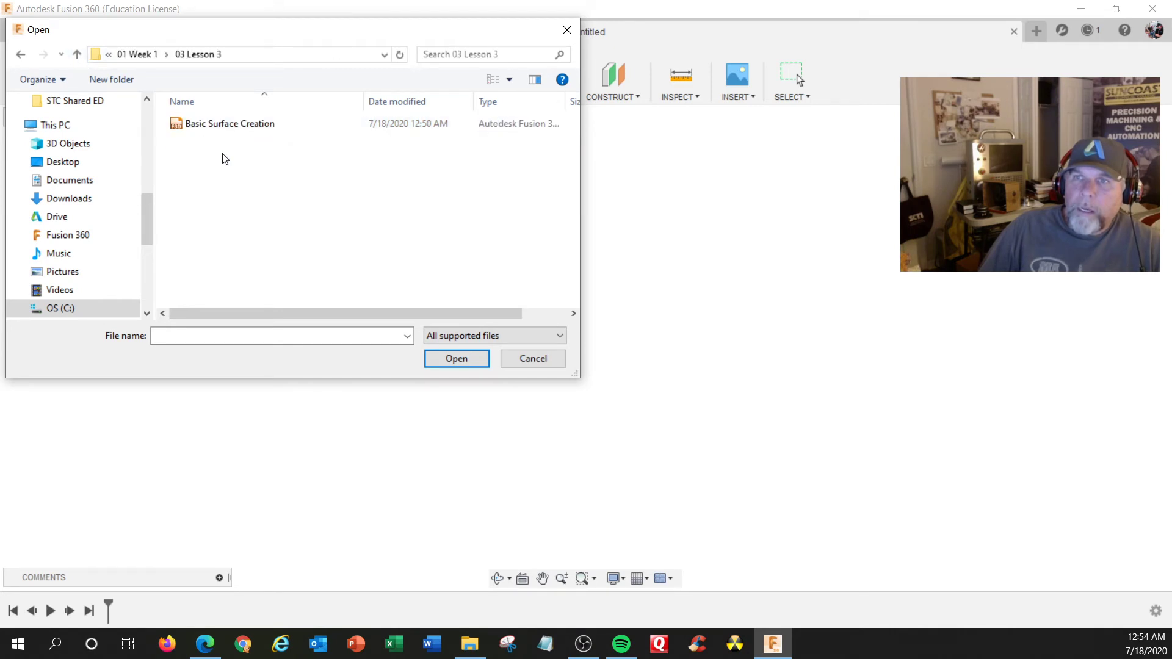
mouse_move(598, 558)
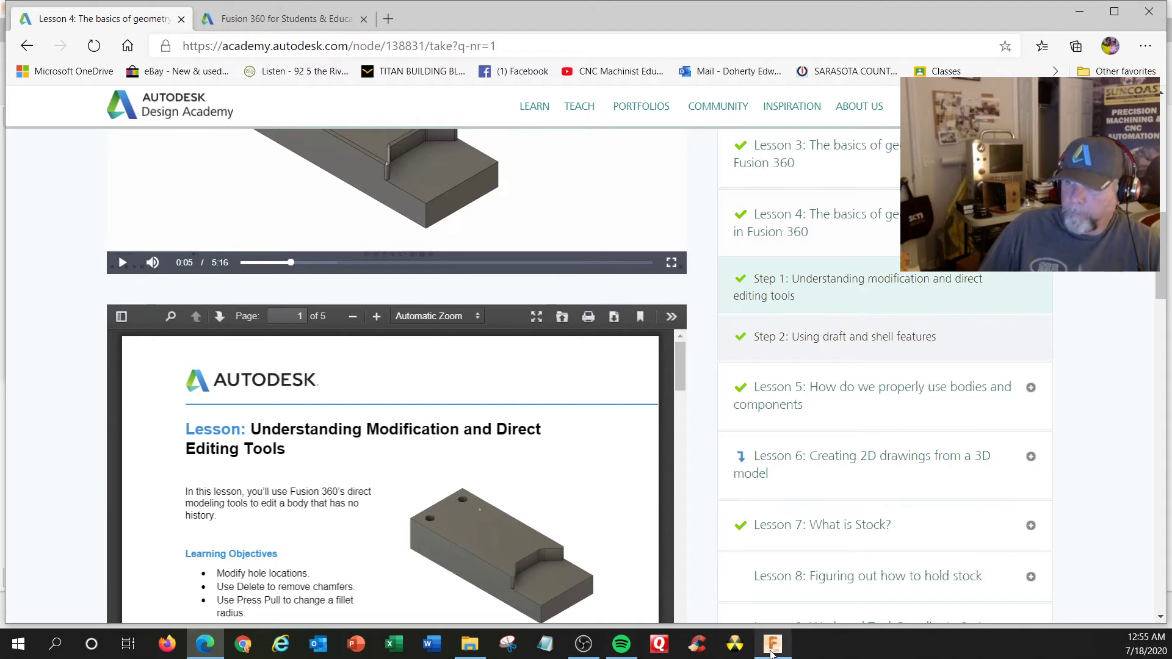
Step: Go up from Lesson 3 and open the Direct Modeling design from the 04 Lesson 4 datasets
left_click(772, 644)
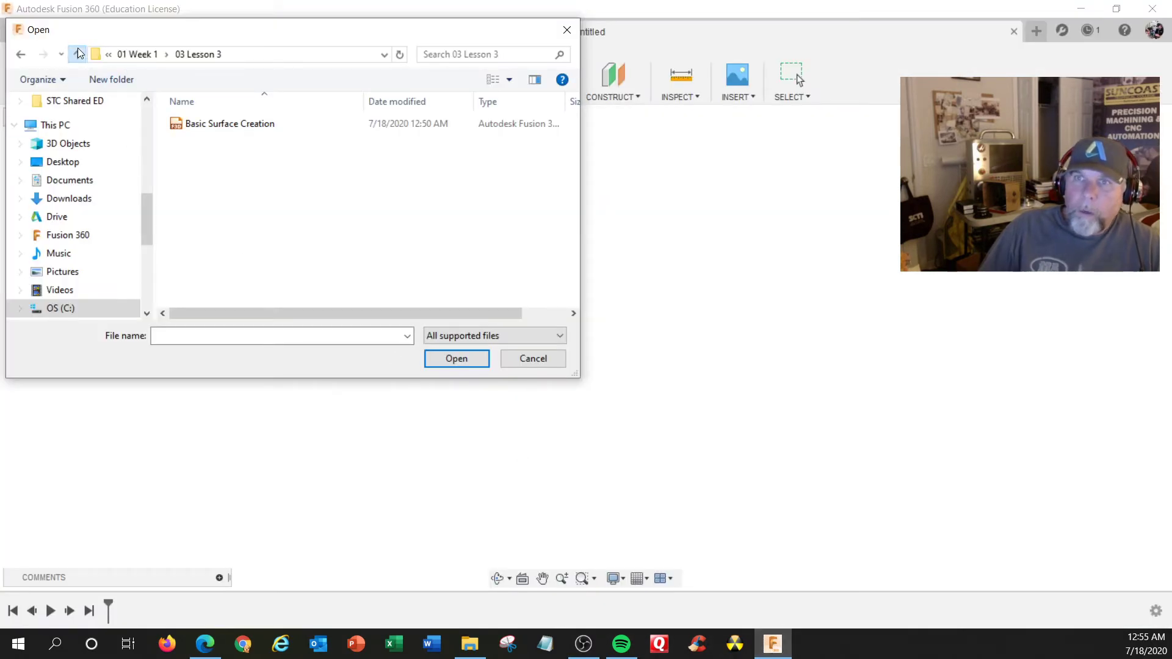
left_click(82, 53)
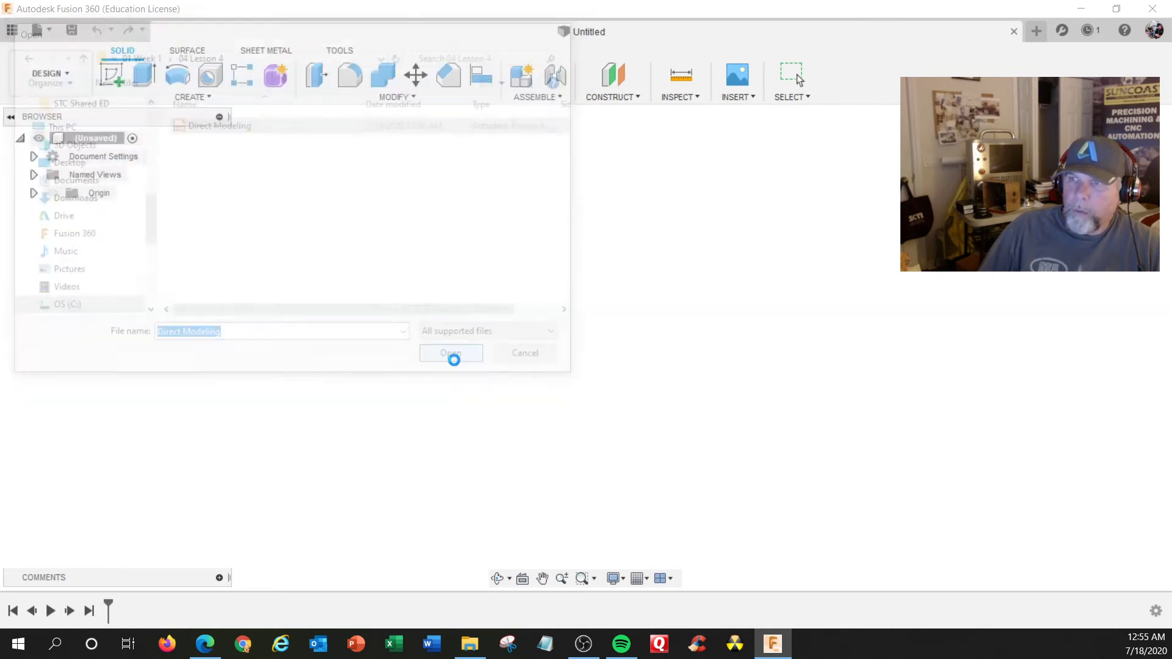
left_click(450, 353)
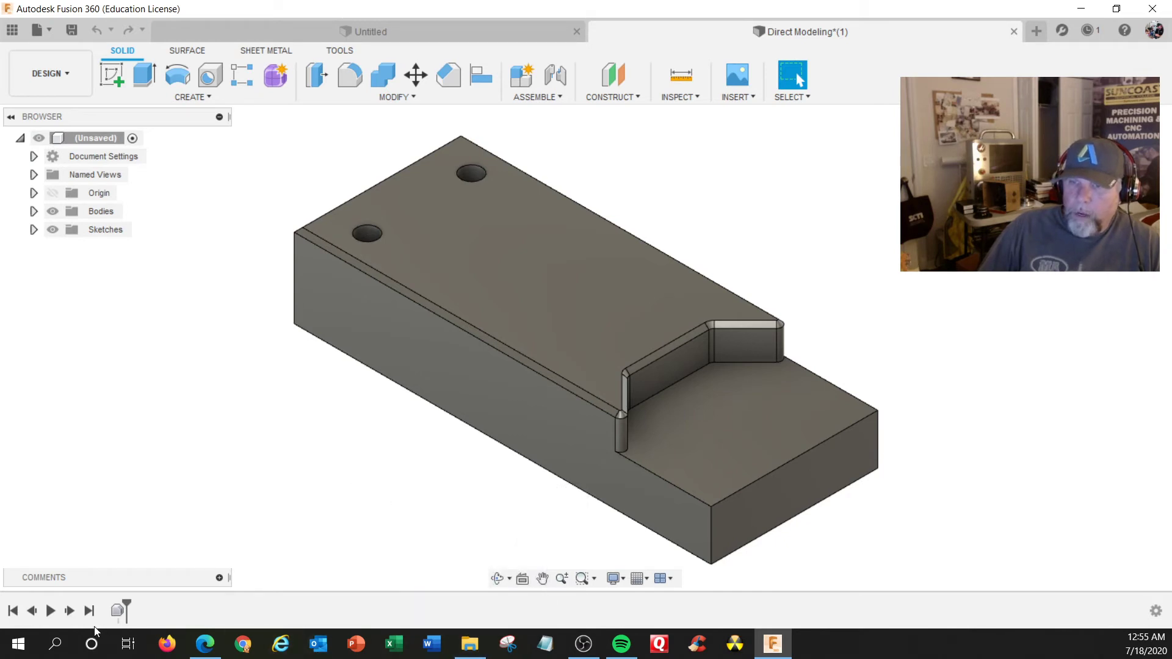
mouse_move(290, 426)
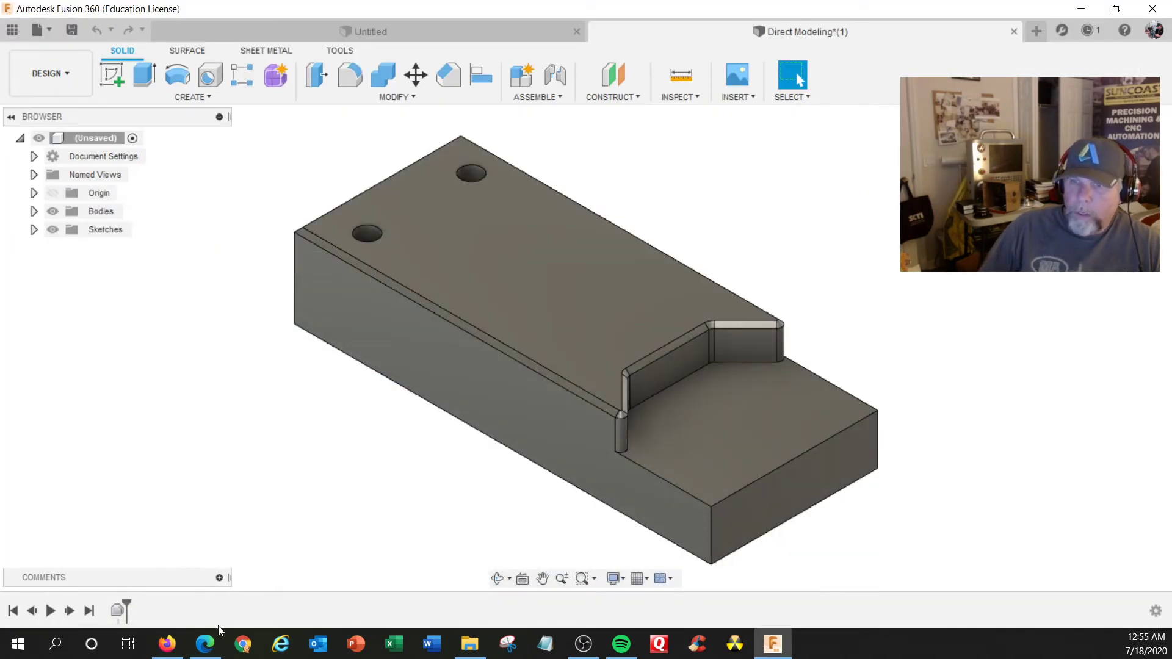
Step: Switch from Fusion 360 back to the Design Academy Lesson 4 page in Edge
left_click(204, 643)
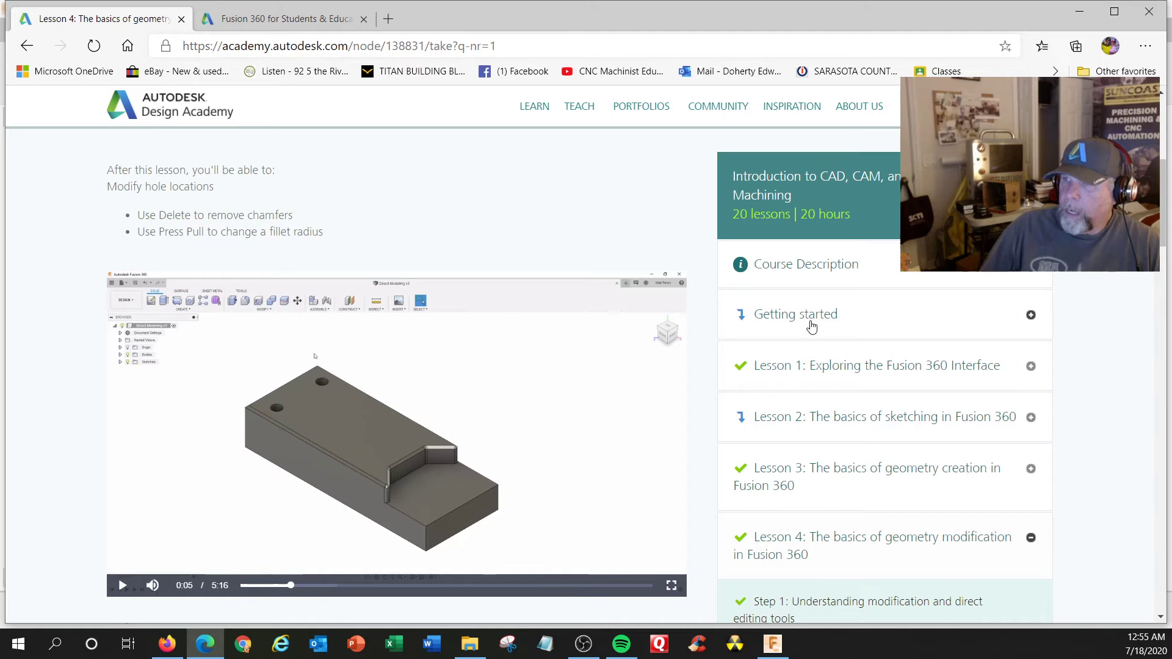
Step: Expand Getting started, then expand Lesson 6, Creating 2D drawings from a 3D model, showing its eight steps
left_click(796, 314)
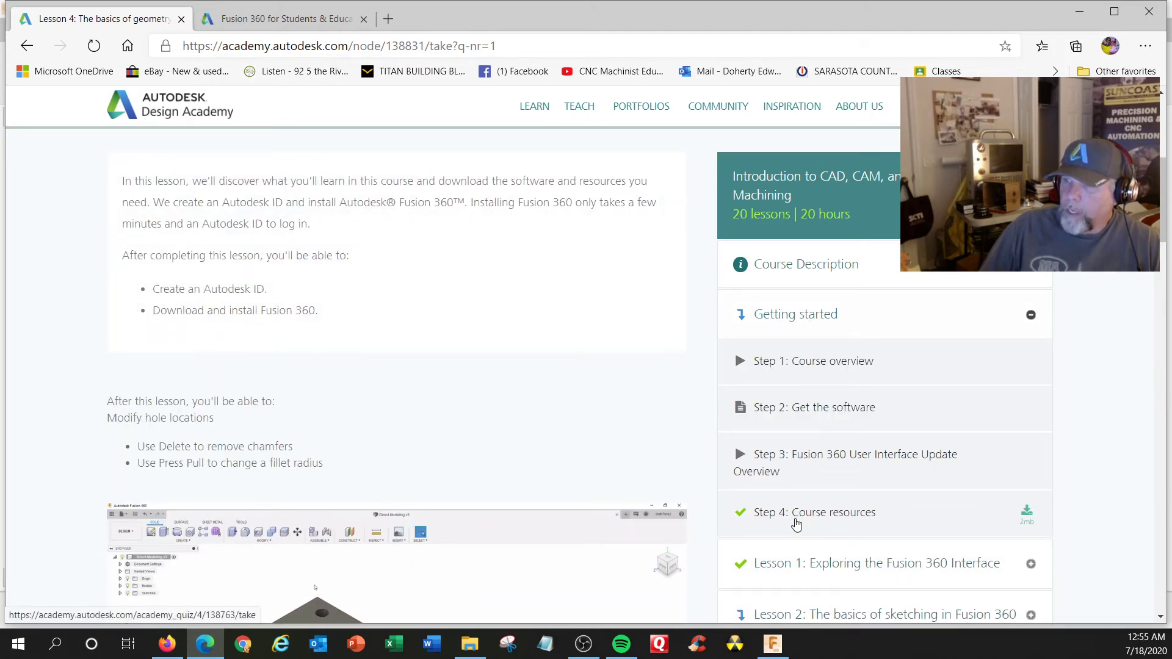
mouse_move(1092, 529)
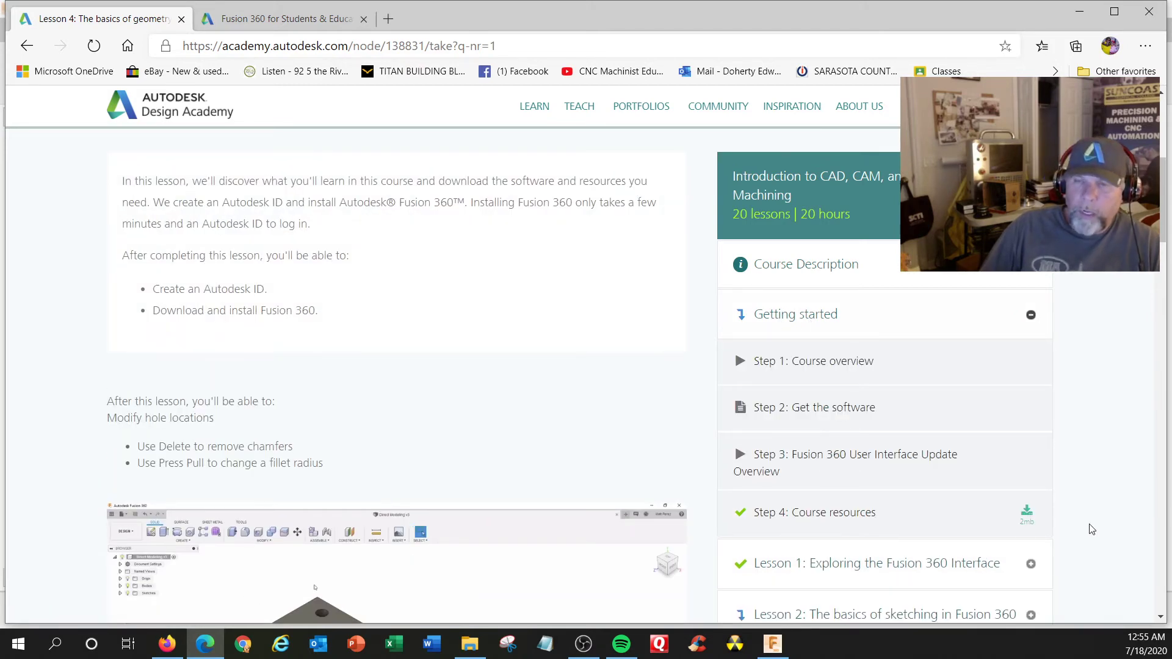
scroll("down", 3)
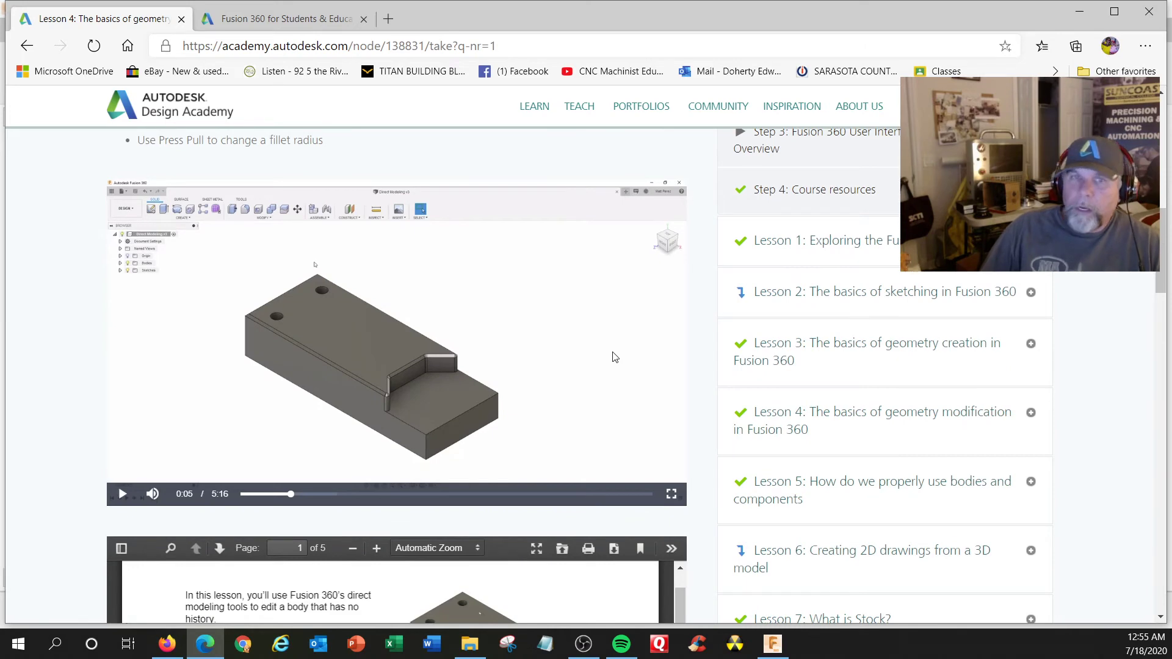
scroll("down", 3)
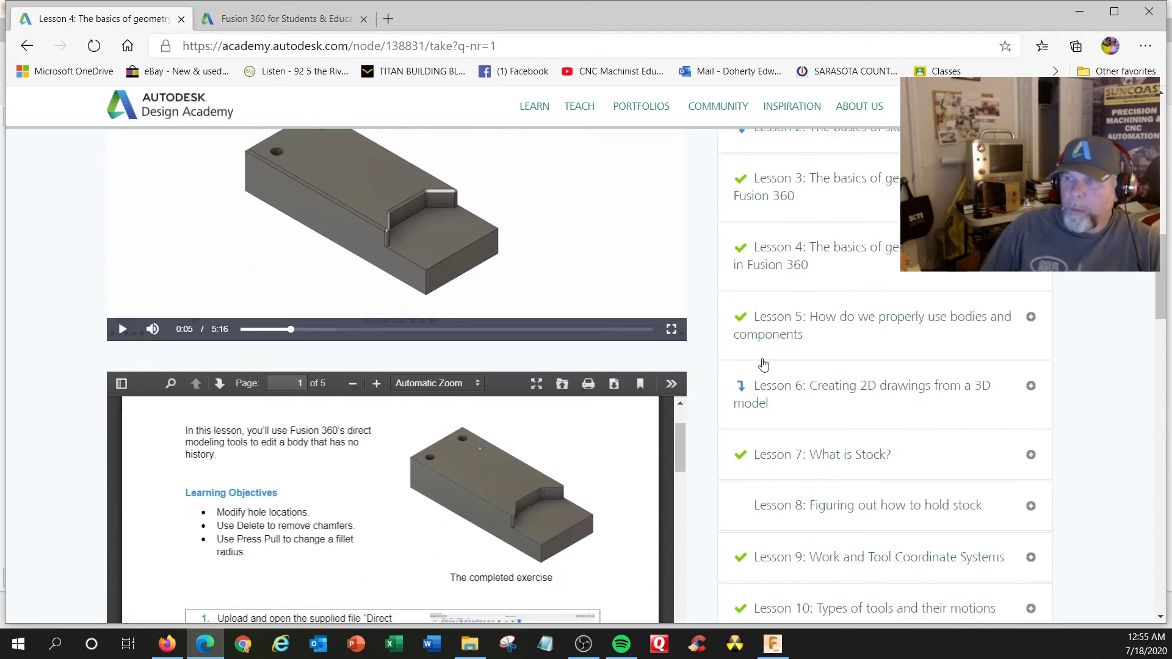
scroll("down", 3)
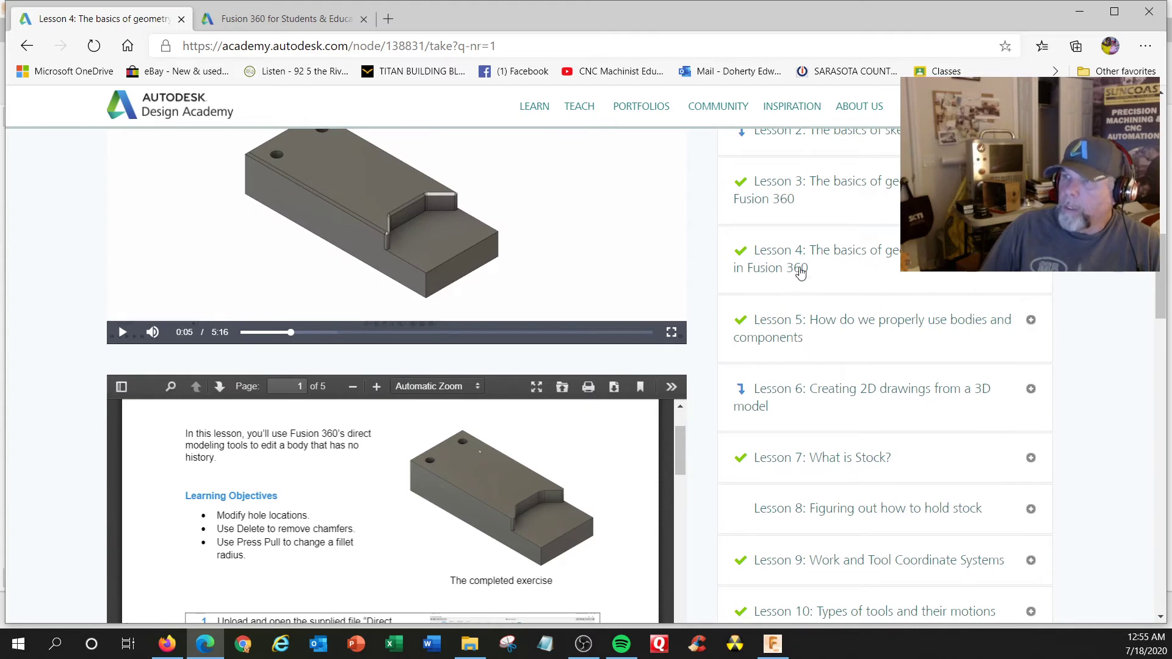
mouse_move(851, 325)
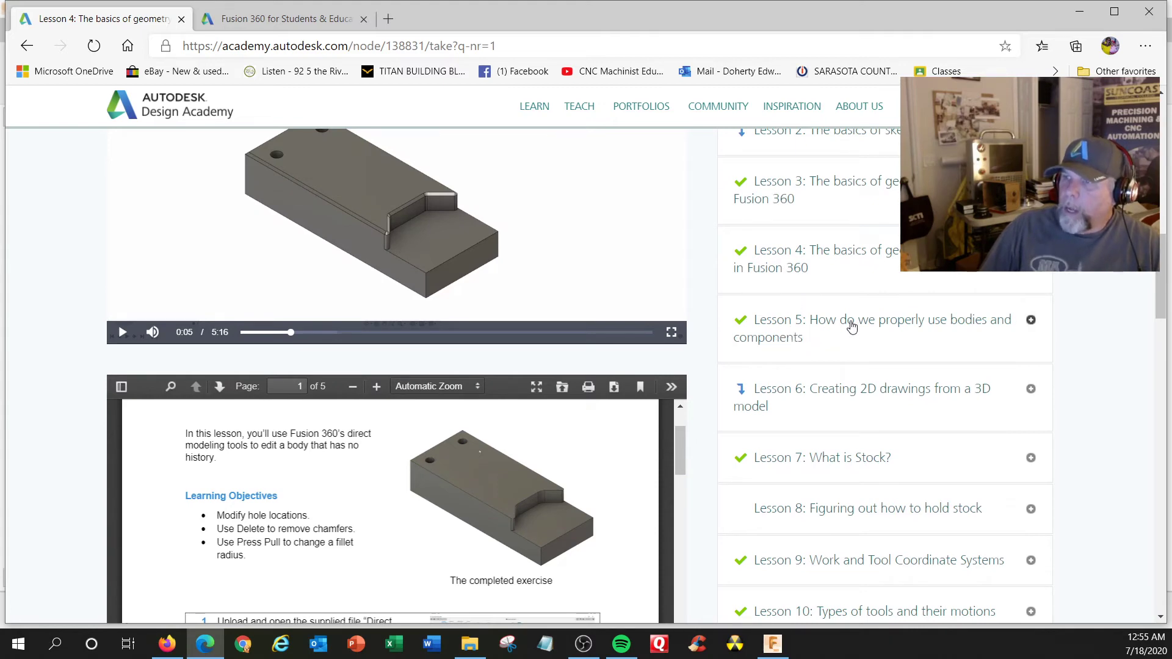
left_click(1031, 319)
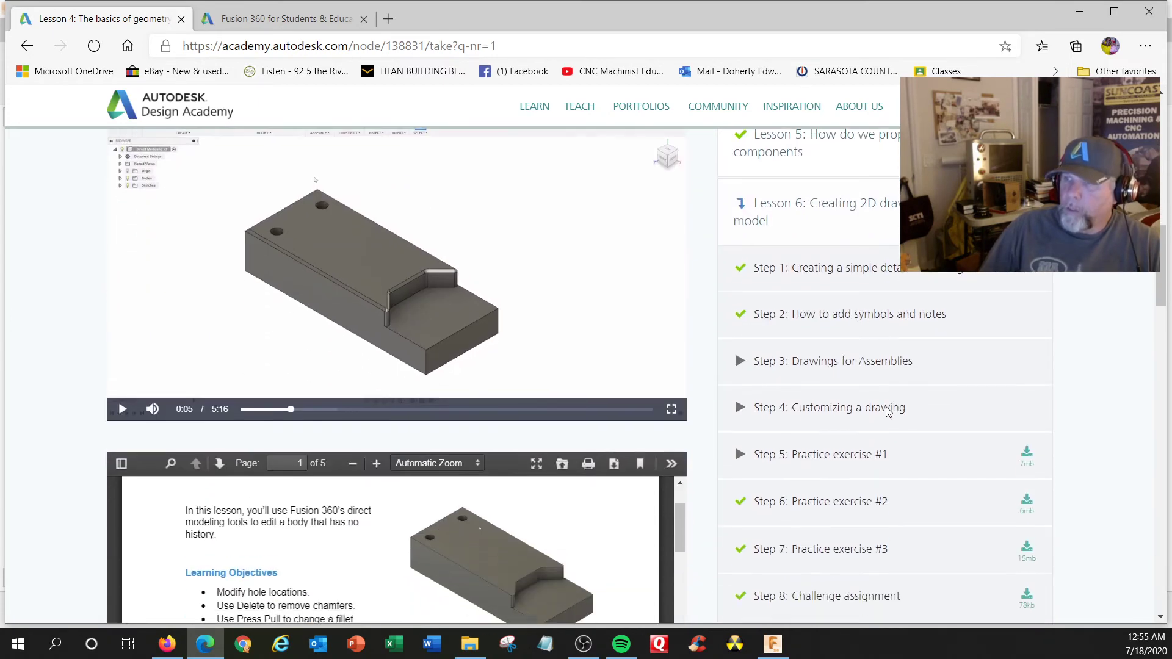
Step: Scroll the course outline past Lessons 7–17 down to Lesson 18: Course challenge
scroll("down", 3)
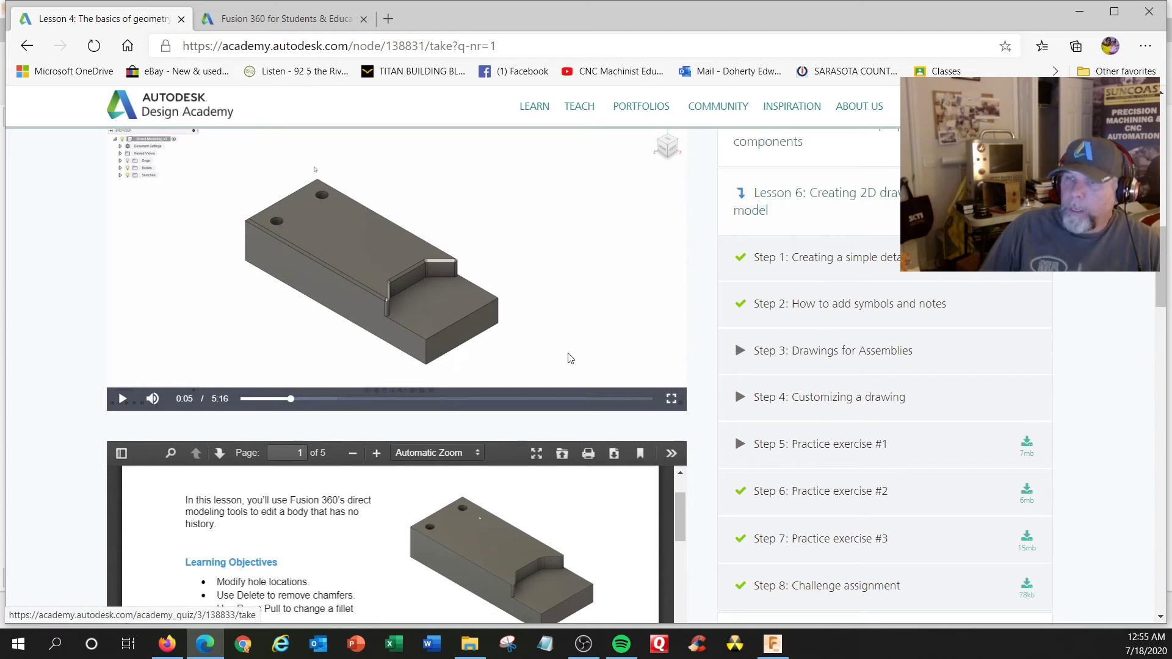
mouse_move(577, 398)
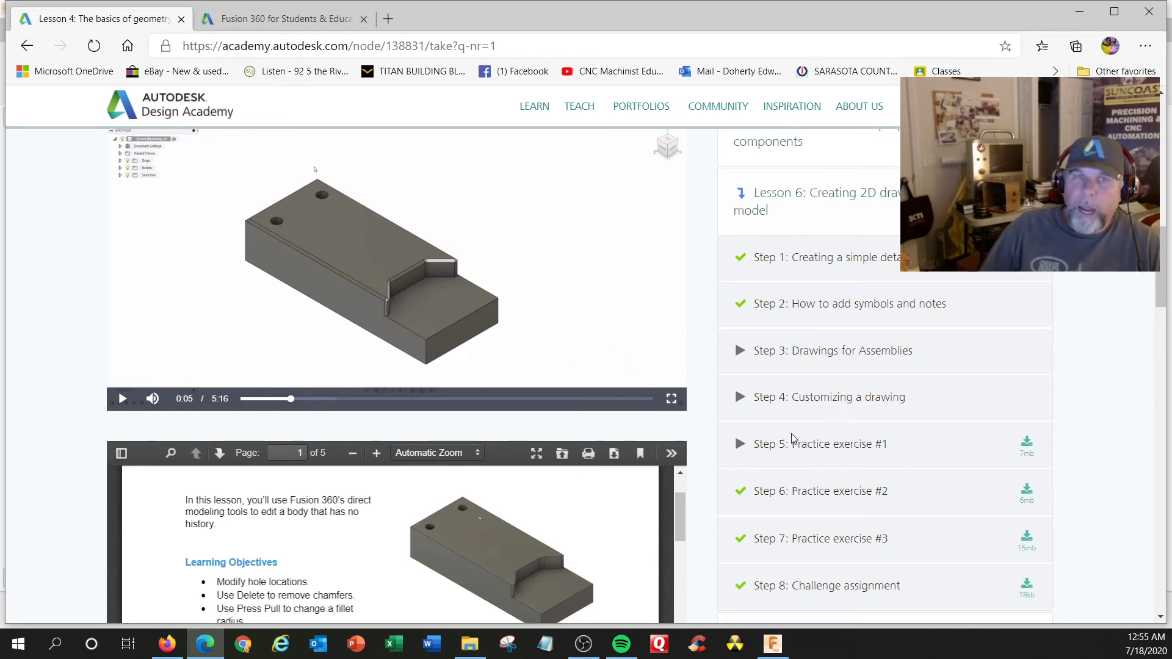
scroll("down", 3)
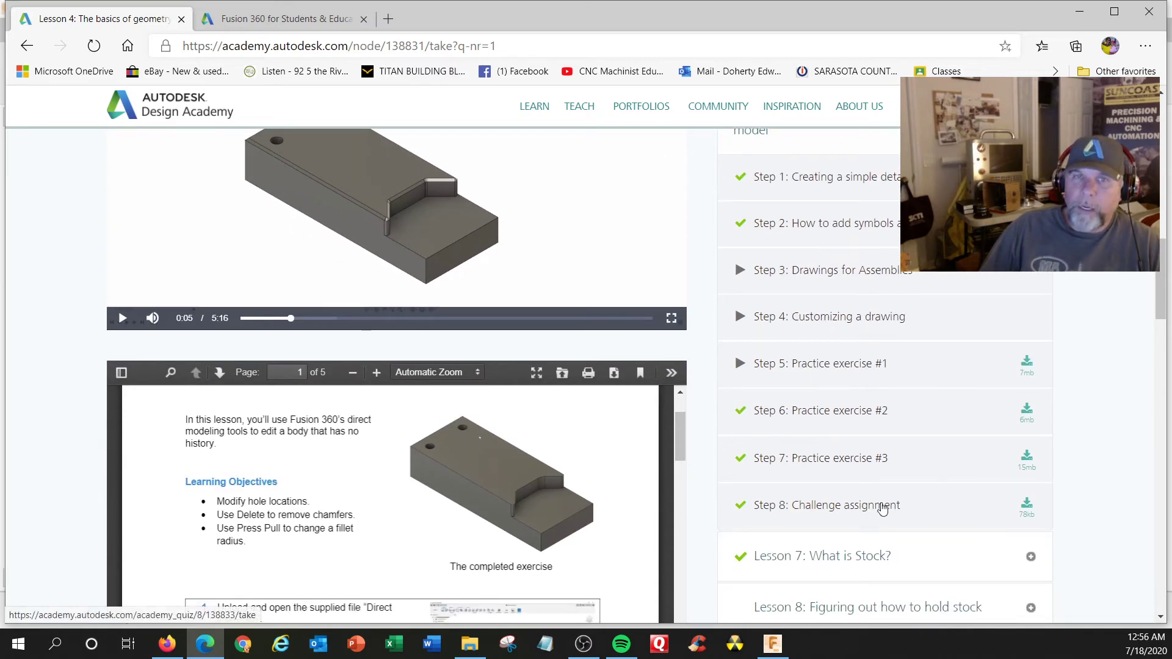
scroll("down", 3)
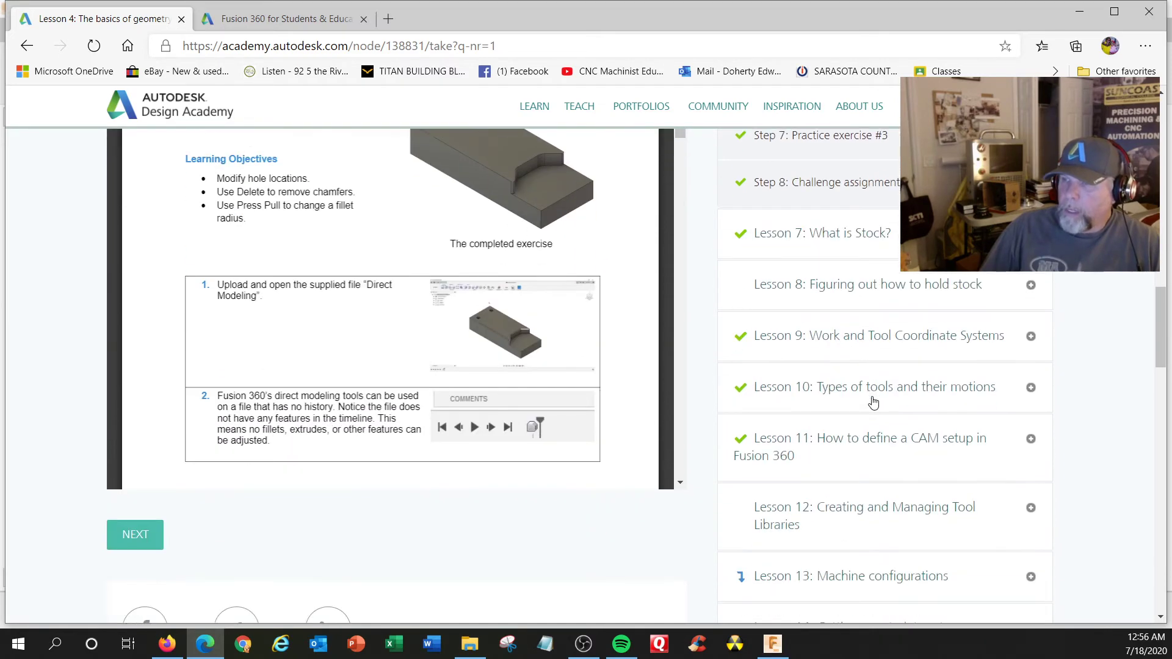
mouse_move(847, 232)
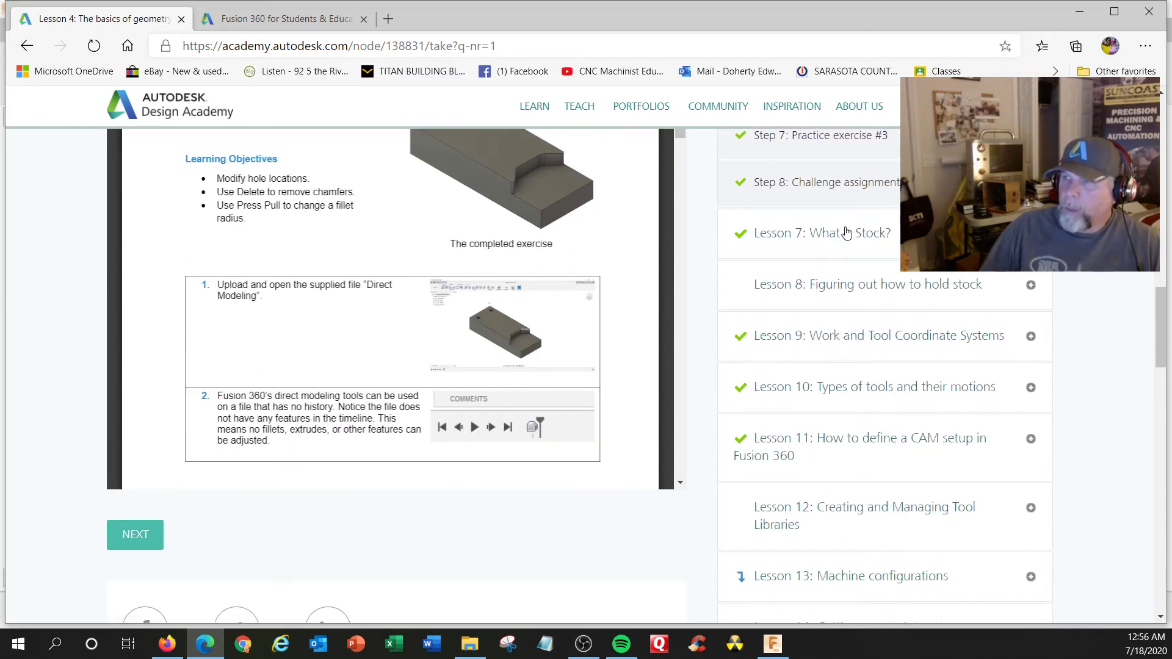
mouse_move(853, 327)
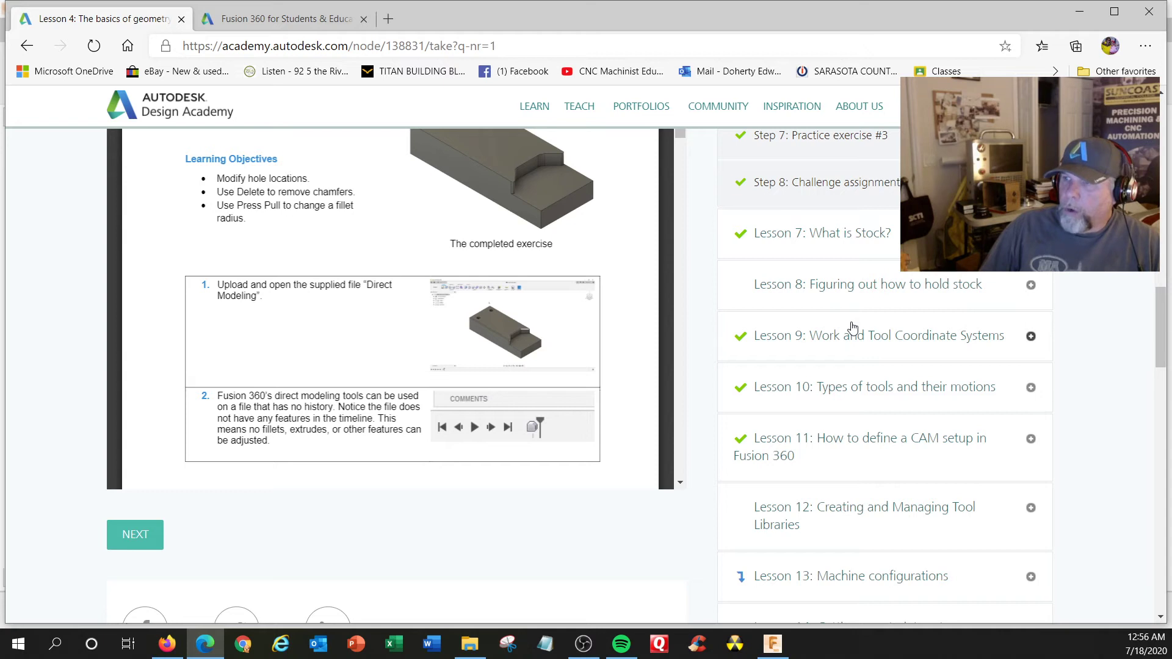
scroll("down", 3)
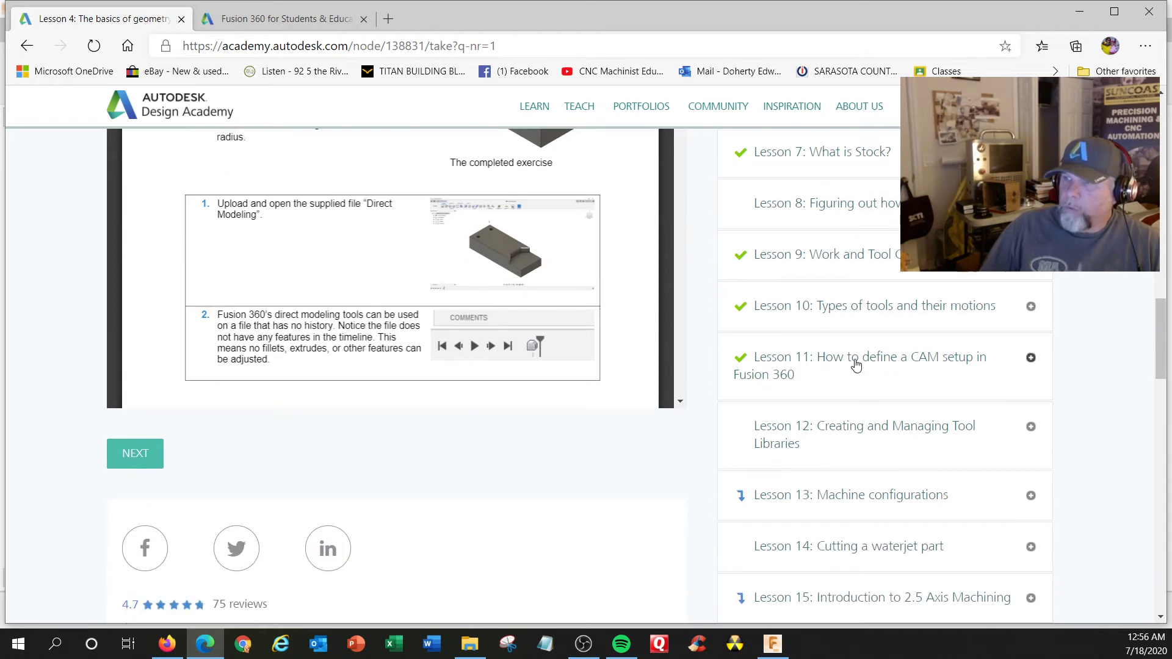
scroll("down", 3)
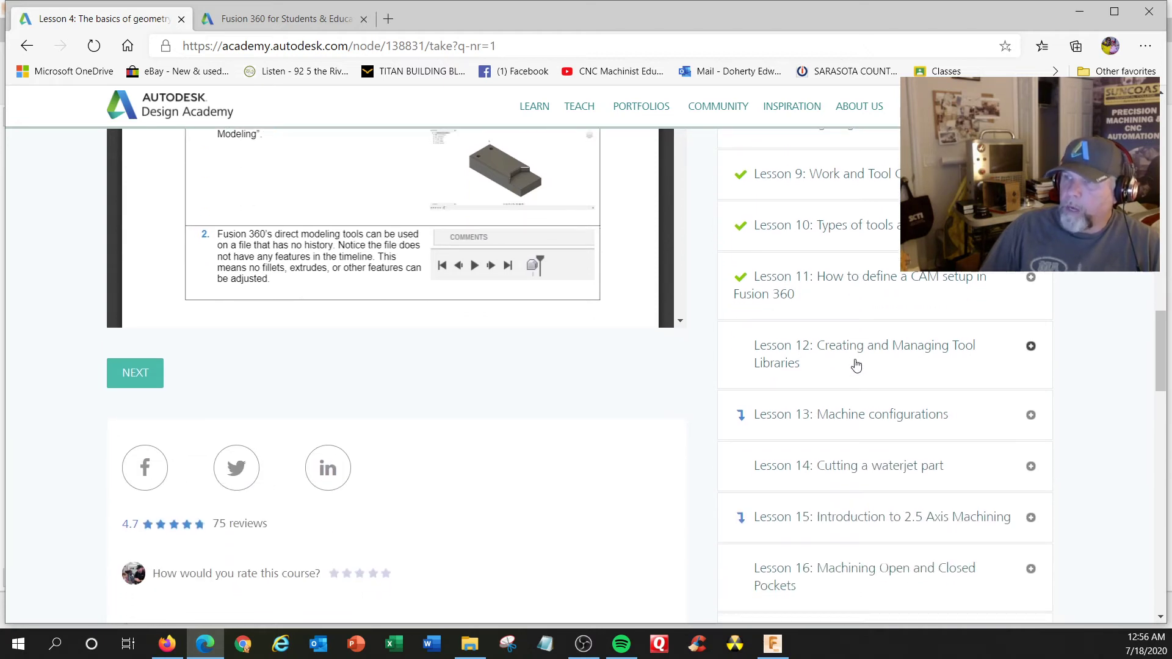
mouse_move(968, 295)
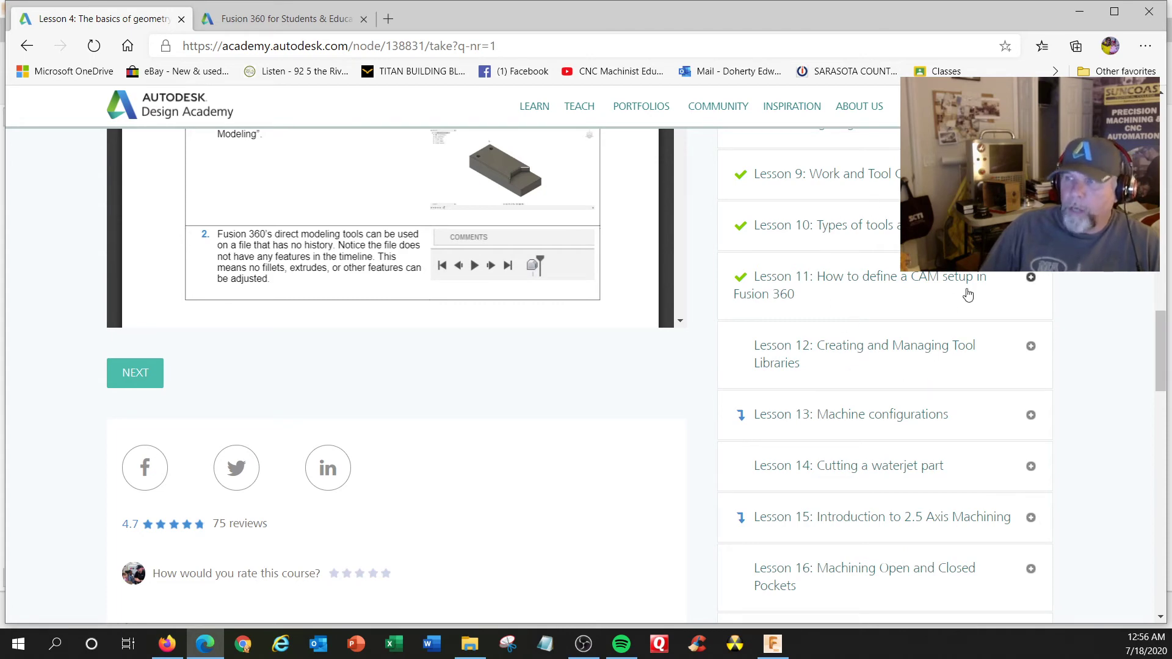
scroll("down", 3)
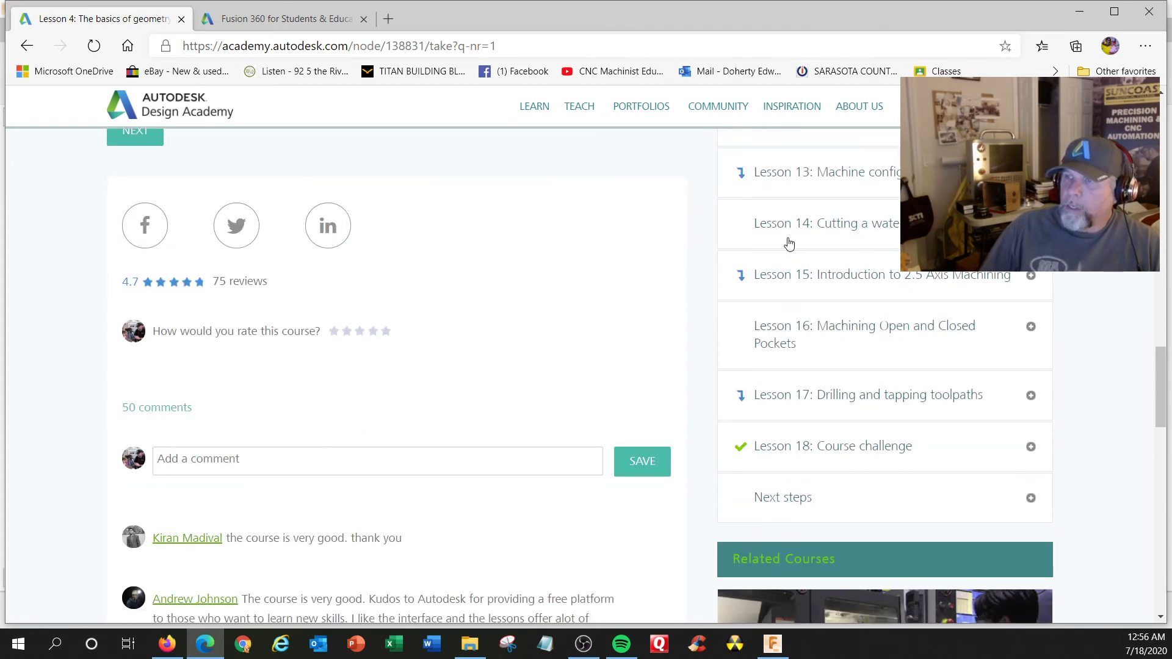
mouse_move(873, 230)
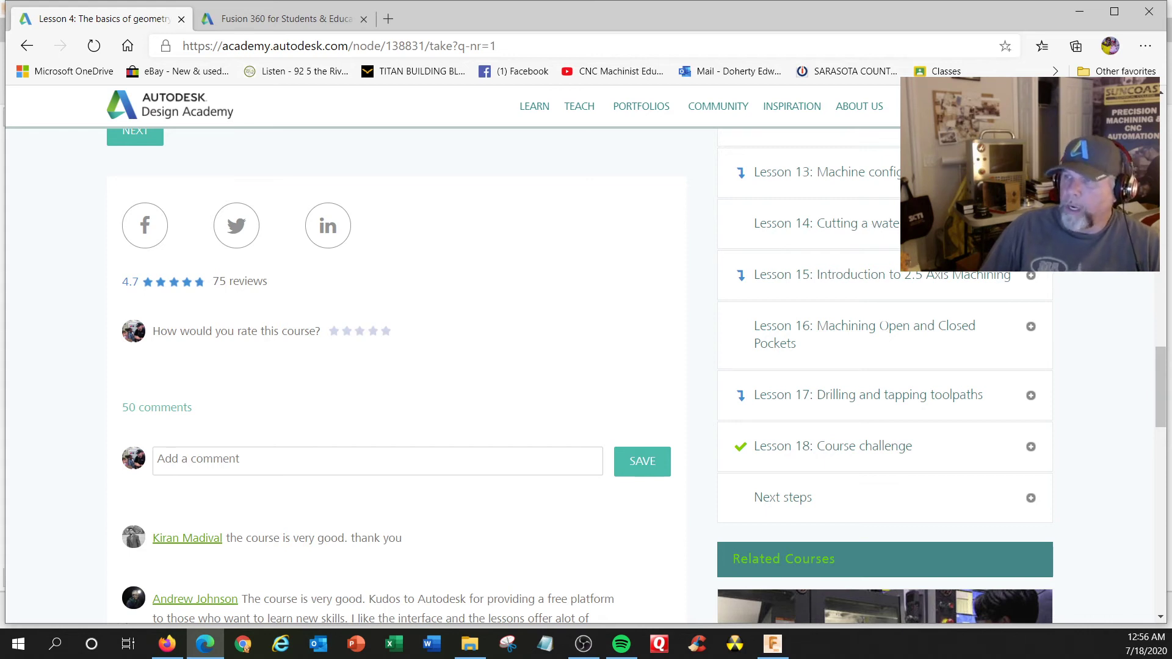
mouse_move(983, 284)
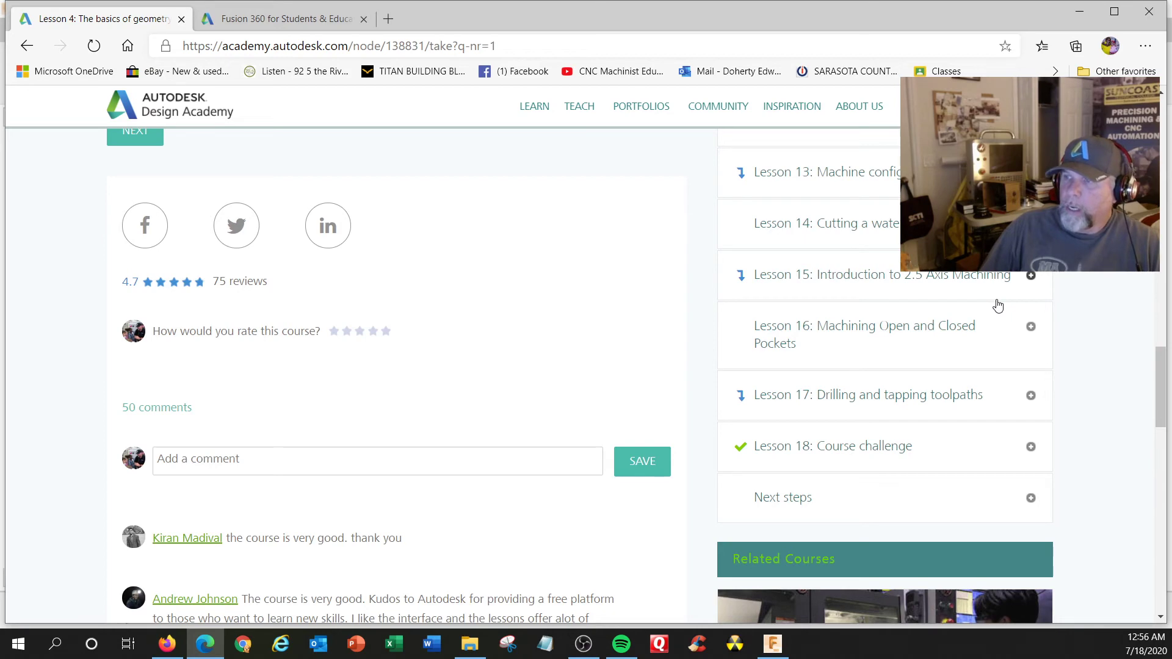
mouse_move(921, 363)
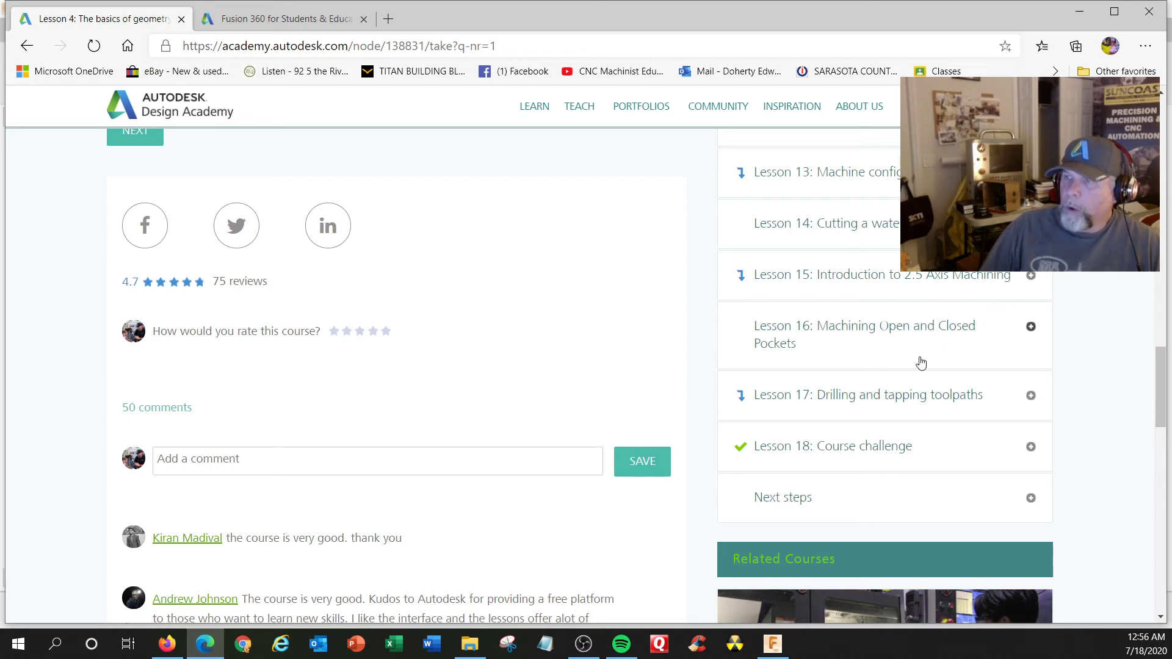
scroll("down", 3)
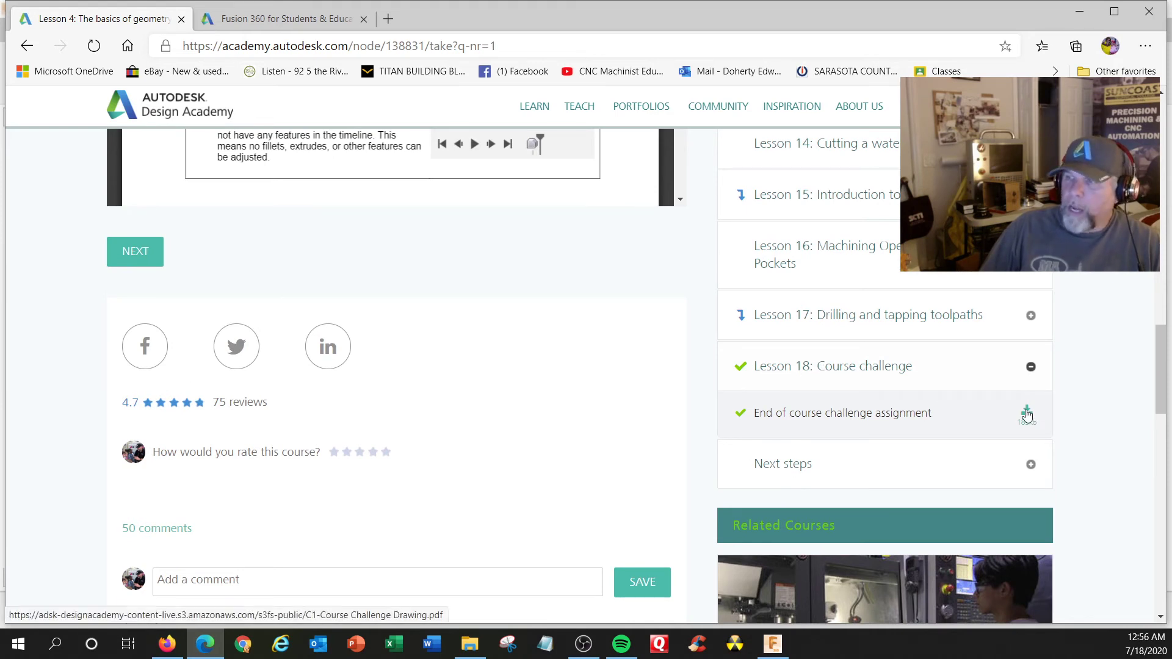
Step: View the End of course challenge drawing PDF, then return to the Lesson 4 page
left_click(1027, 412)
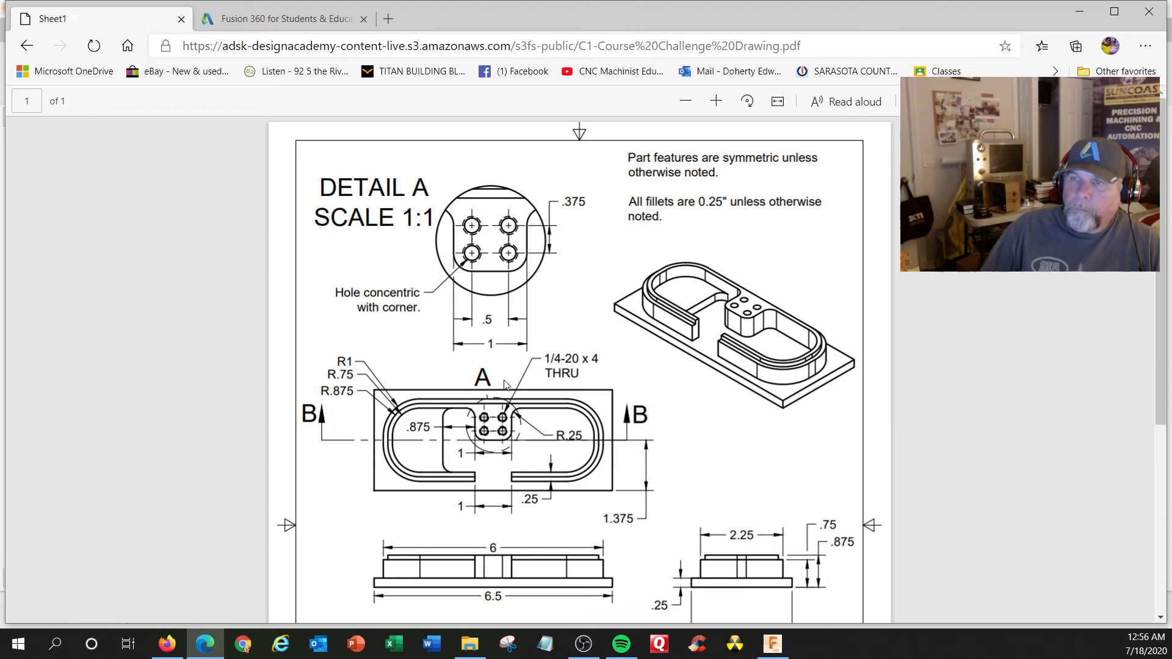
scroll("down", 3)
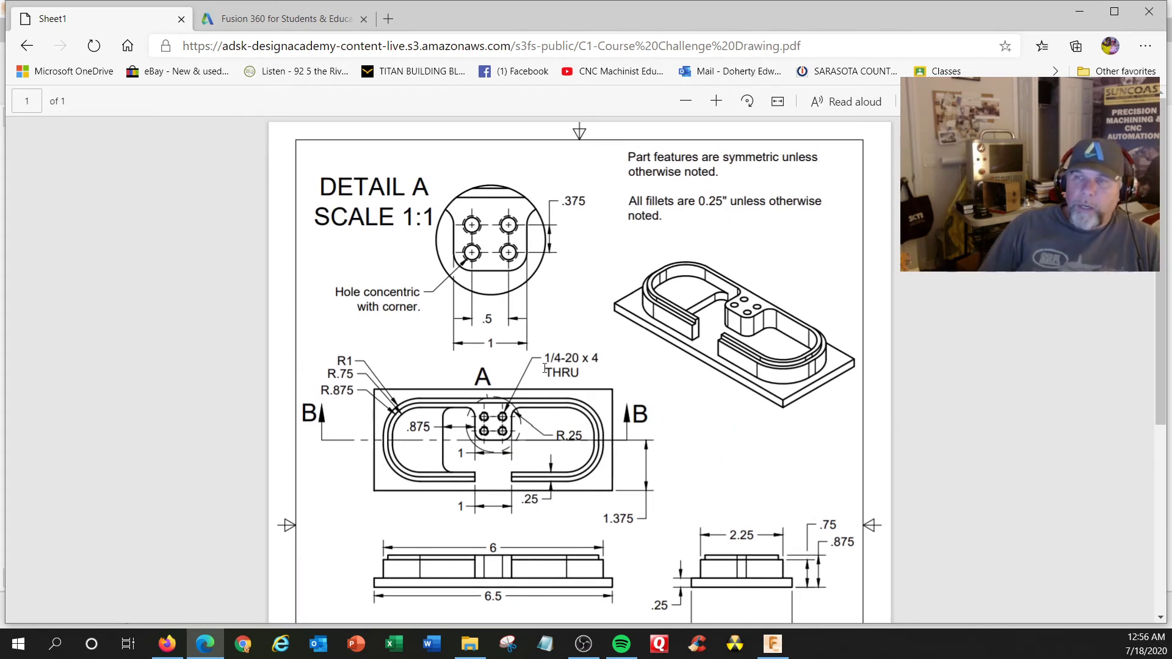
mouse_move(549, 193)
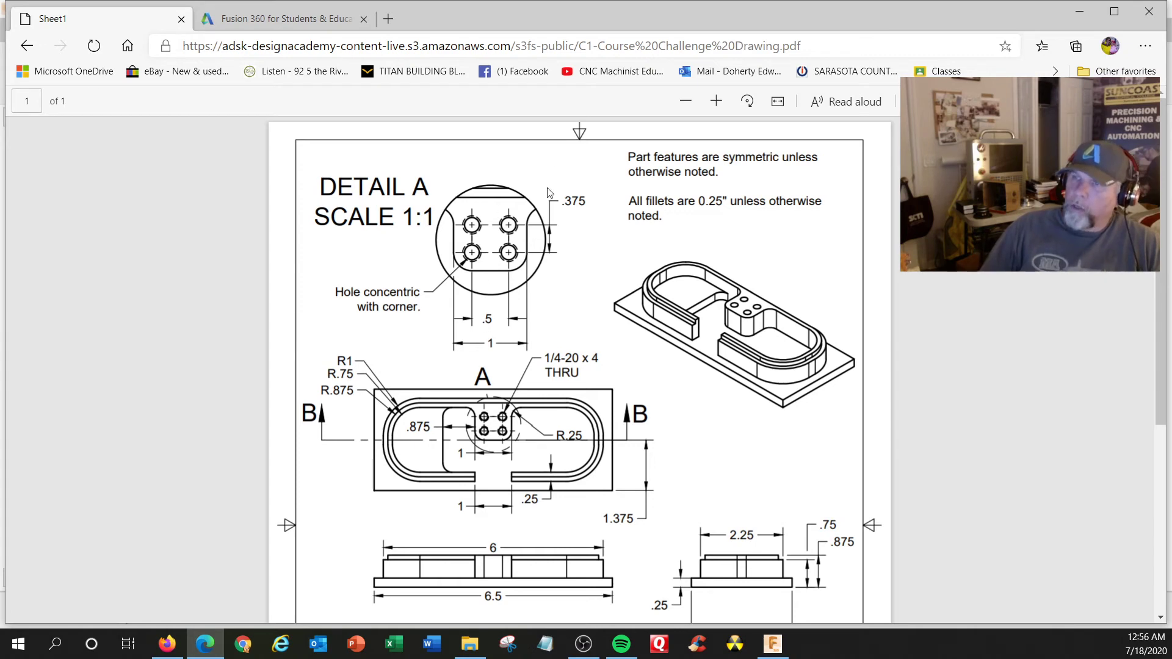
scroll("down", 3)
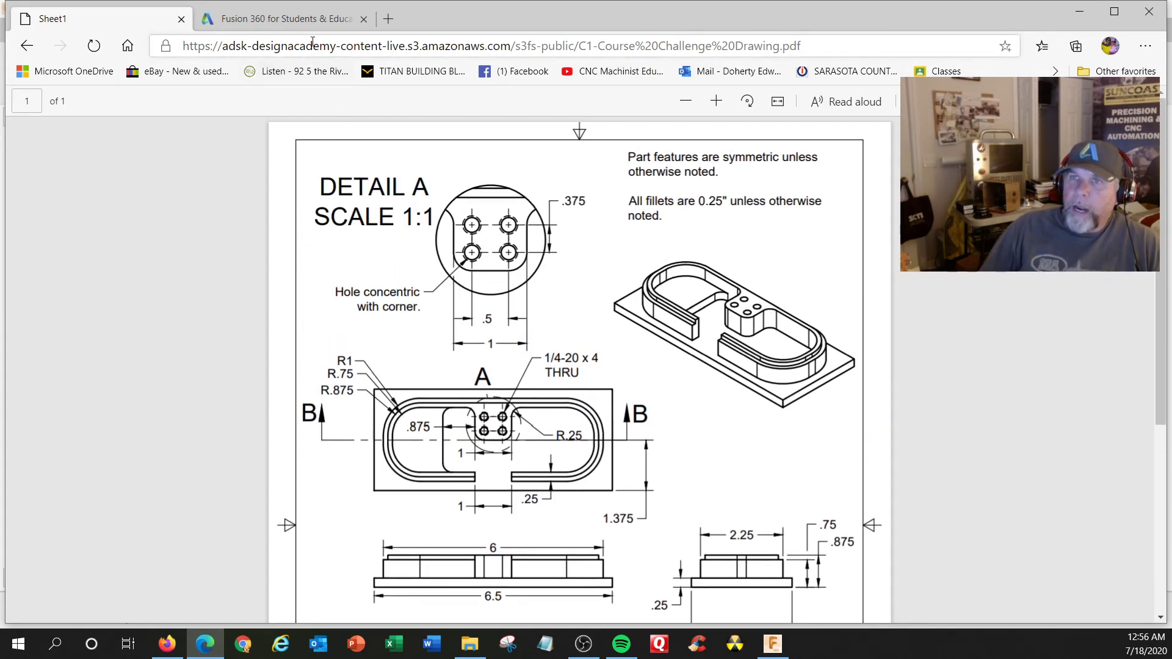
left_click(283, 19)
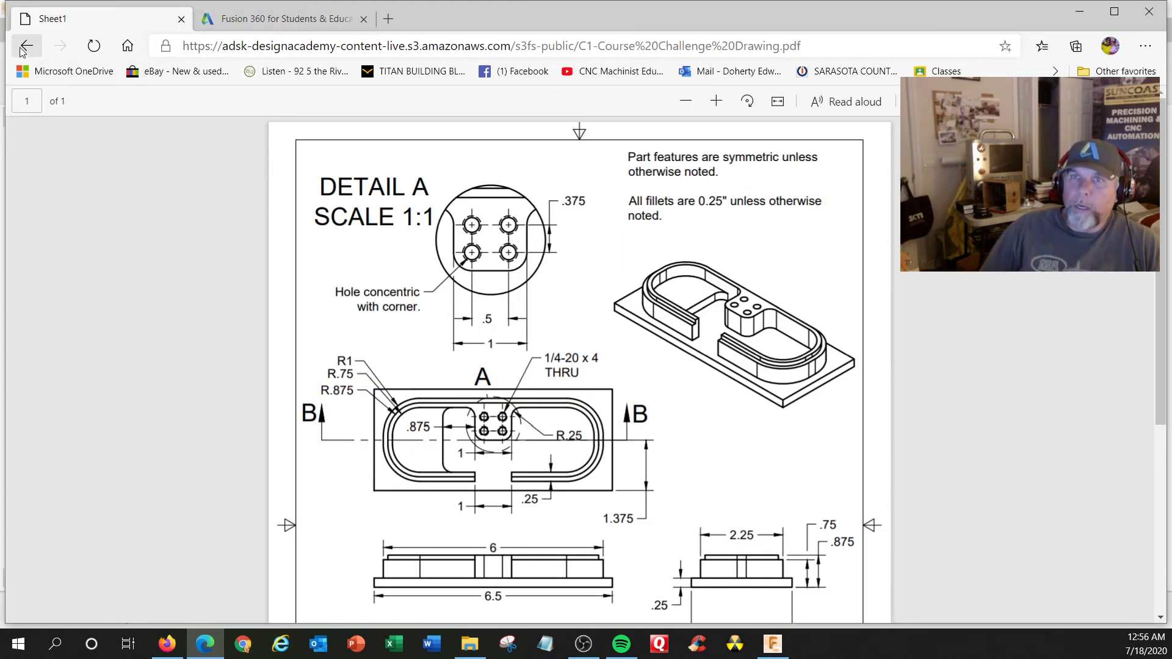
left_click(26, 43)
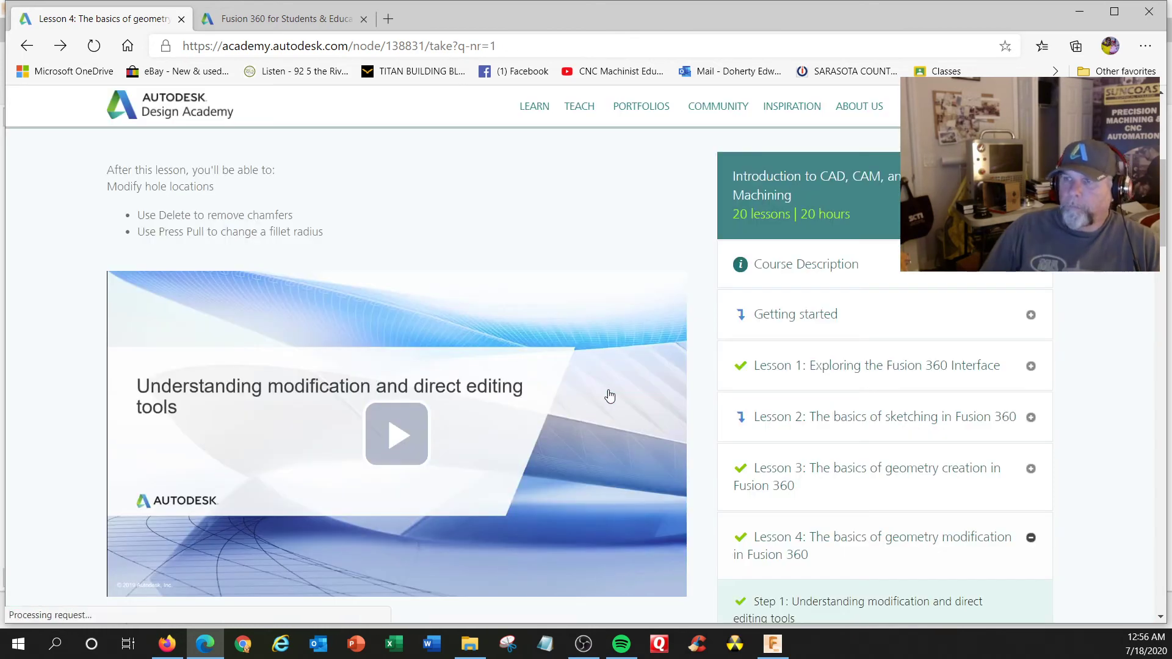
Step: Browse the Lesson 4 page's comments and the Related Courses panel of manufacturing courses
scroll("down", 3)
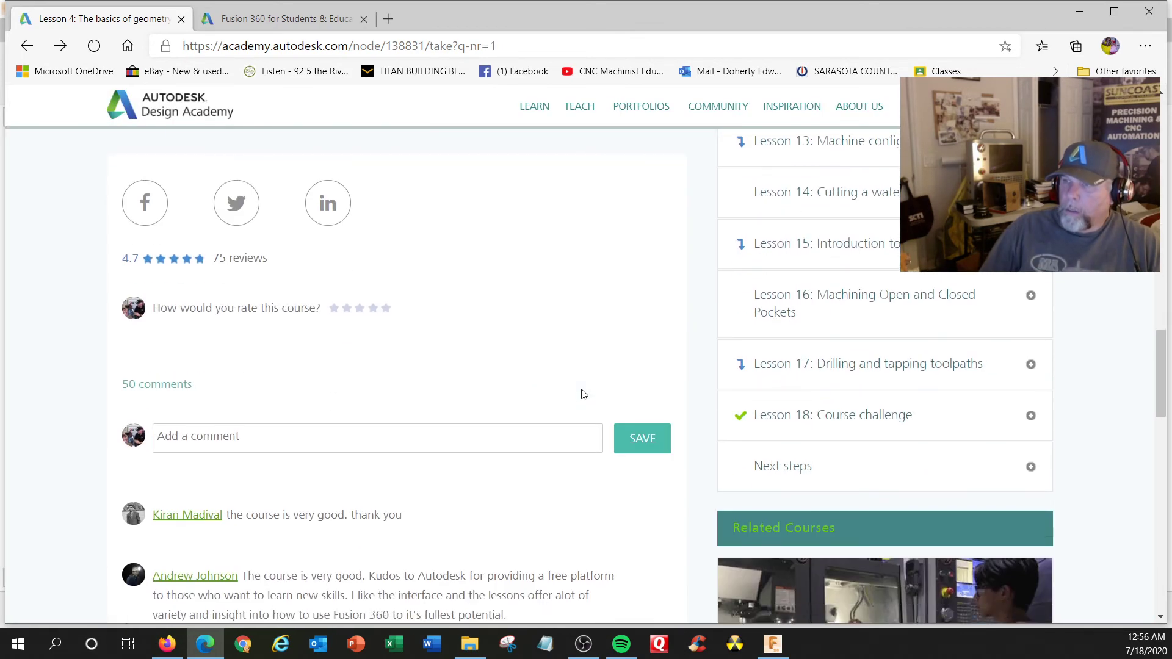
scroll("down", 3)
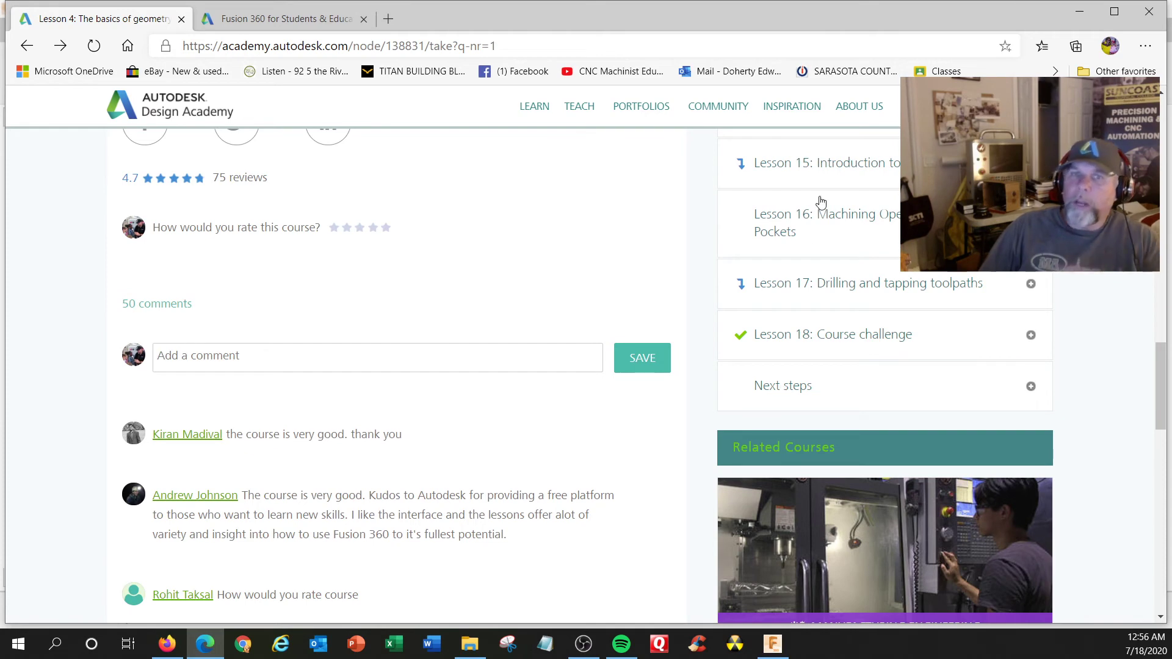
scroll("down", 3)
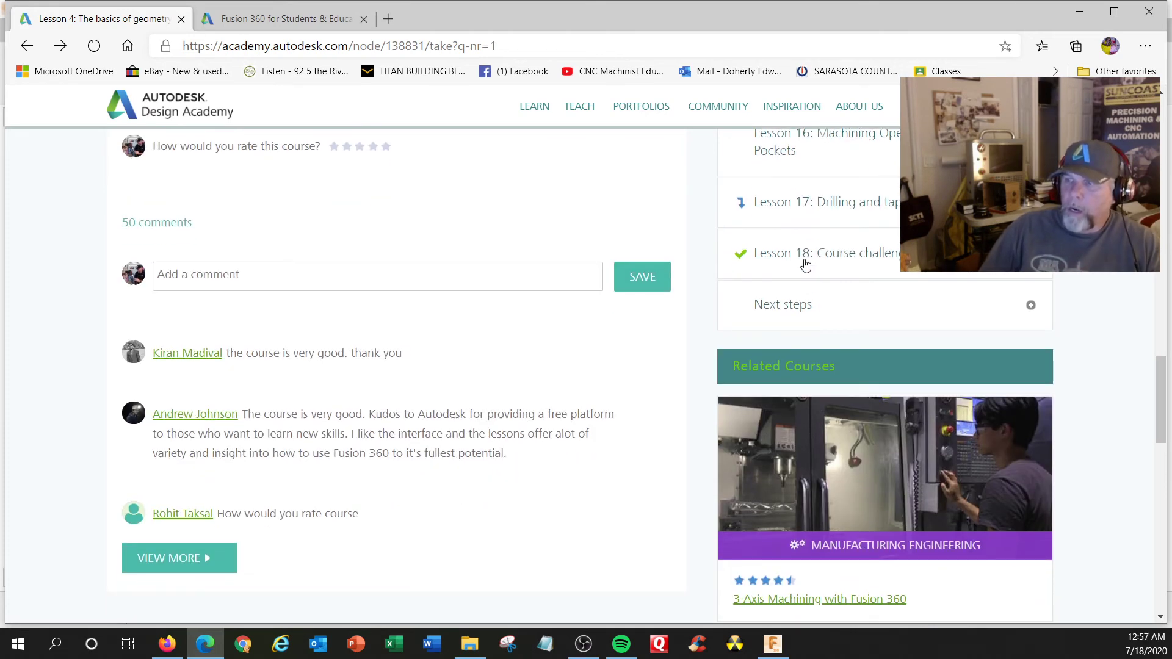
scroll("down", 3)
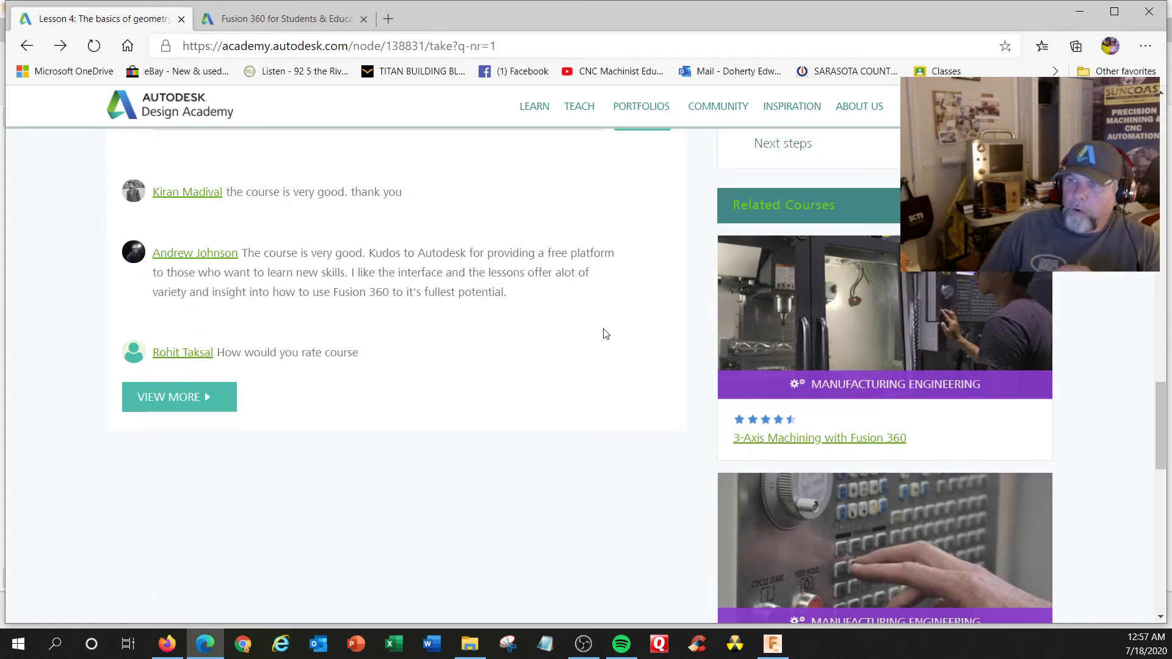
mouse_move(763, 451)
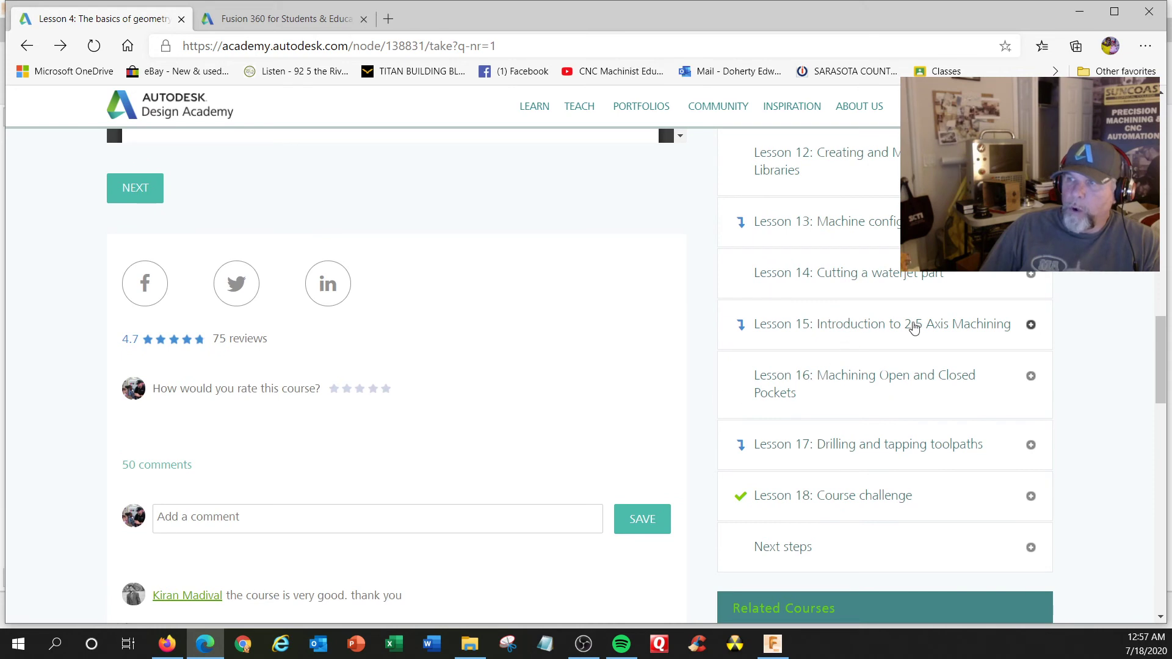
mouse_move(655, 354)
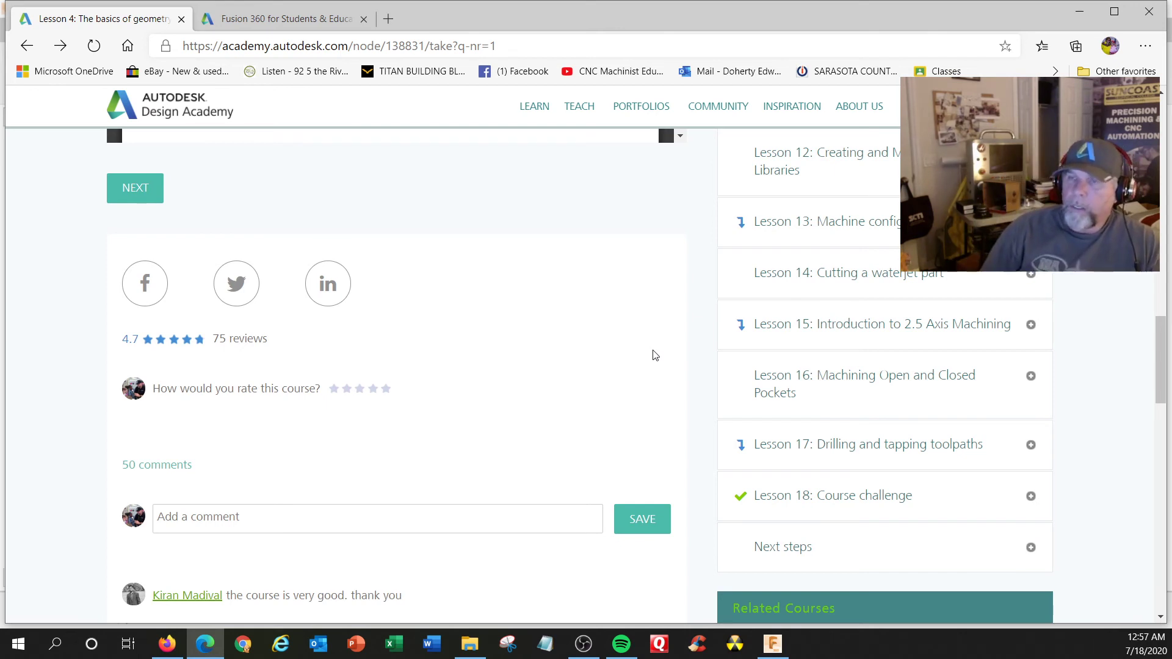
scroll("down", 3)
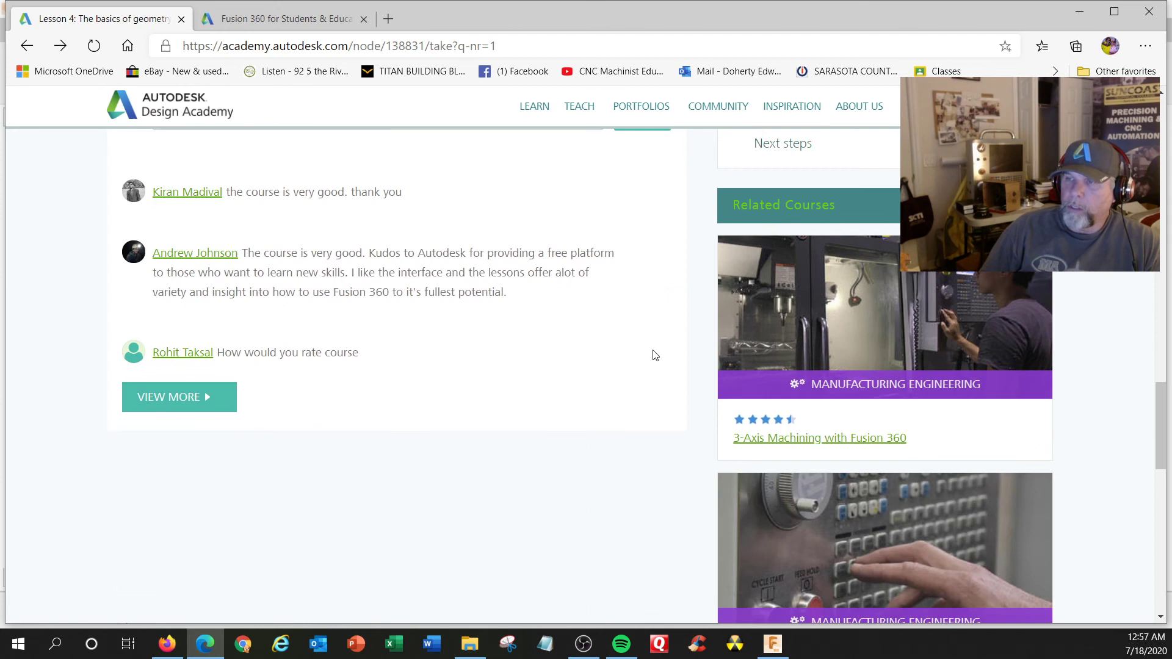
scroll("down", 3)
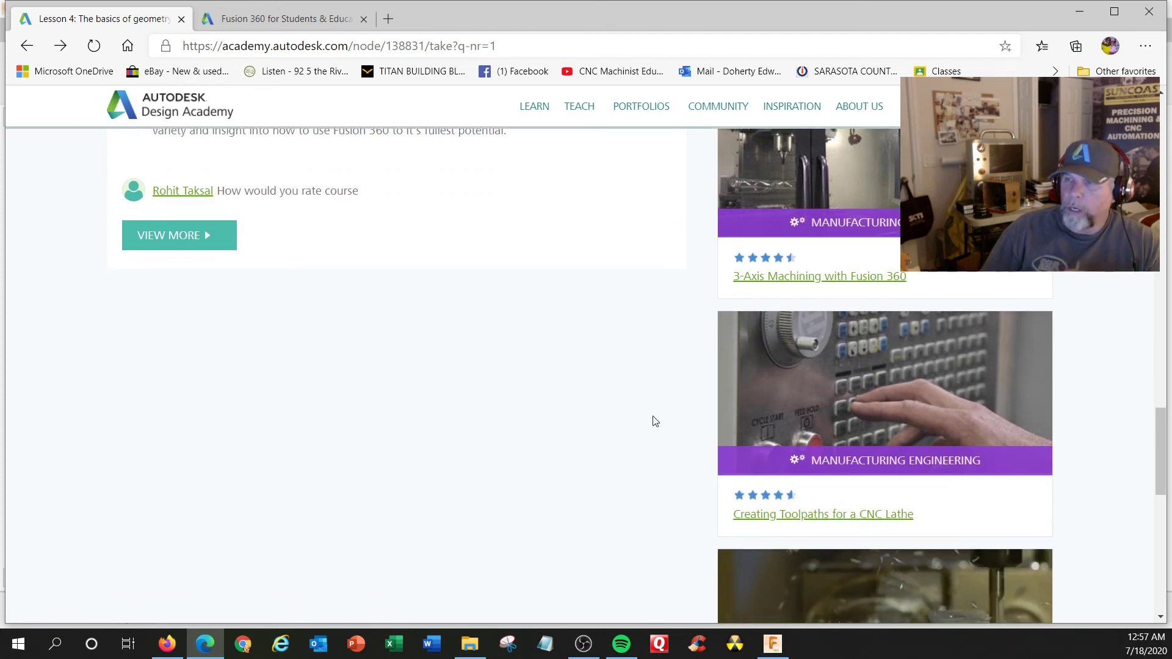
scroll("down", 3)
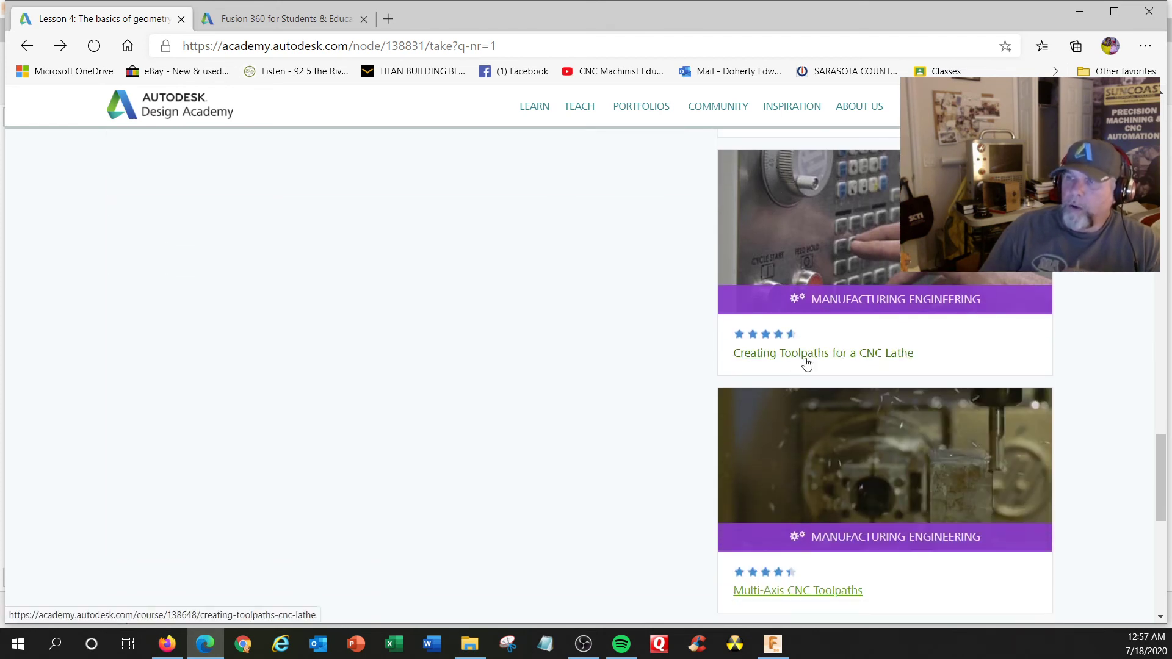
scroll("down", 3)
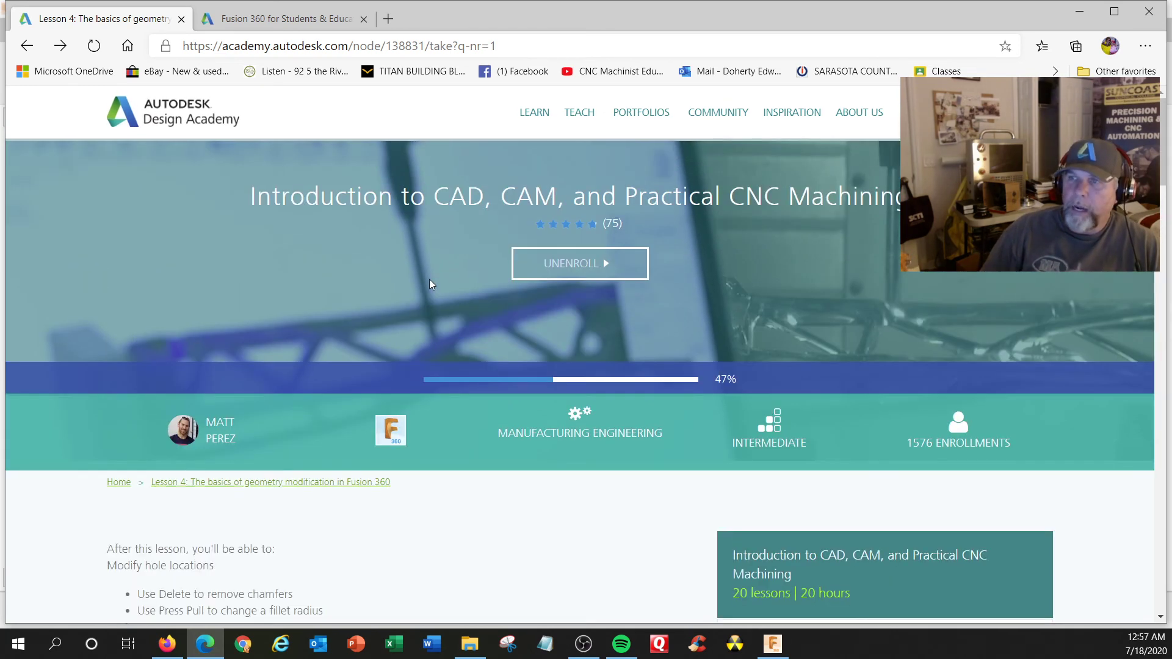
mouse_move(496, 184)
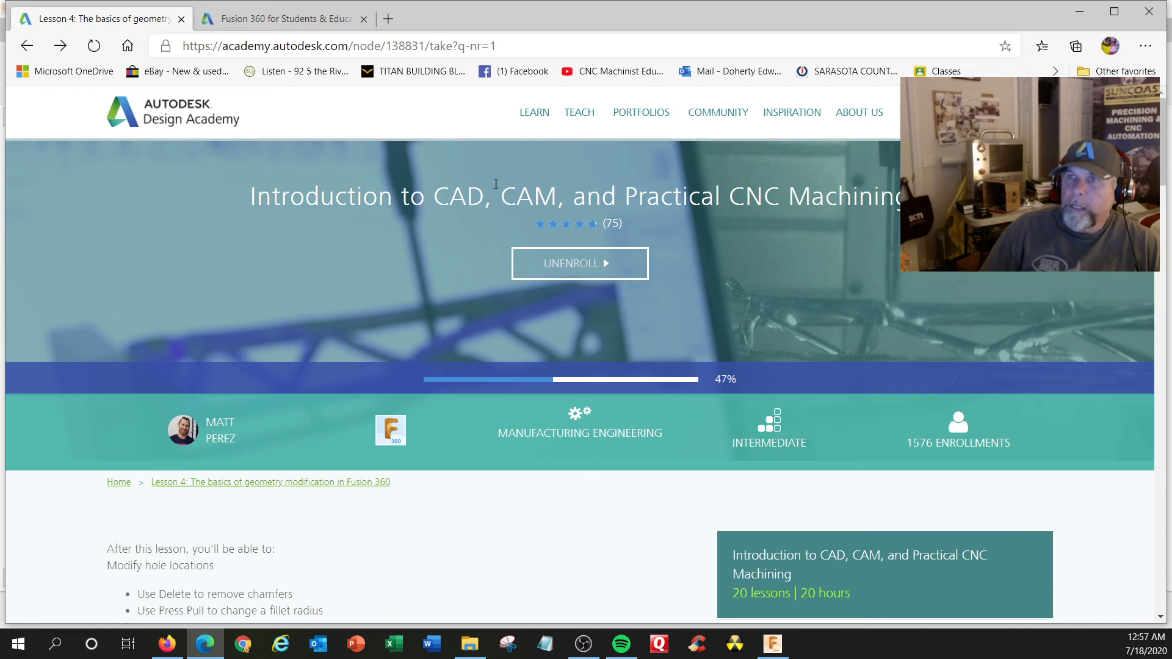
Step: Open the TITAN Building Blocks series page from the favorites bar in a new tab
left_click(288, 18)
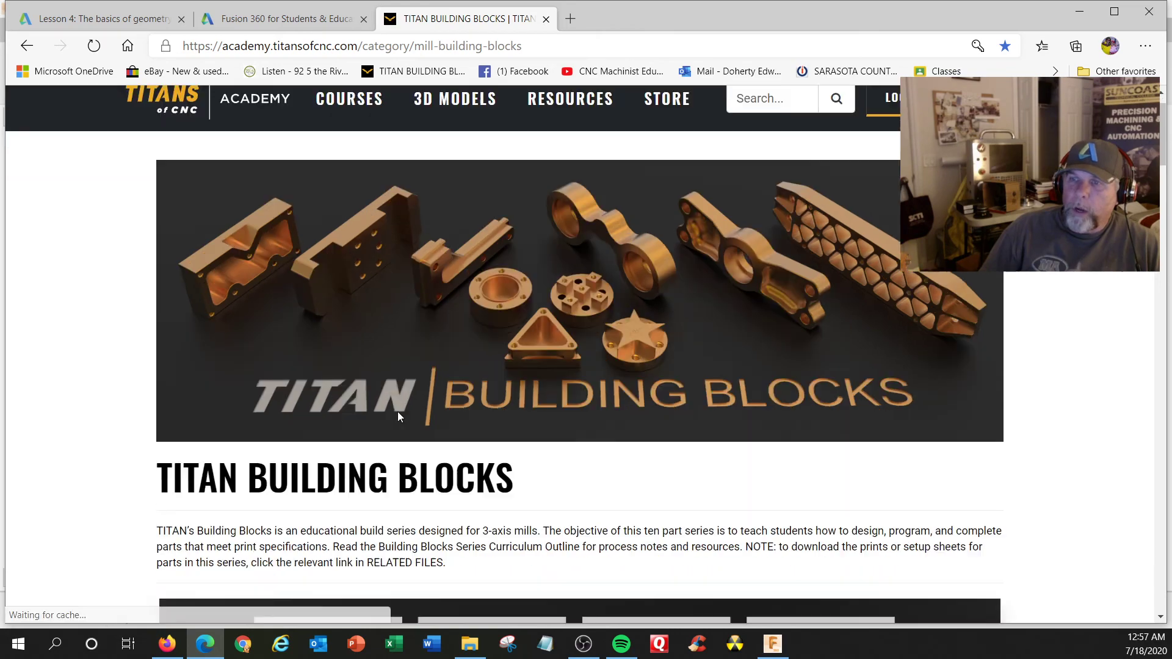
Step: Scroll down the Building Blocks series list to reach the TITAN-1M project card
scroll("down", 3)
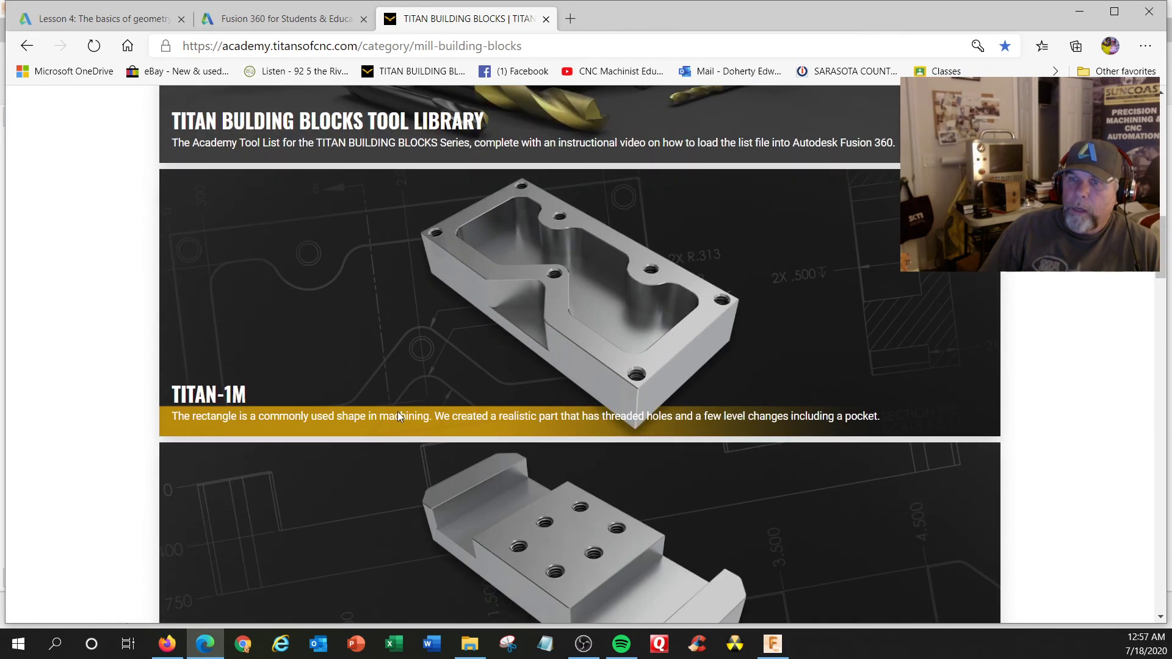
scroll("down", 3)
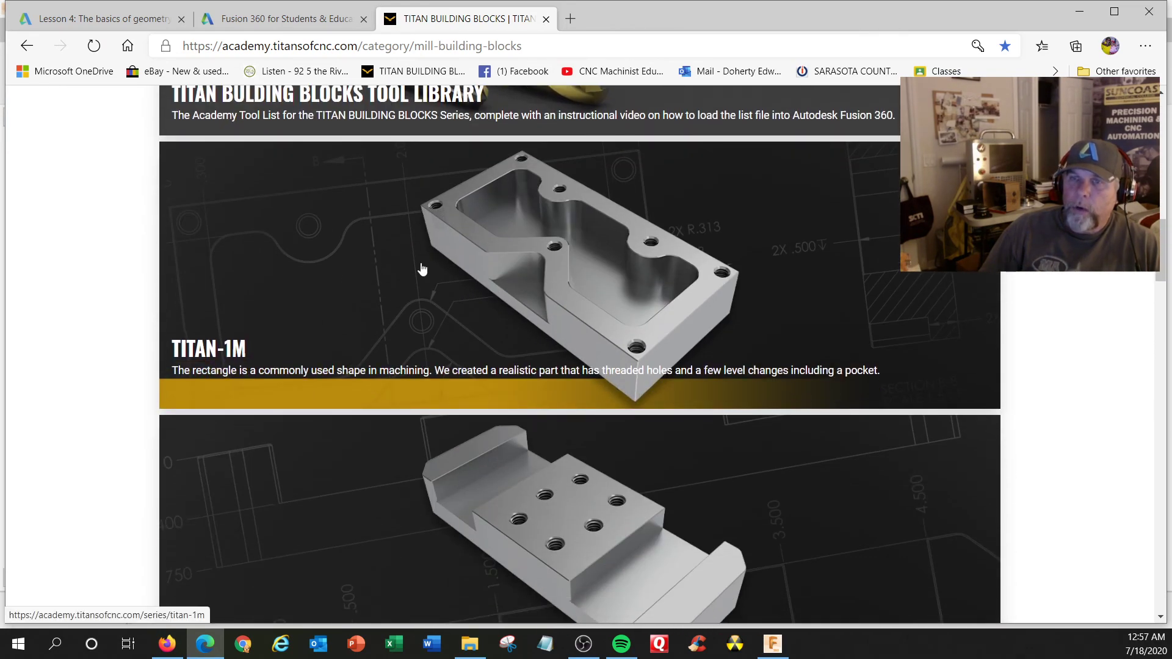
mouse_move(406, 260)
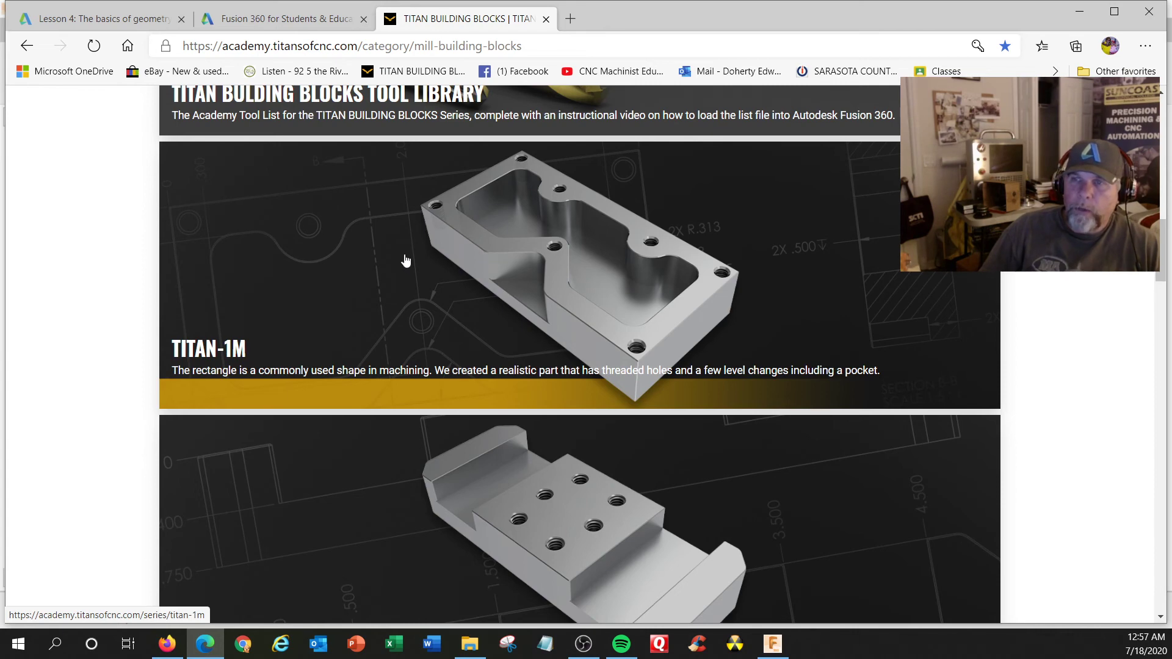
scroll("down", 3)
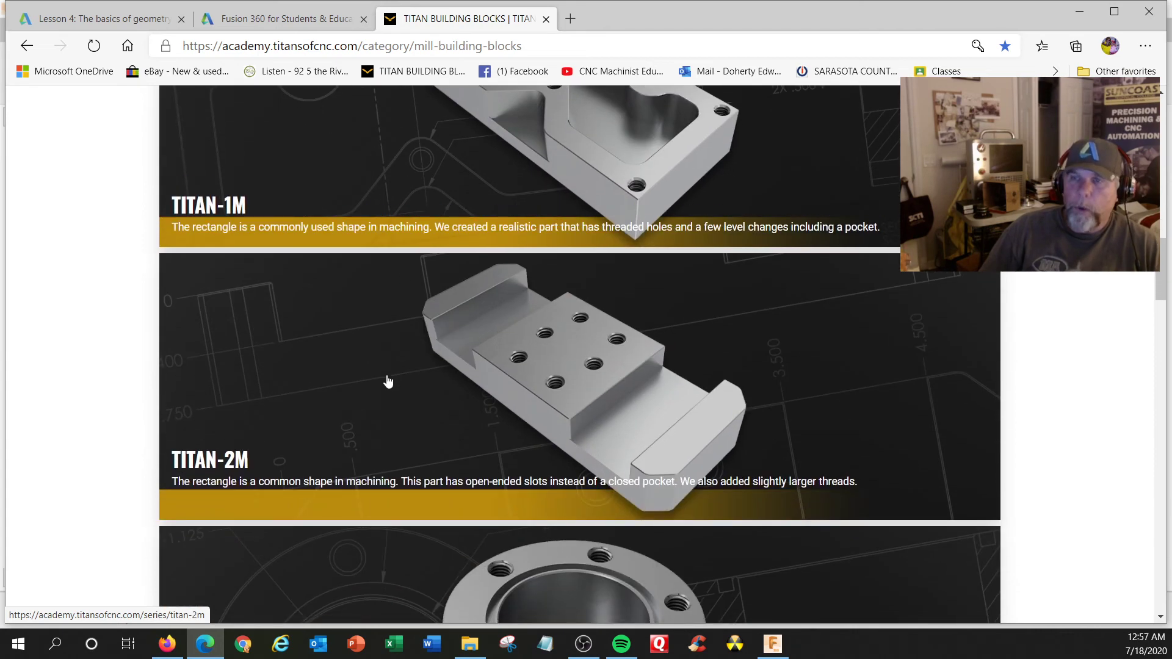
scroll("up", 3)
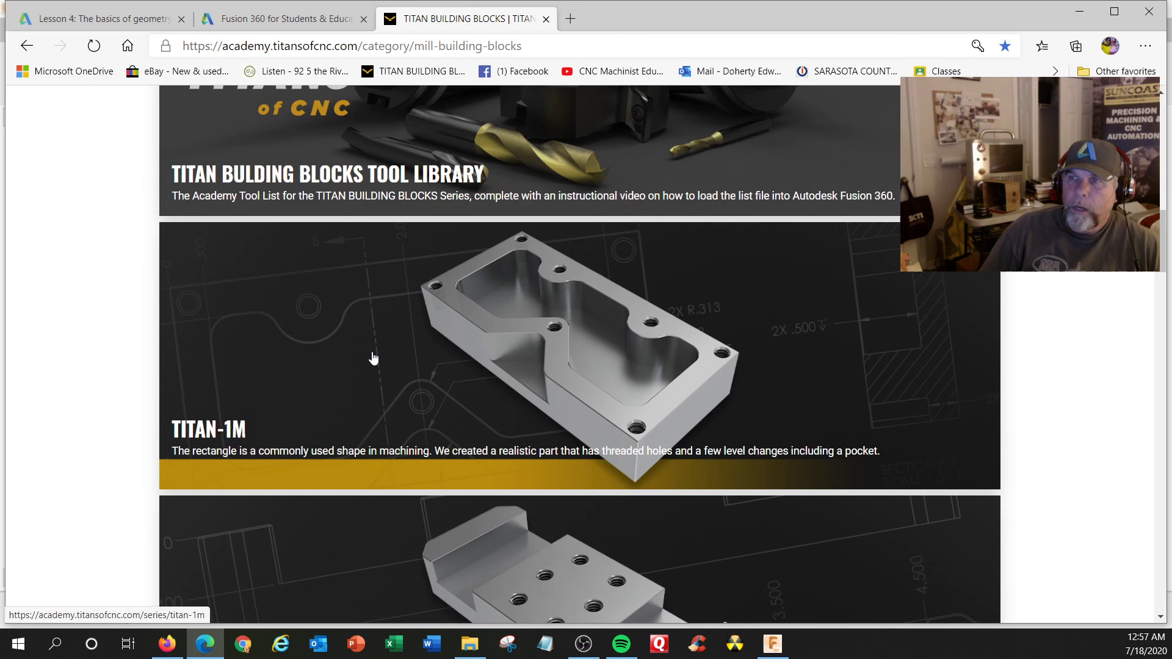
scroll("down", 3)
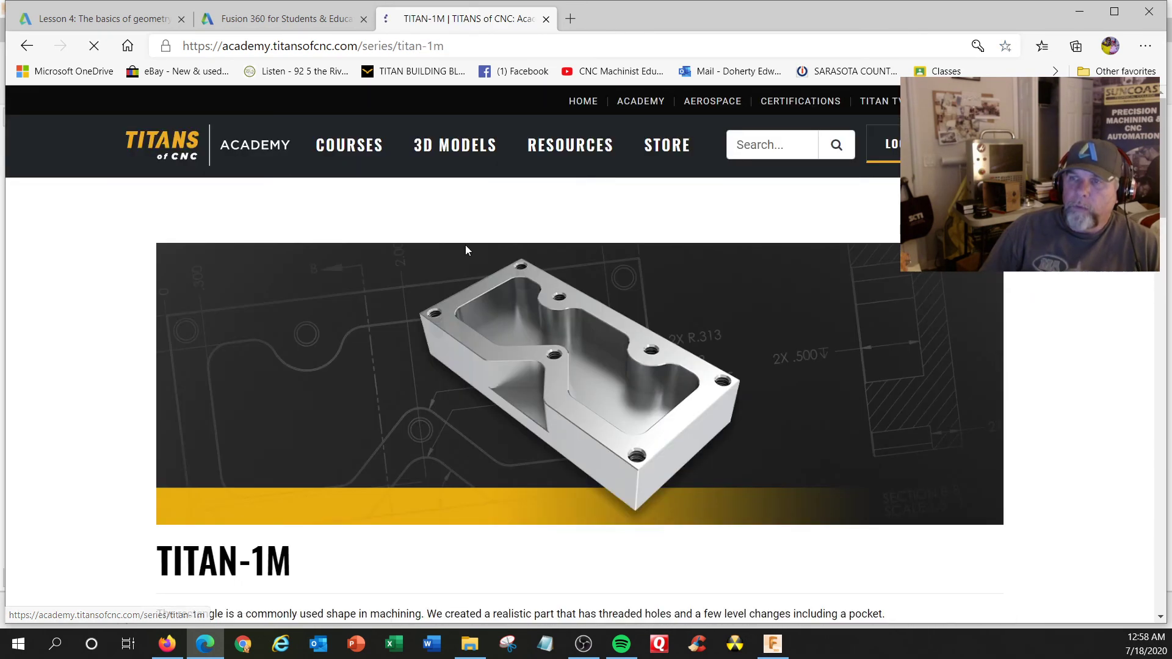
Step: Scroll through the TITAN-1M 'In This Series' tutorial cards
scroll("down", 3)
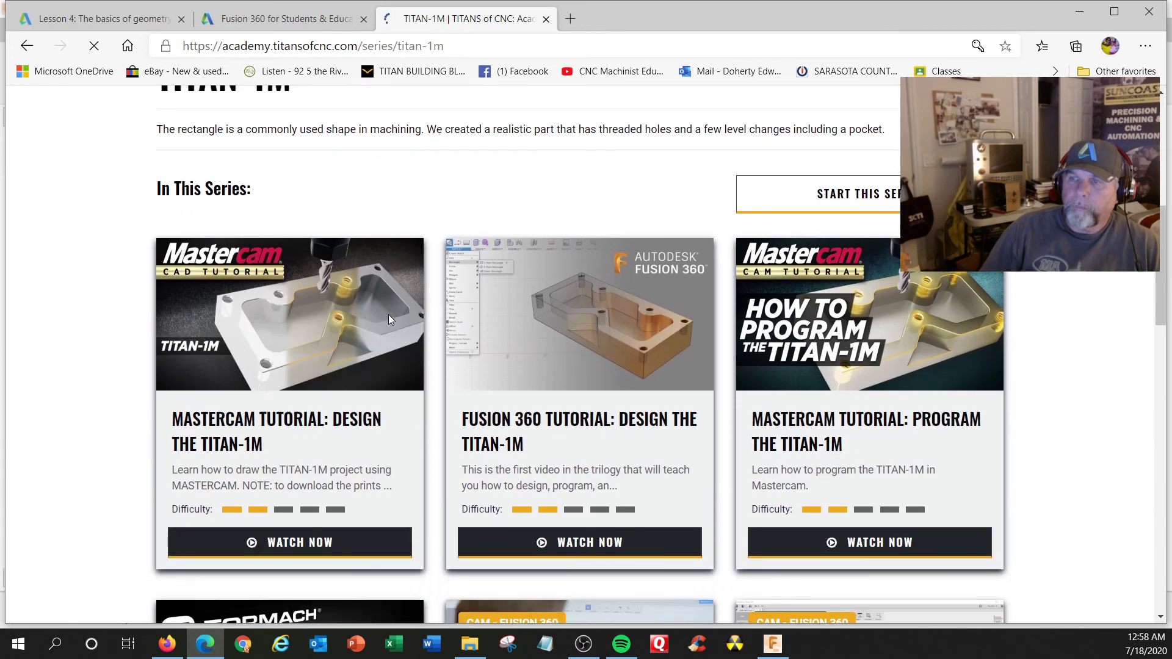
scroll("down", 3)
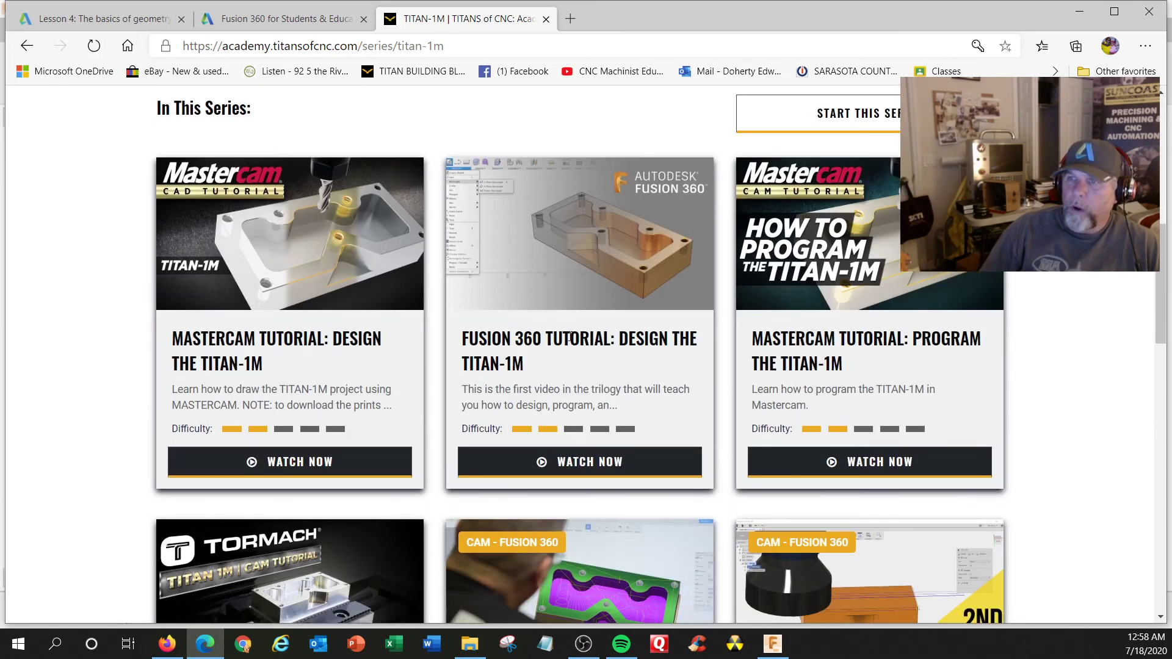
mouse_move(630, 270)
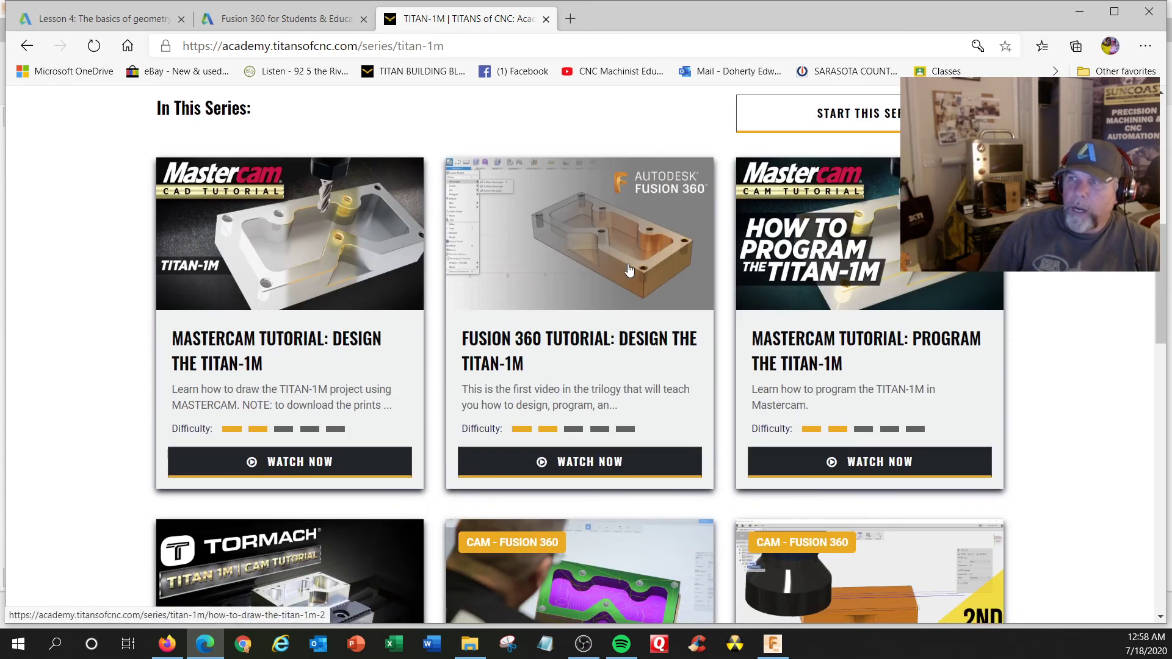
scroll("down", 3)
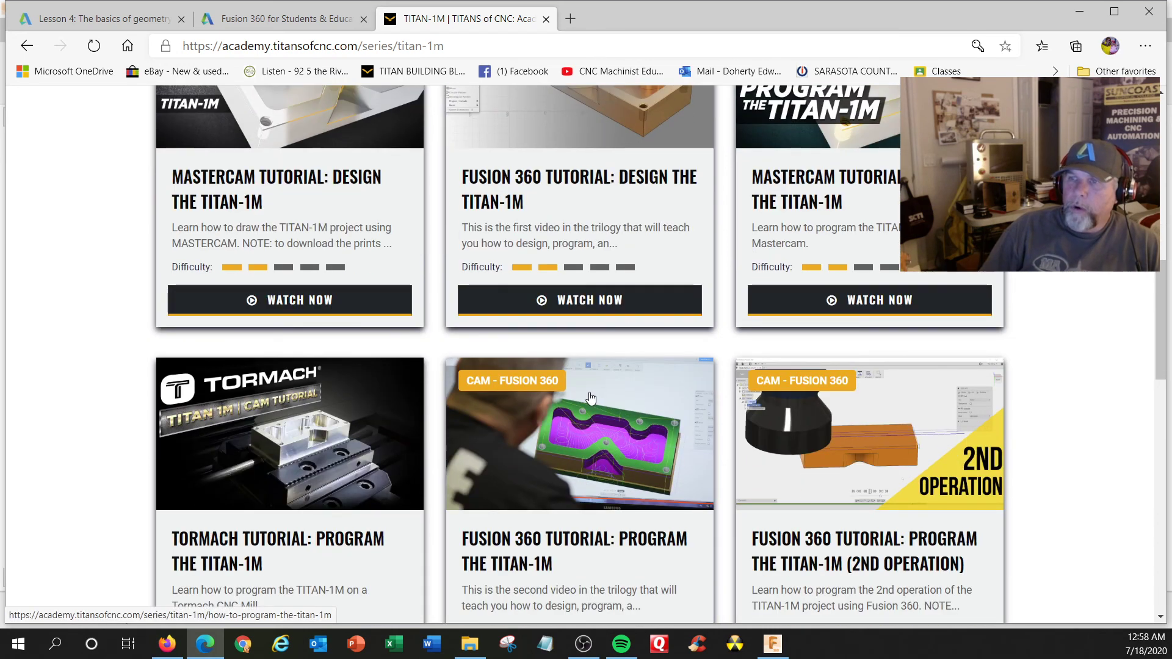
scroll("up", 3)
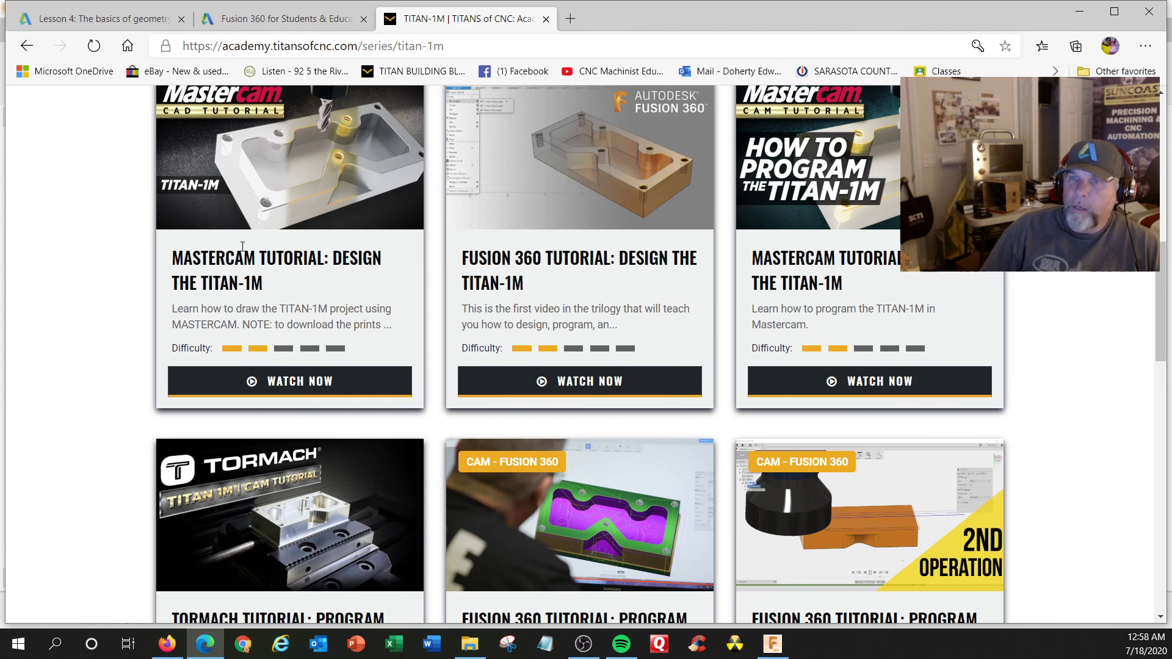
mouse_move(663, 284)
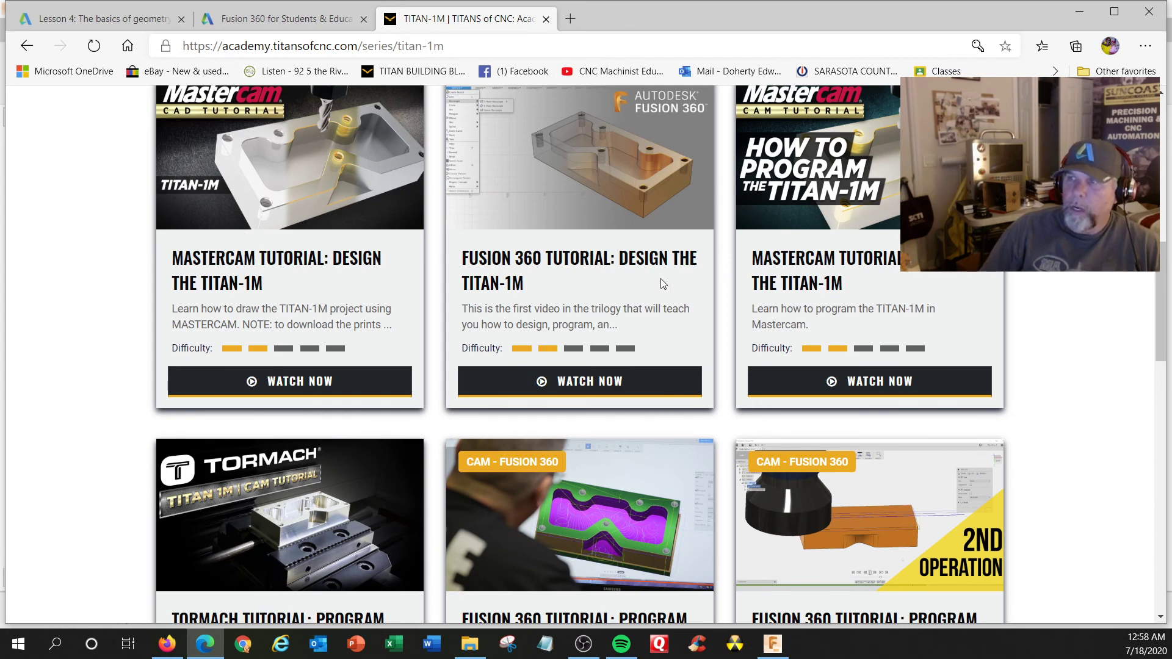
scroll("down", 3)
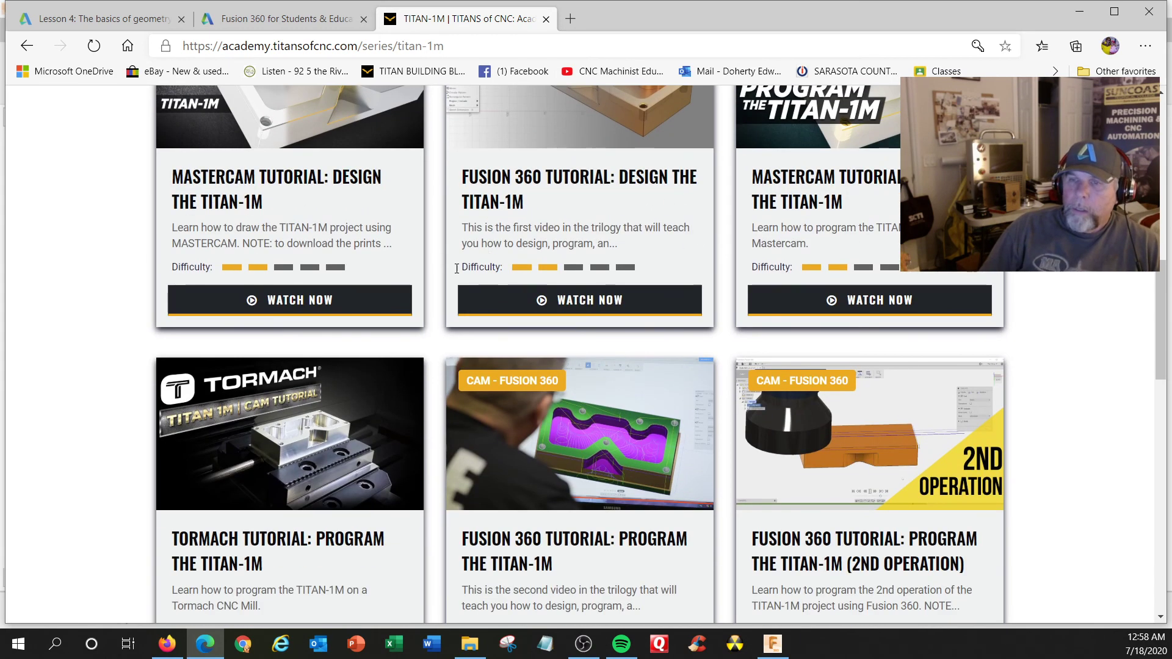
mouse_move(526, 255)
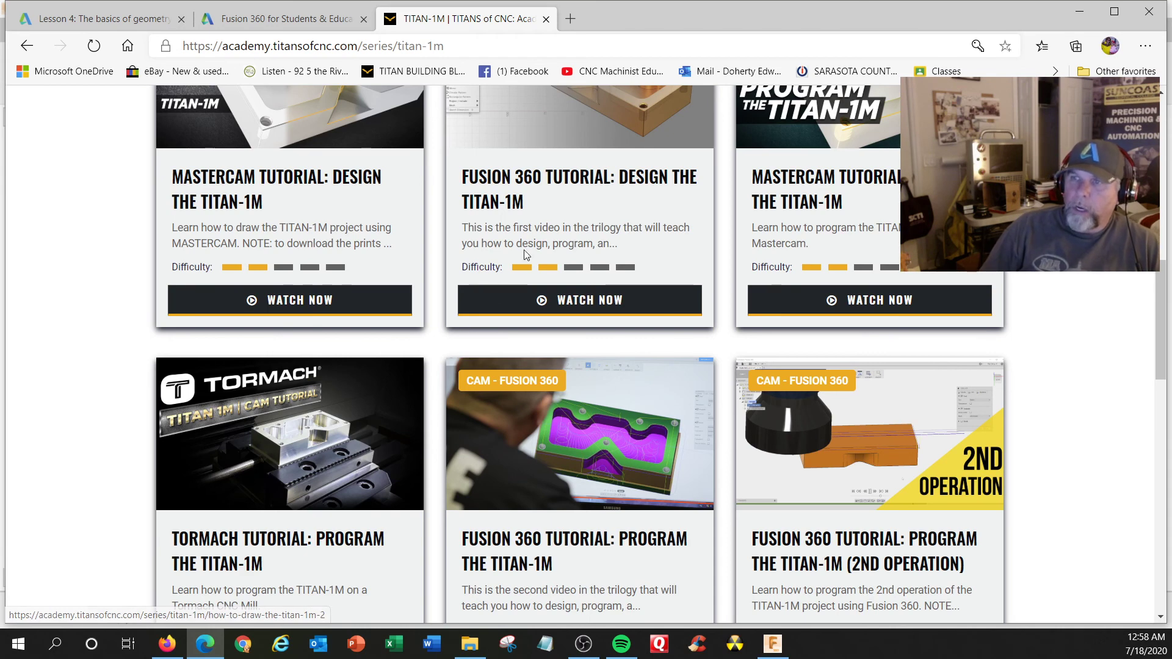
mouse_move(565, 167)
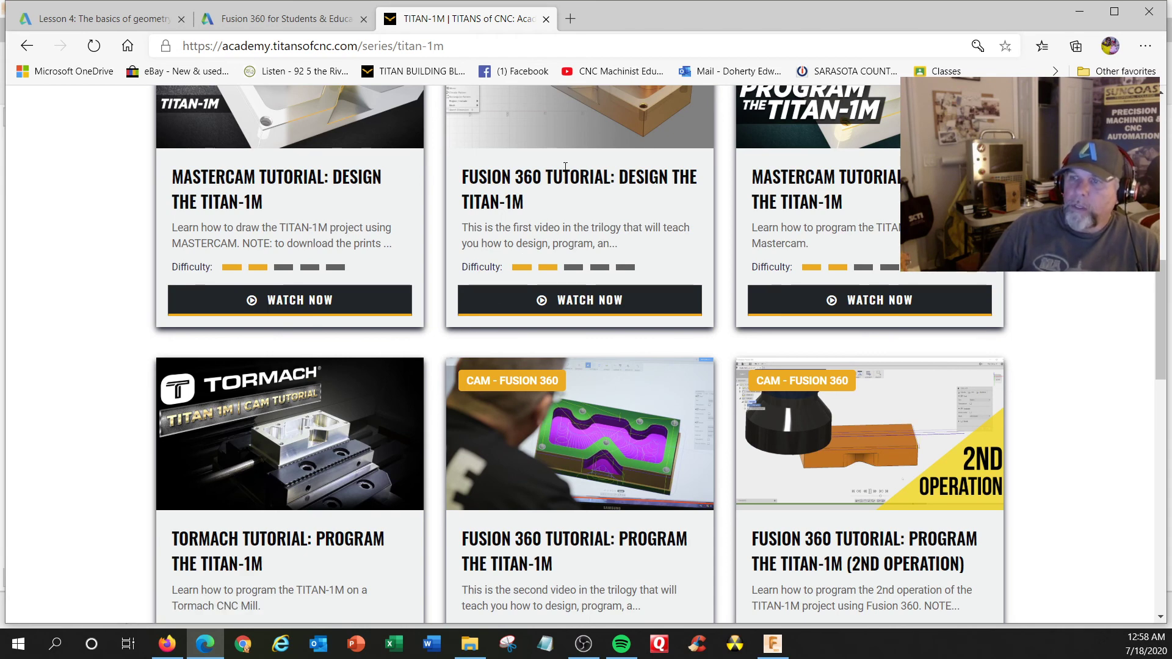
scroll("down", 3)
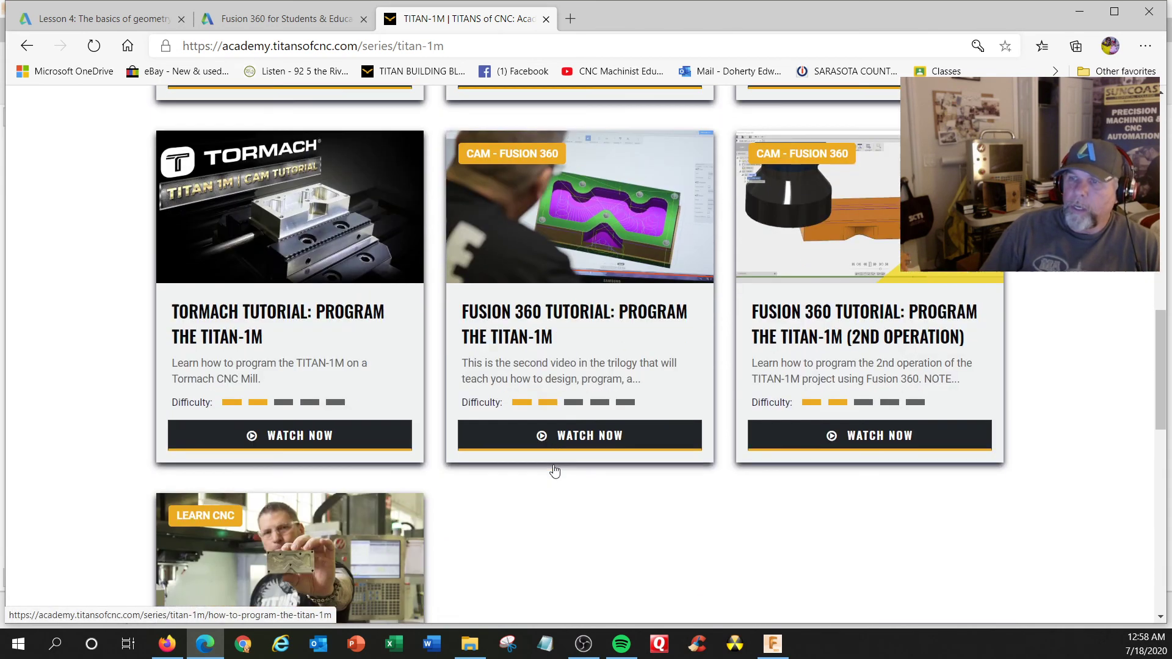
scroll("down", 3)
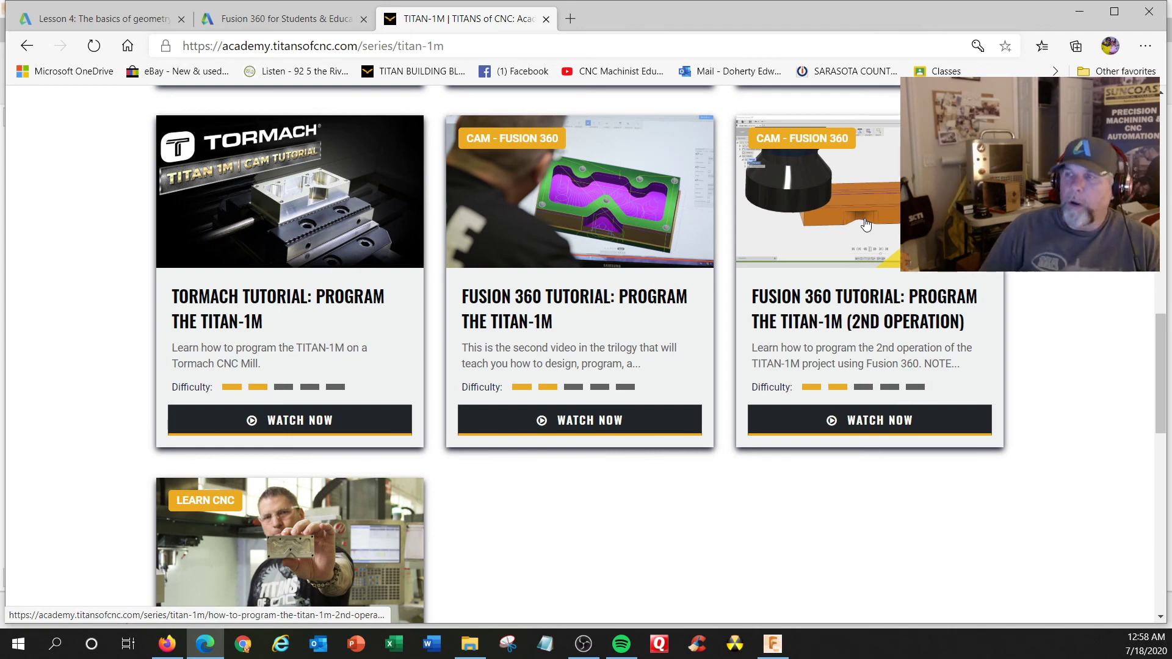
Step: Scroll back to the top and switch to the Fusion 360 for Students & Educators tab
scroll("up", 3)
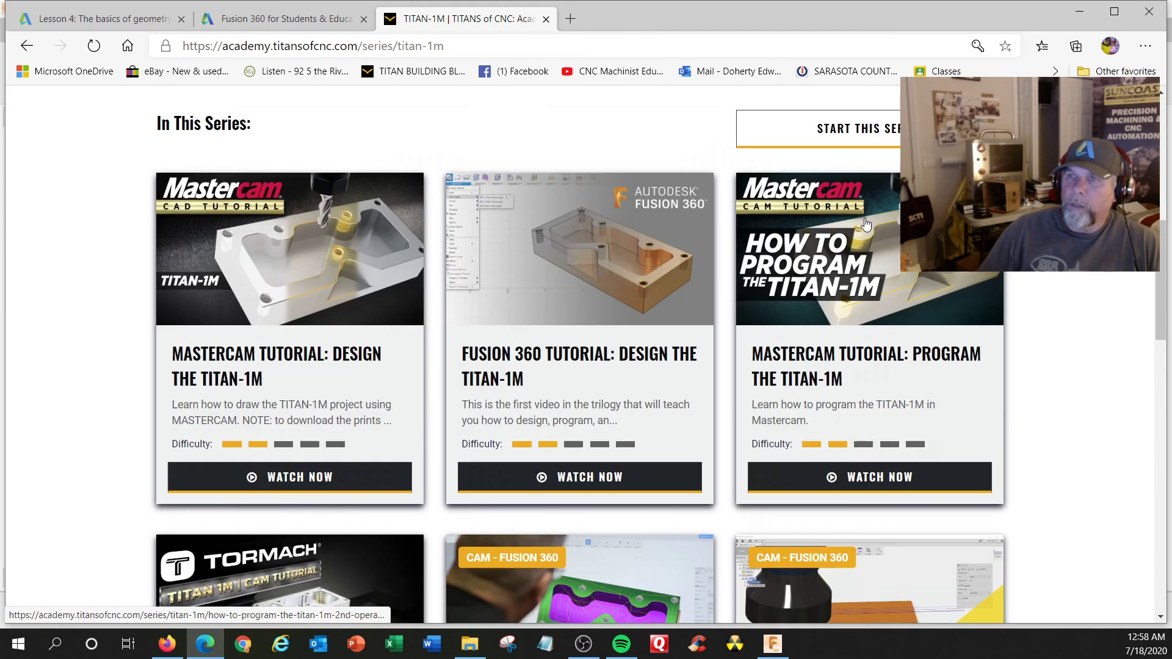
scroll("up", 3)
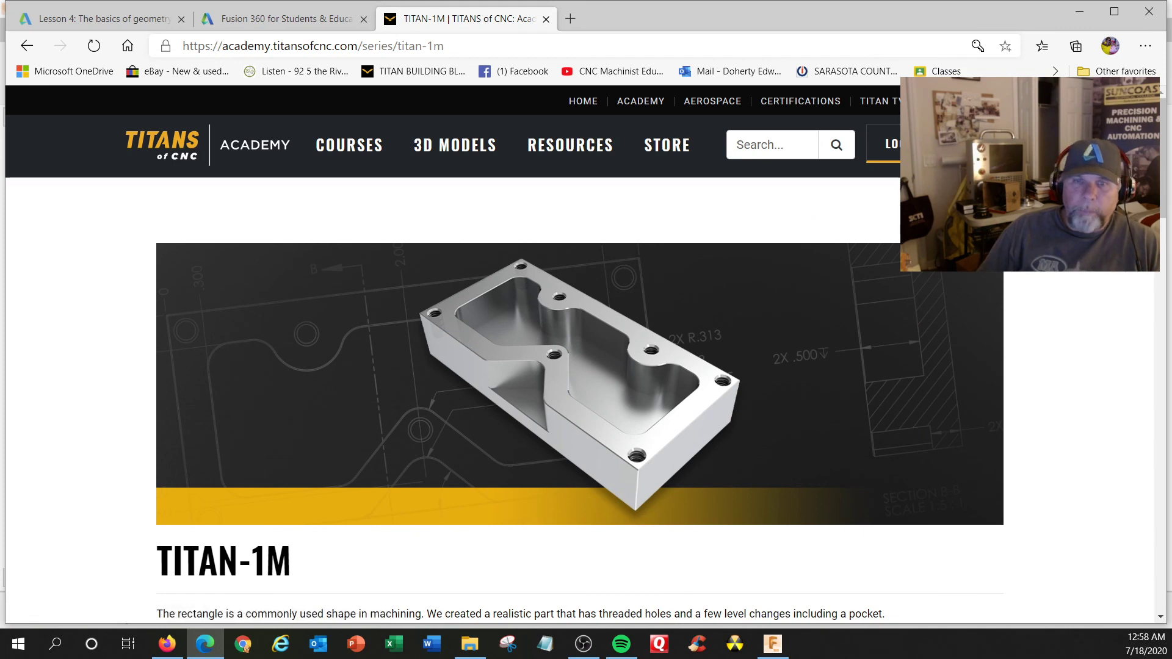
mouse_move(441, 264)
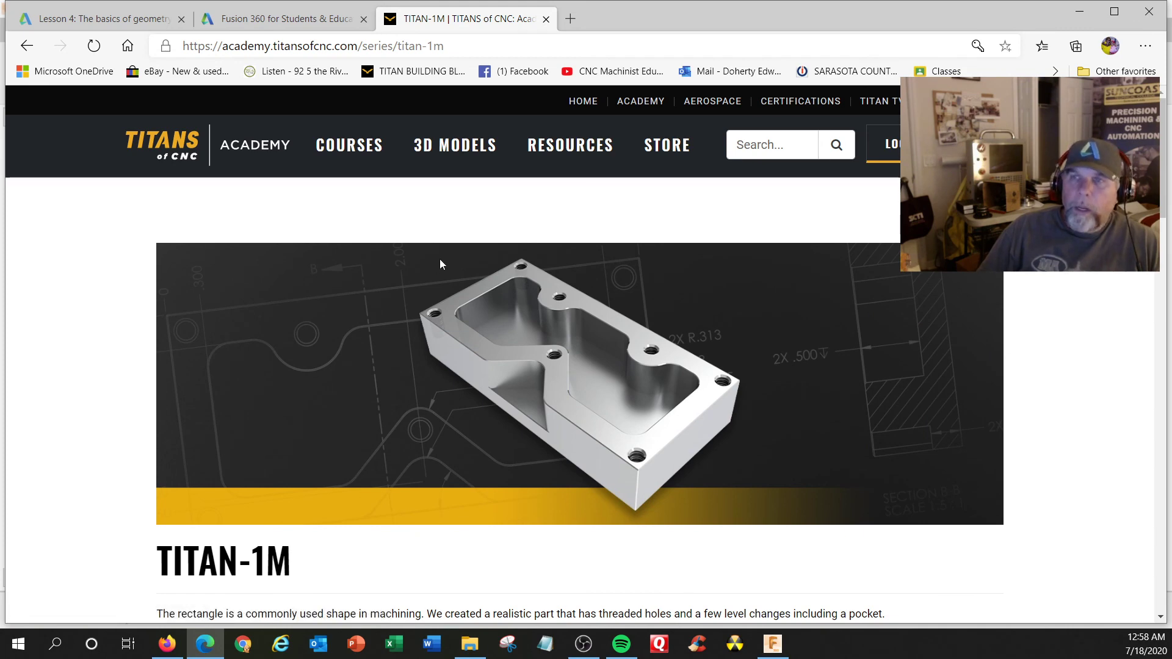
left_click(282, 18)
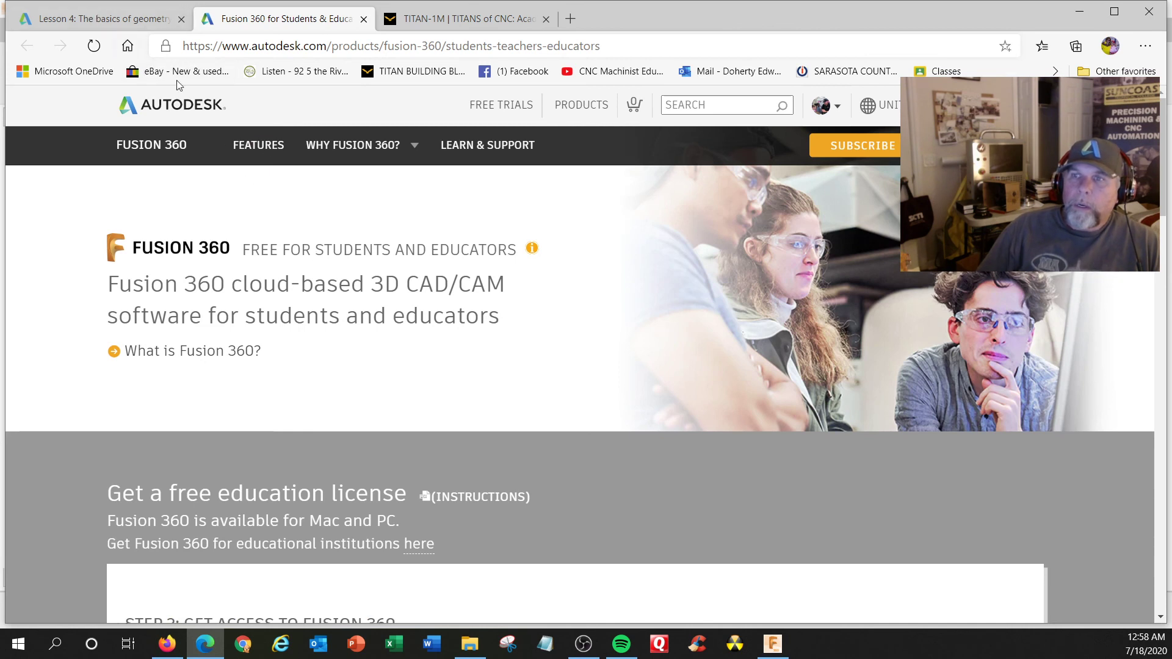
mouse_move(597, 315)
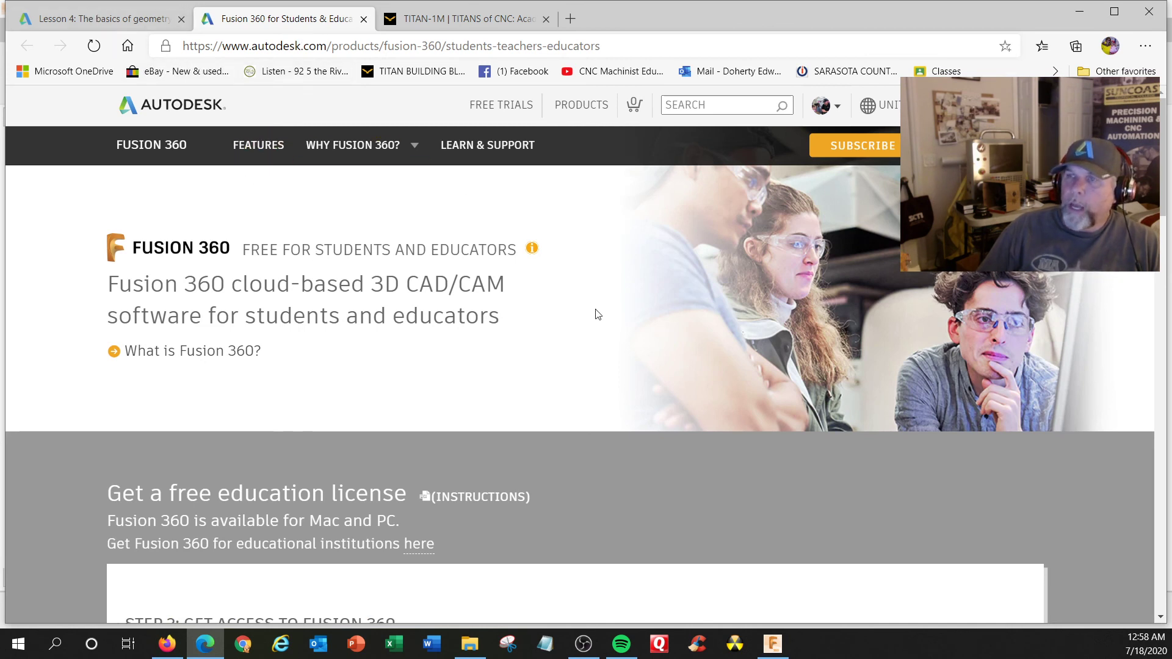